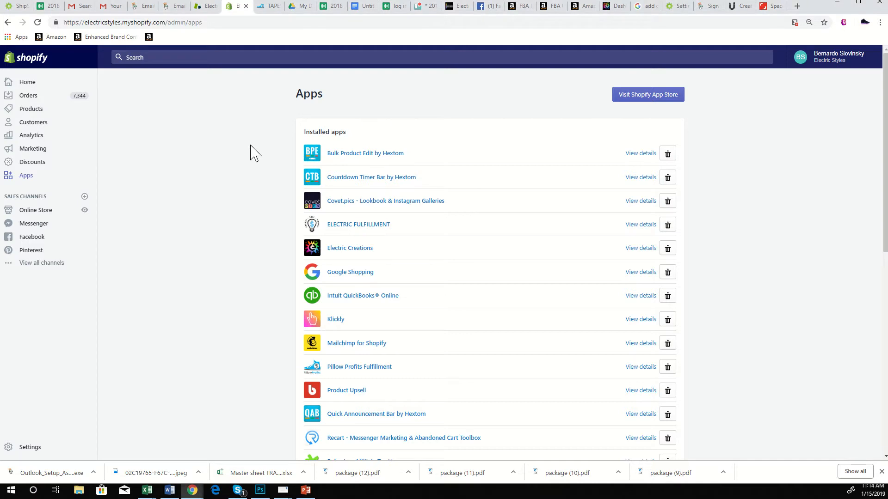
pyautogui.moveTo(252, 178)
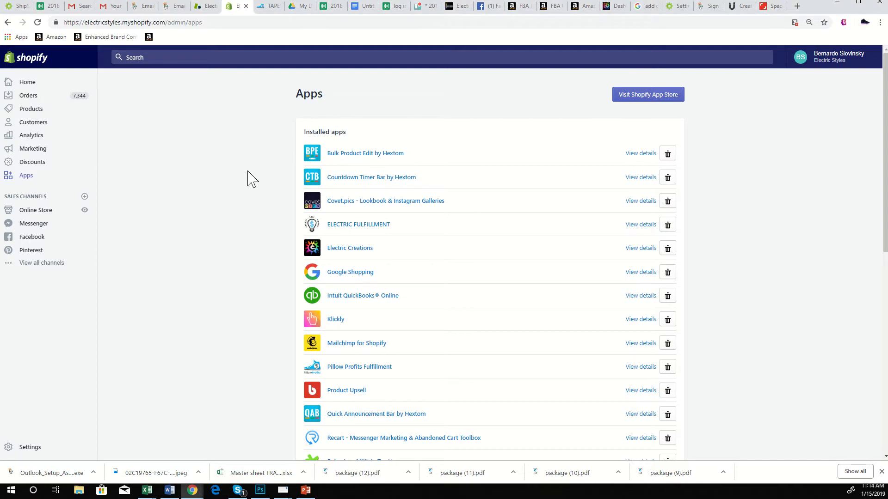
pyautogui.moveTo(262, 208)
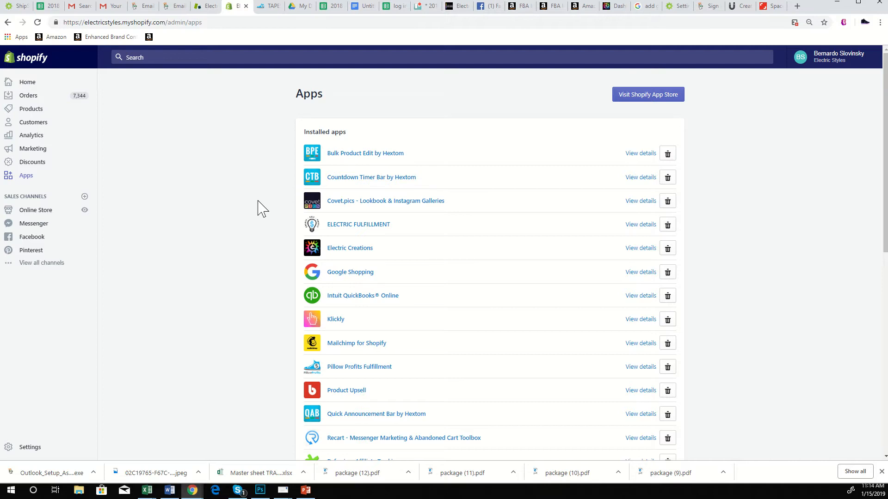
pyautogui.moveTo(331, 261)
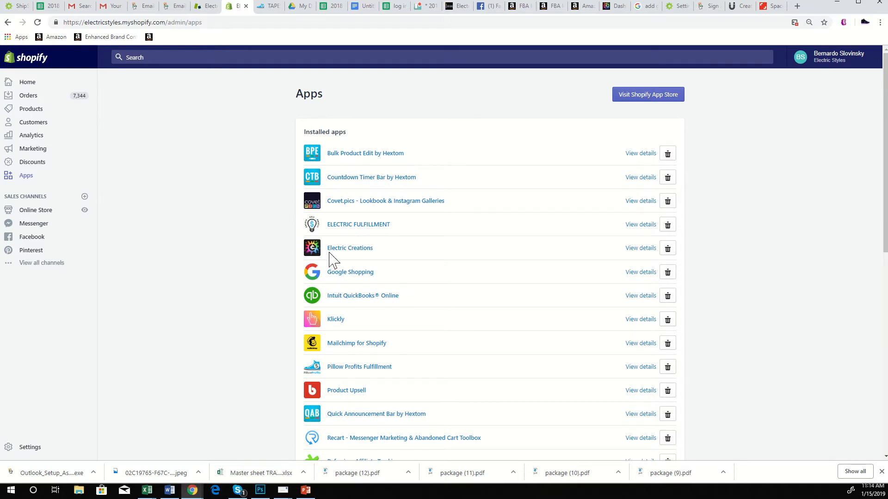
pyautogui.moveTo(28, 89)
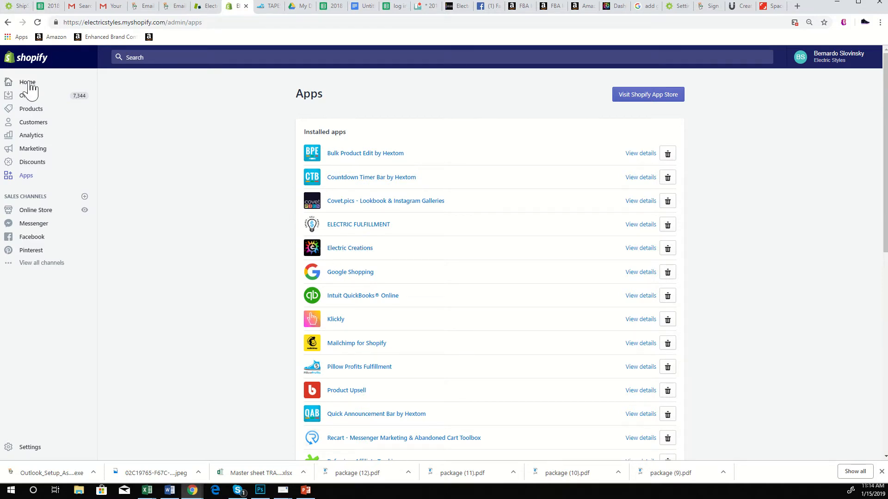
# Step: Launch Electric Creations from the installed apps list to reach its 30-day dashboard
pyautogui.click(27, 81)
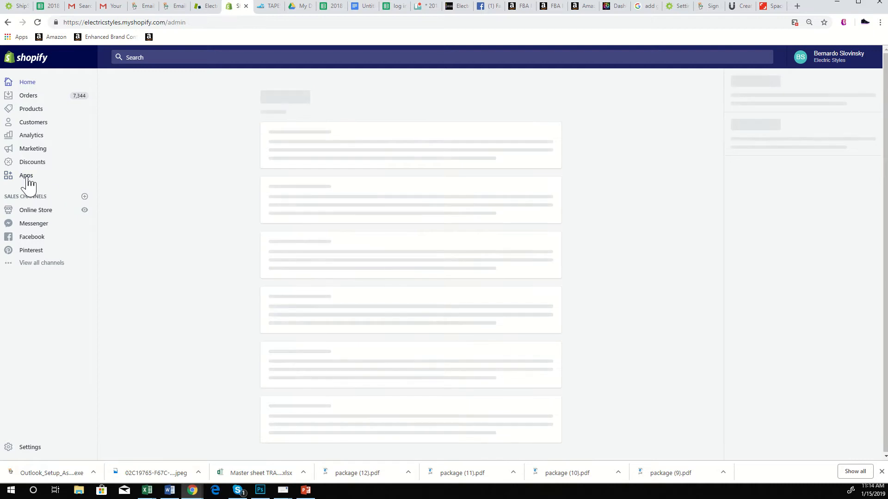
pyautogui.click(26, 176)
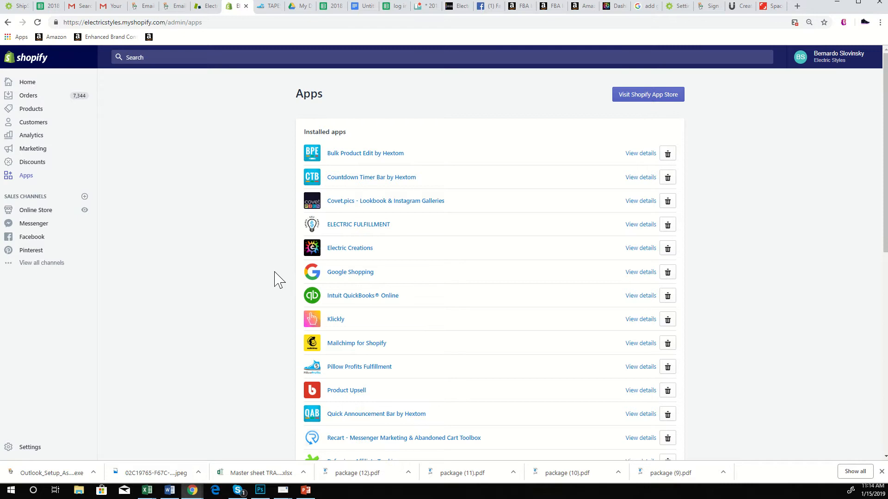
pyautogui.moveTo(314, 256)
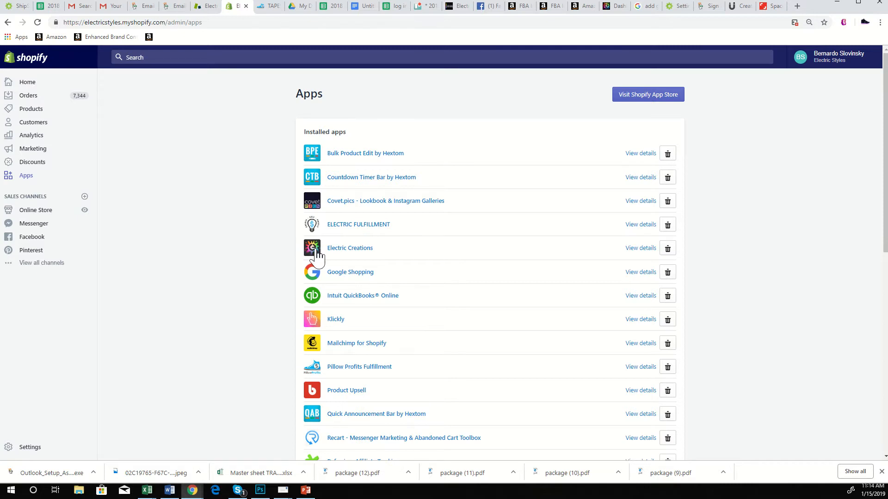
pyautogui.moveTo(336, 252)
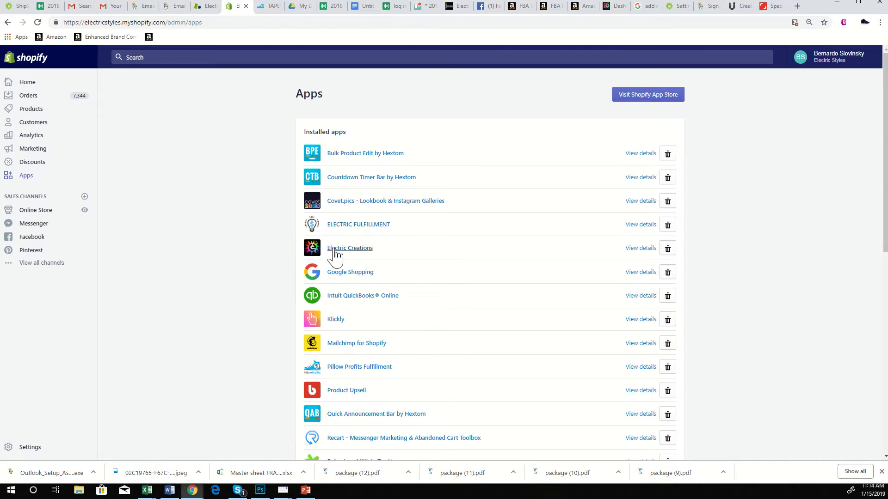
pyautogui.click(350, 248)
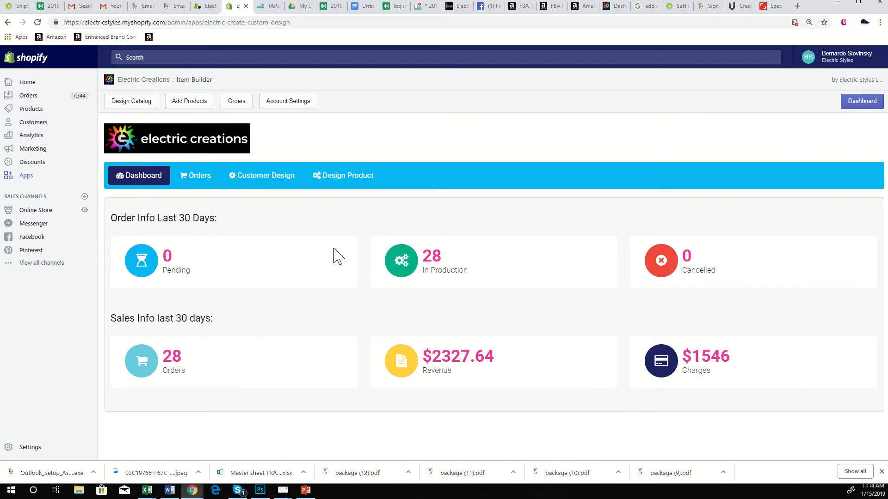
pyautogui.moveTo(293, 226)
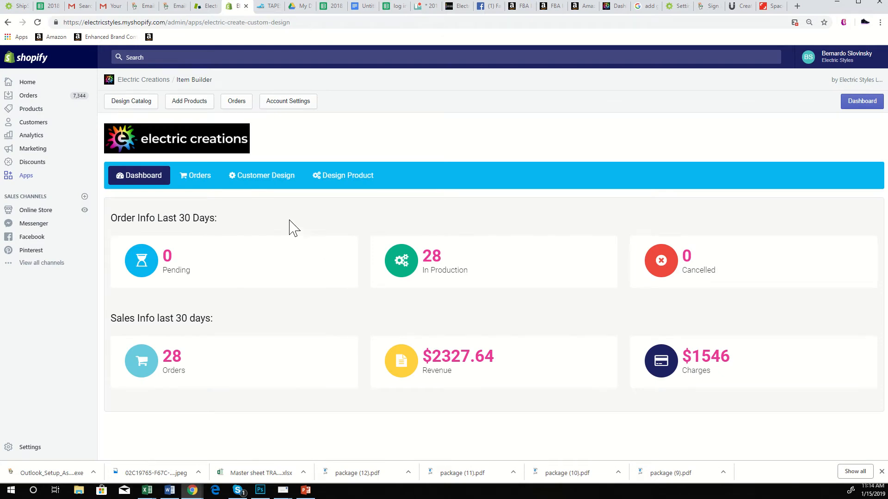
pyautogui.moveTo(129, 218)
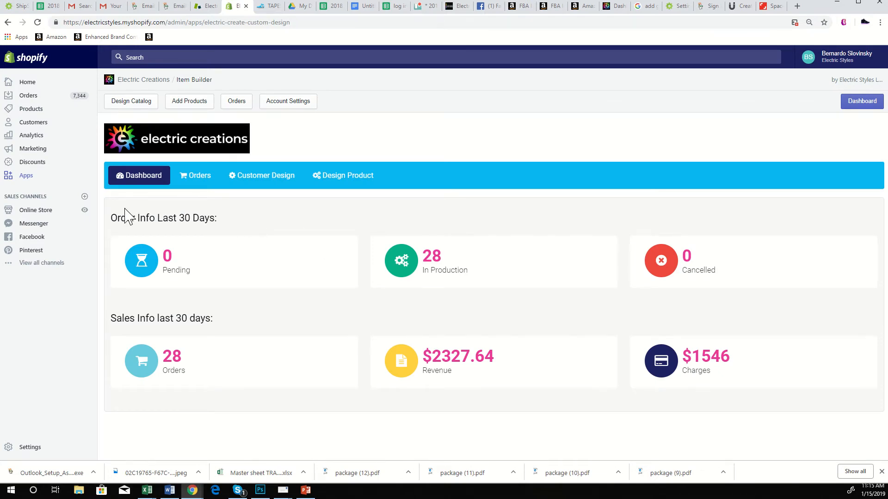
pyautogui.moveTo(142, 157)
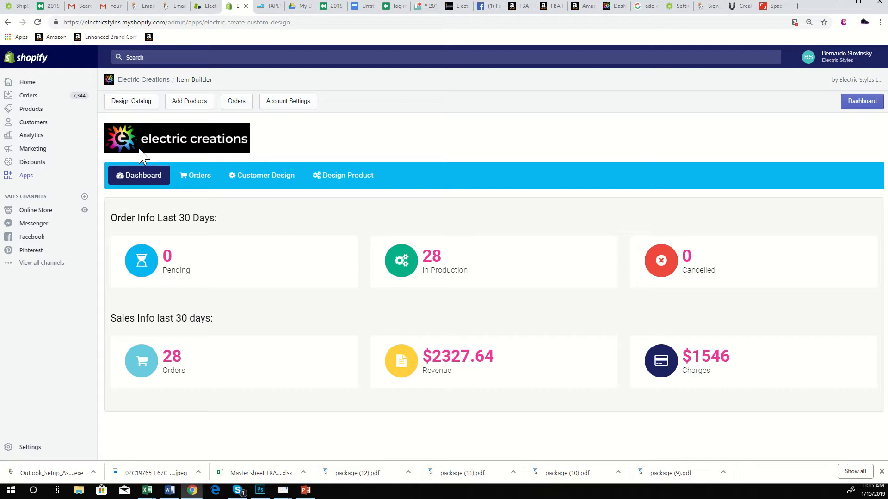
pyautogui.moveTo(149, 235)
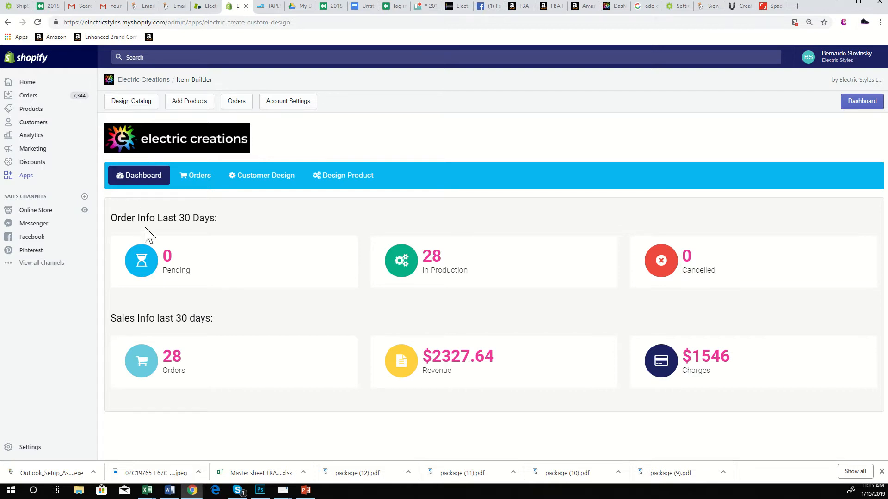
pyautogui.moveTo(158, 184)
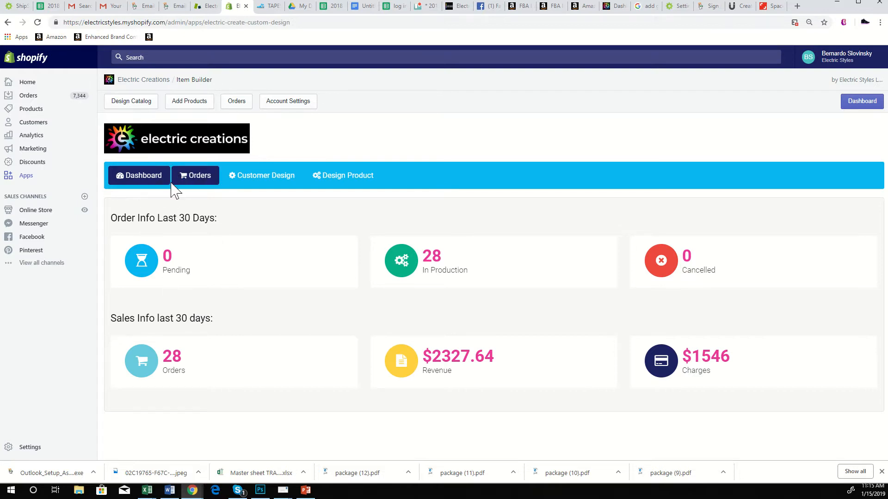
pyautogui.moveTo(261, 174)
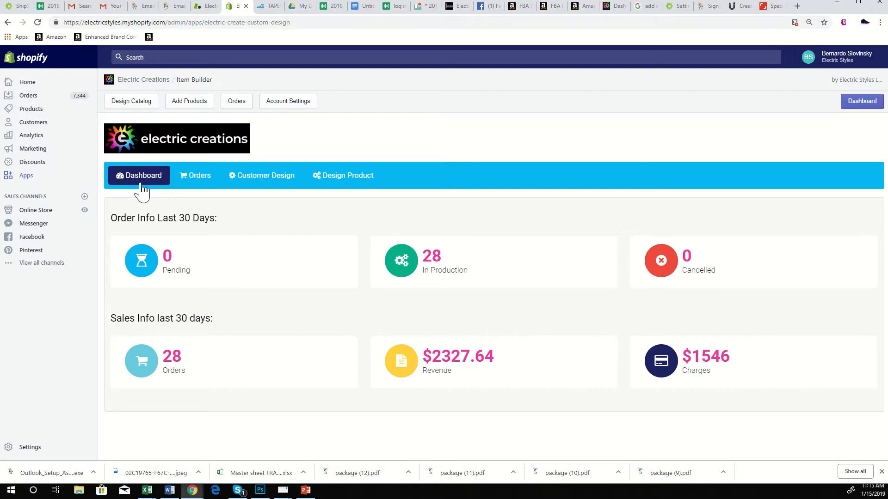
pyautogui.moveTo(238, 218)
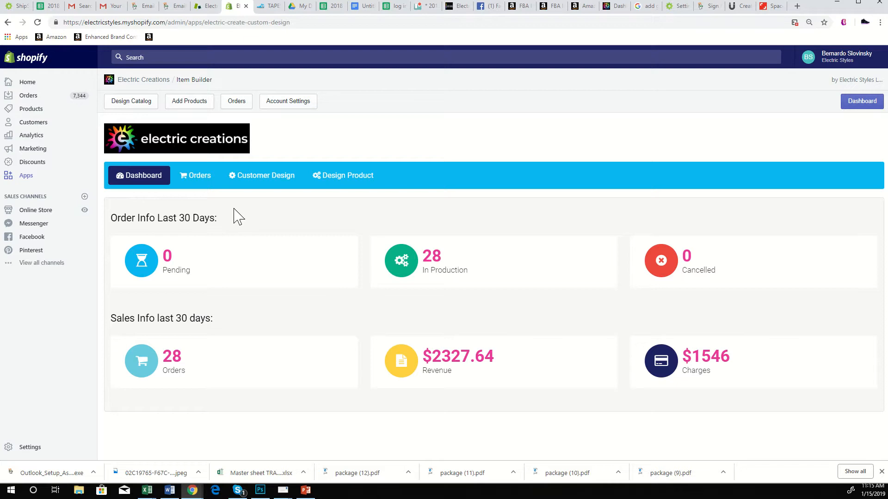
pyautogui.moveTo(213, 209)
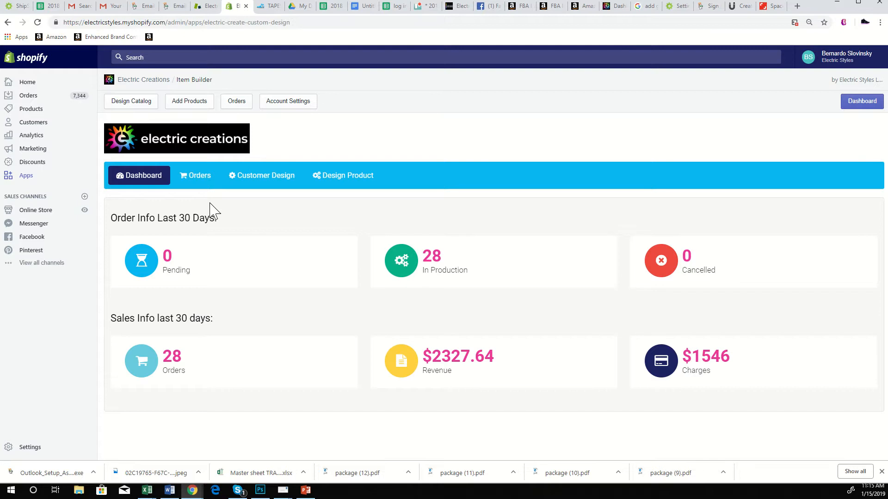
# Step: Choose the Sweatshirt style in the Design Product workspace and review its upload areas
pyautogui.click(342, 175)
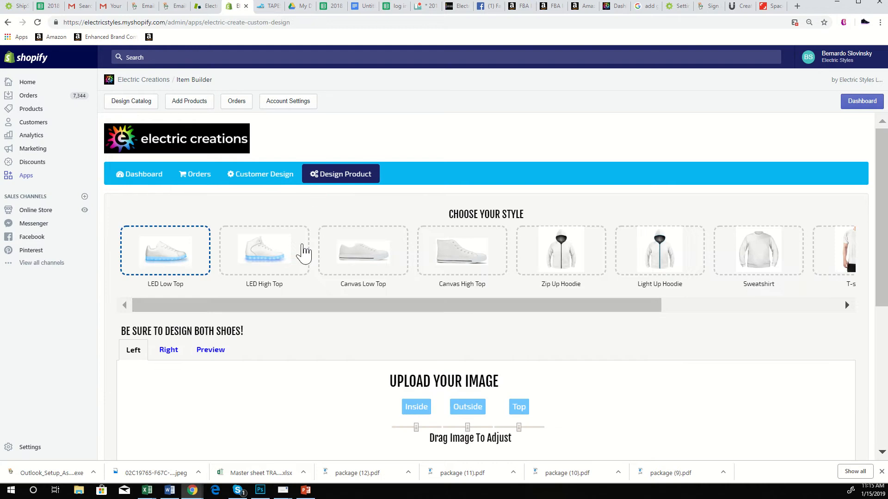
pyautogui.click(757, 250)
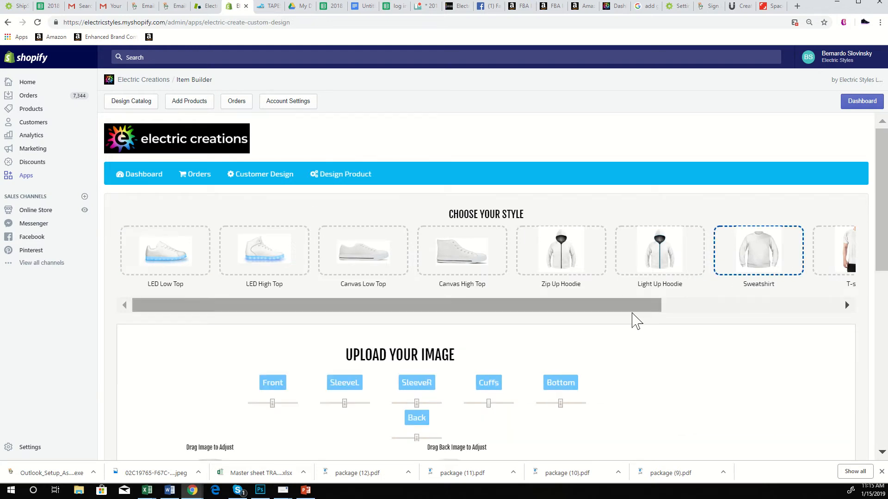
pyautogui.scroll(-3)
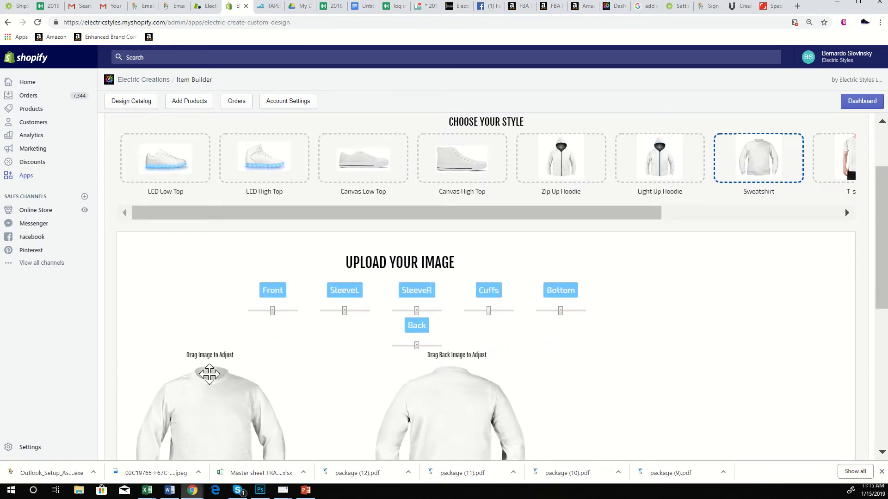
pyautogui.moveTo(217, 372)
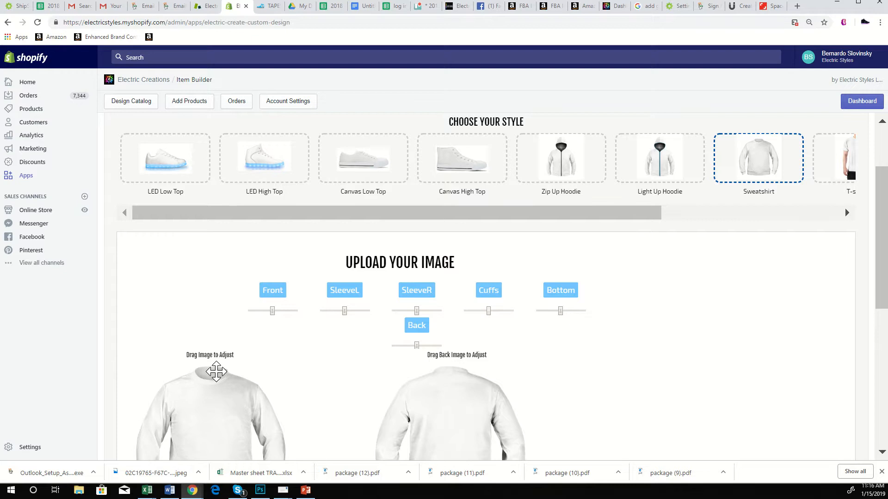
pyautogui.scroll(-3)
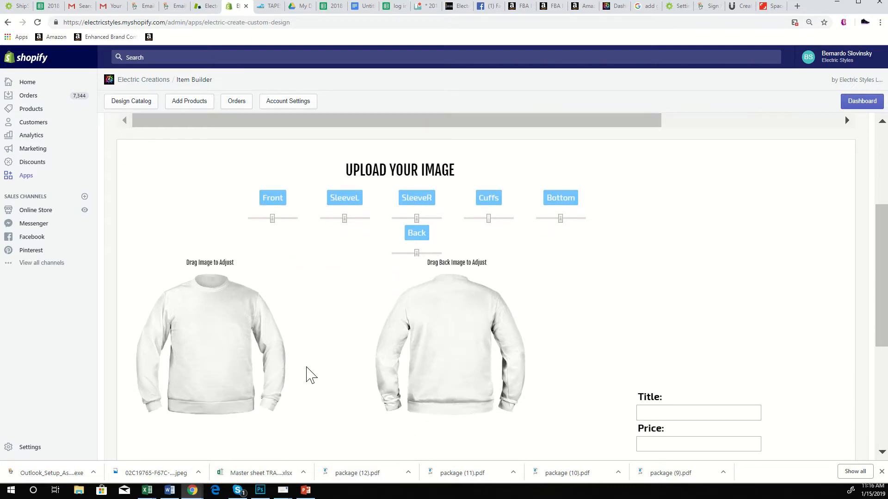
pyautogui.moveTo(206, 275)
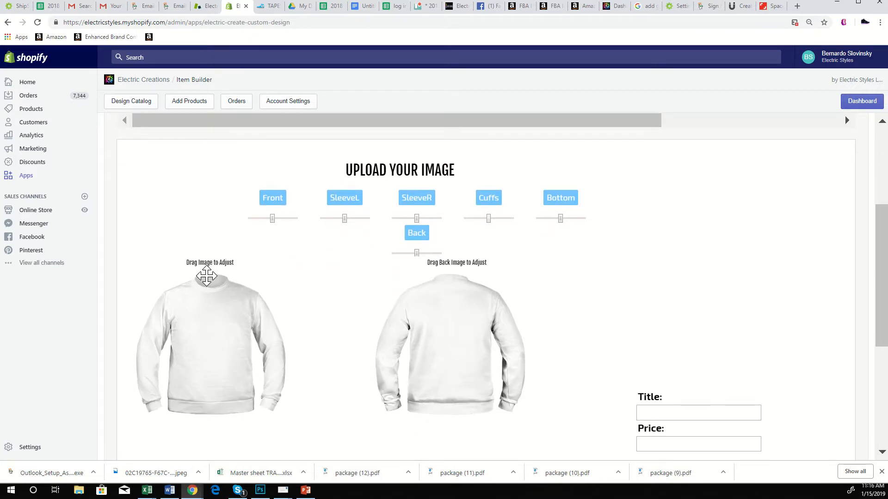
pyautogui.moveTo(340, 276)
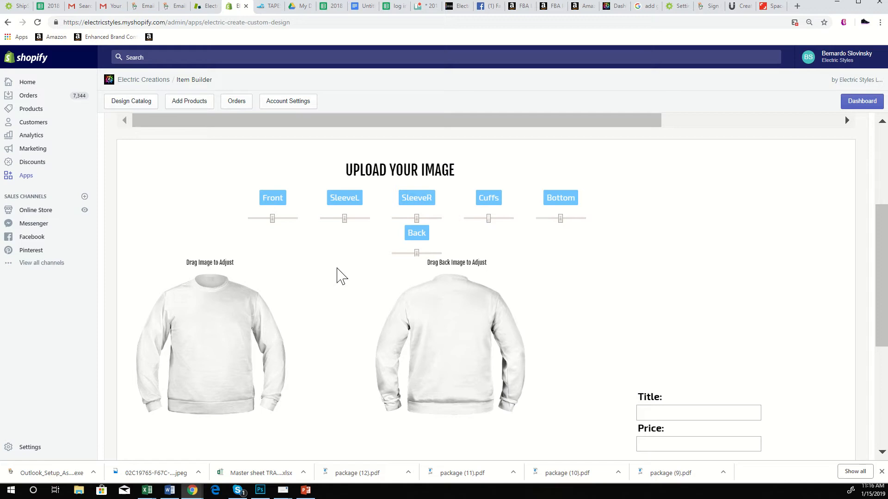
pyautogui.scroll(3)
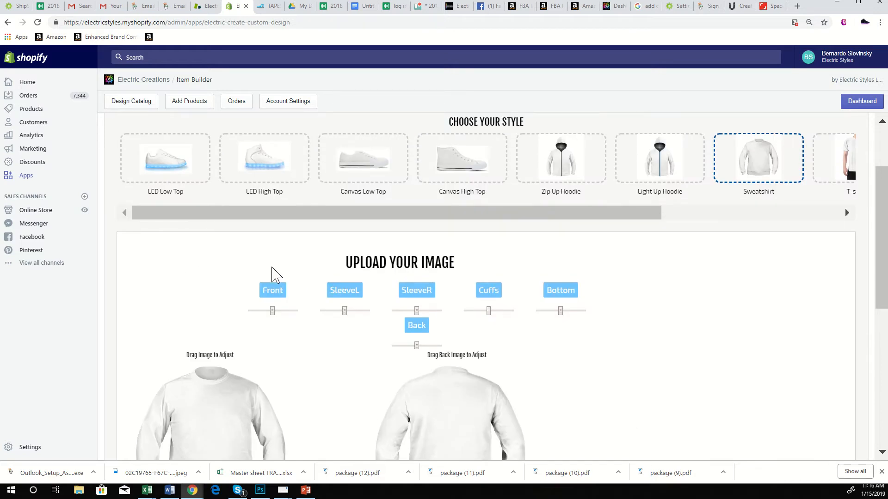
pyautogui.moveTo(297, 286)
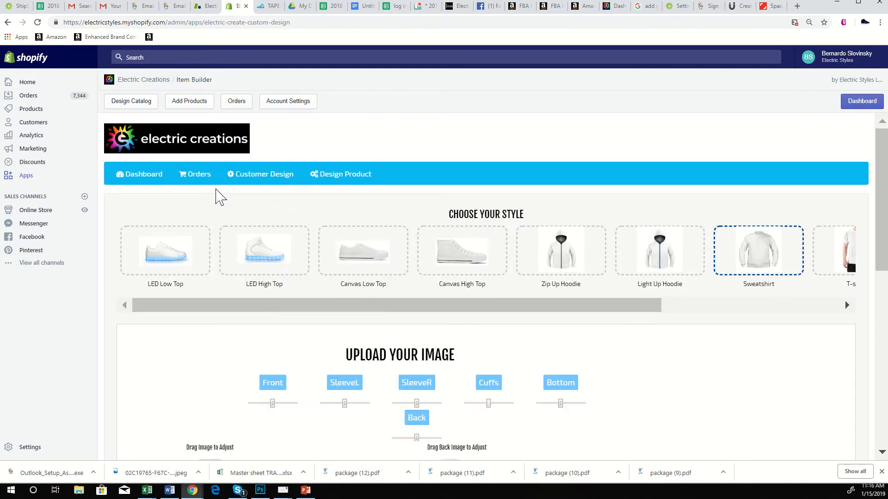
# Step: Show the Orders list with its 69 customer orders, prices and paid status
pyautogui.click(195, 175)
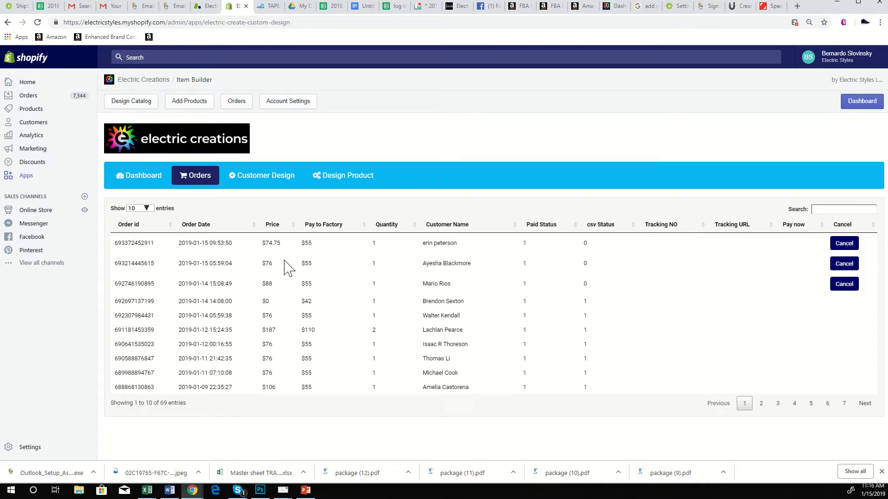
pyautogui.moveTo(791, 252)
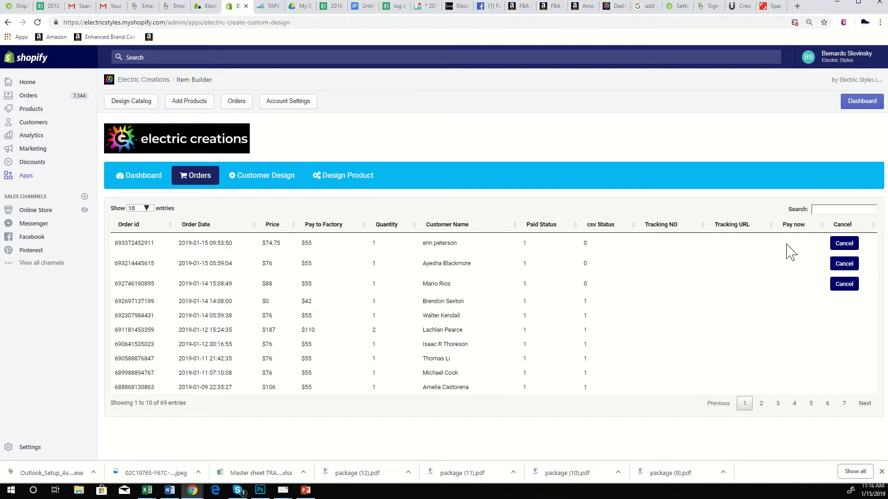
pyautogui.moveTo(345, 249)
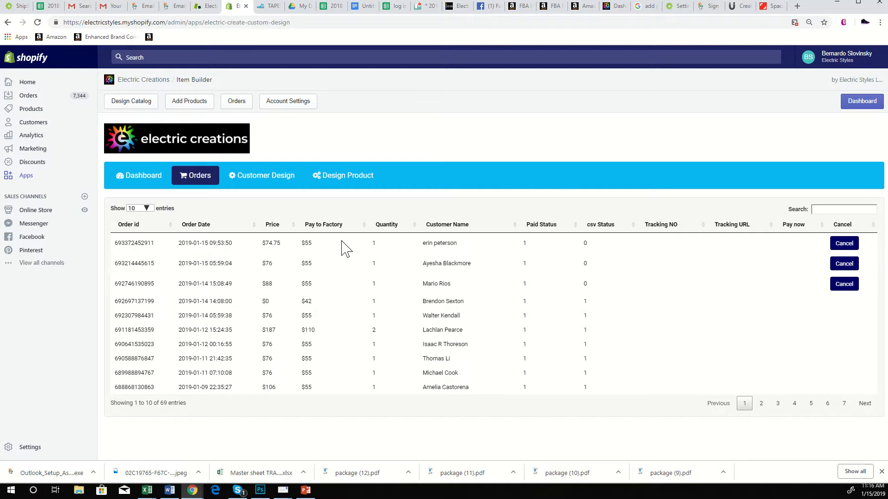
pyautogui.moveTo(533, 246)
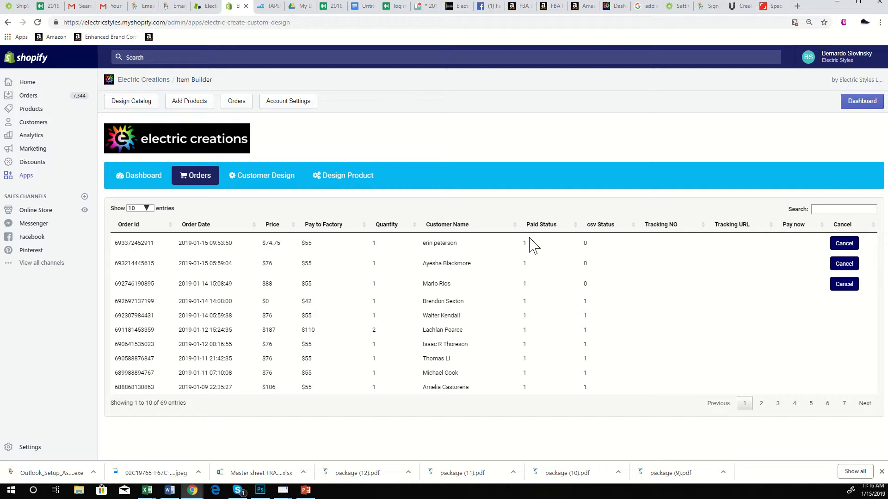
pyautogui.moveTo(613, 234)
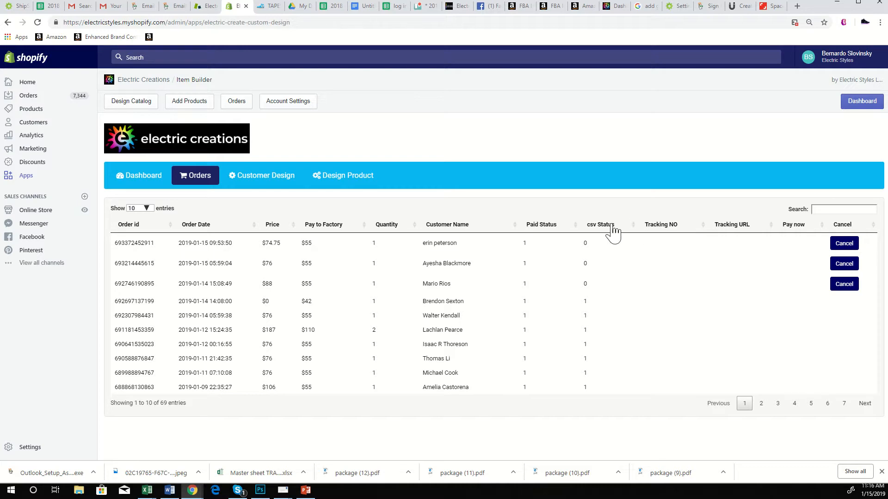
pyautogui.moveTo(453, 219)
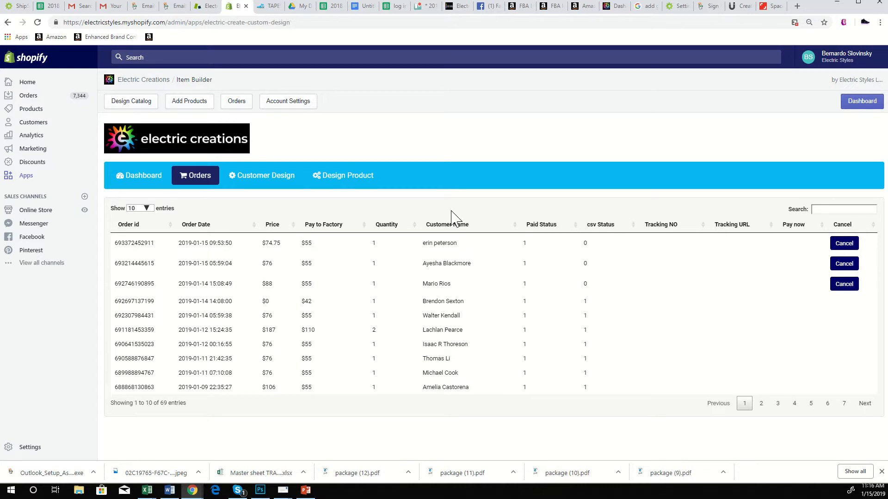
pyautogui.moveTo(366, 323)
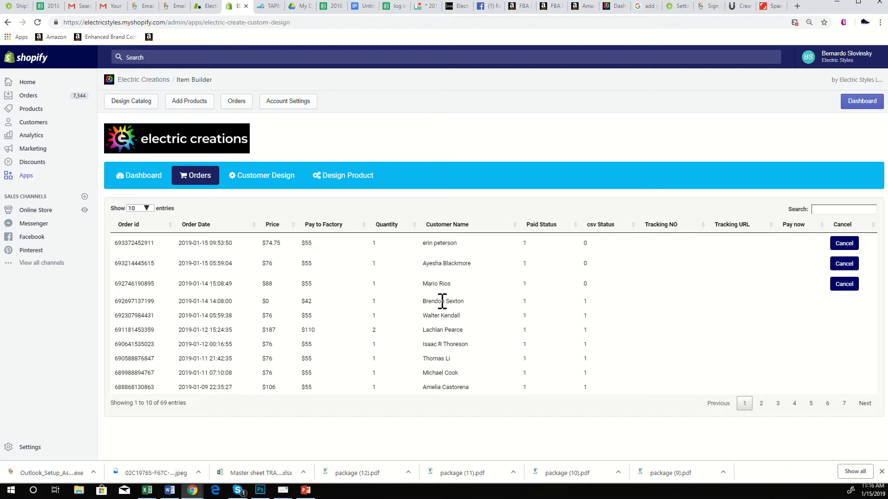
pyautogui.moveTo(506, 279)
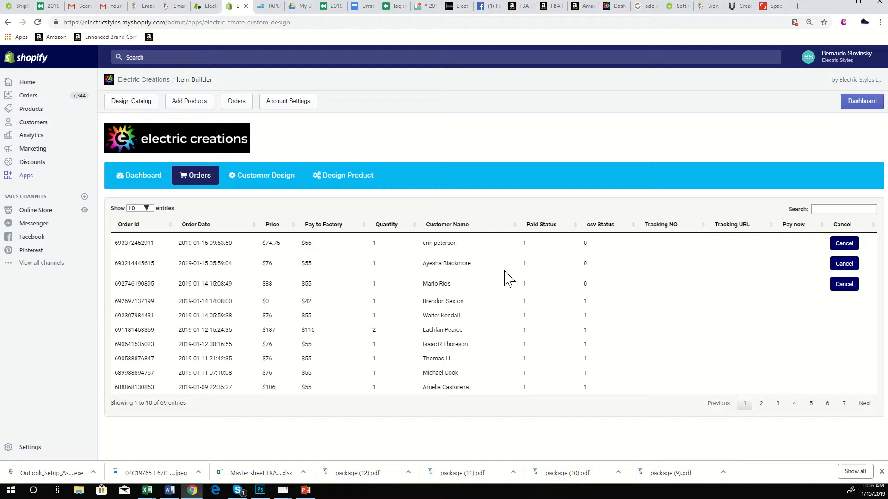
pyautogui.moveTo(499, 267)
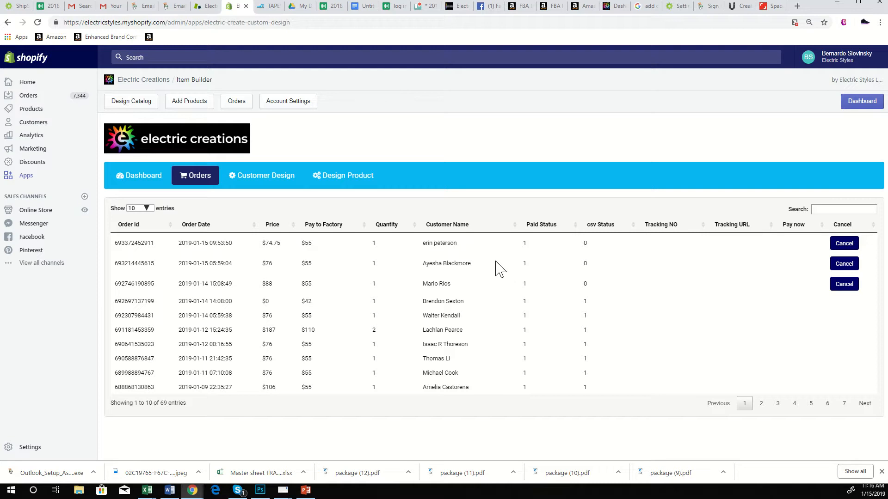
pyautogui.moveTo(629, 216)
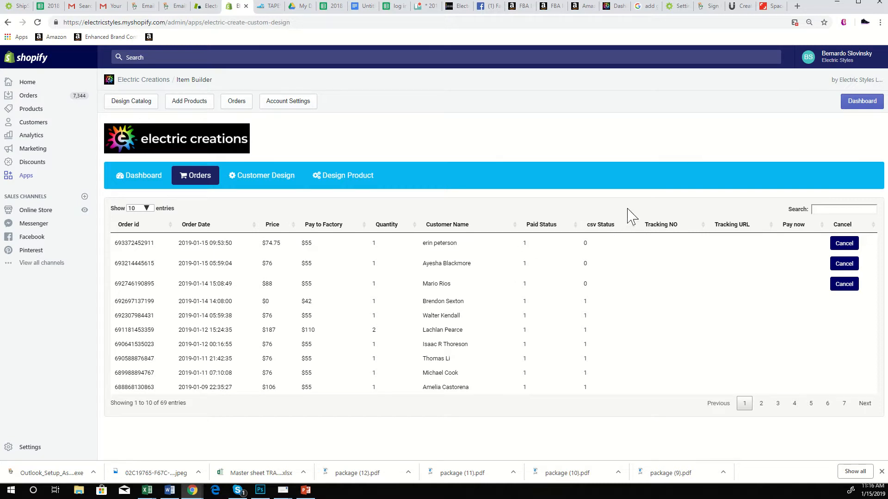
pyautogui.moveTo(648, 254)
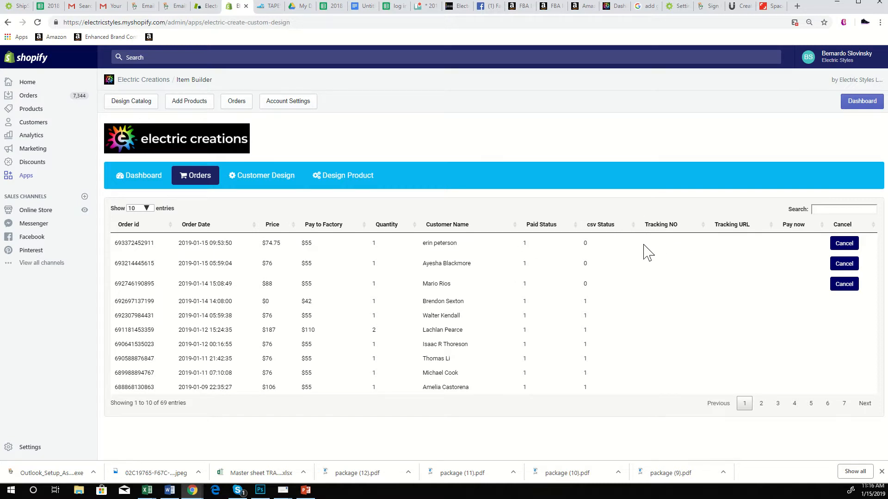
pyautogui.moveTo(743, 249)
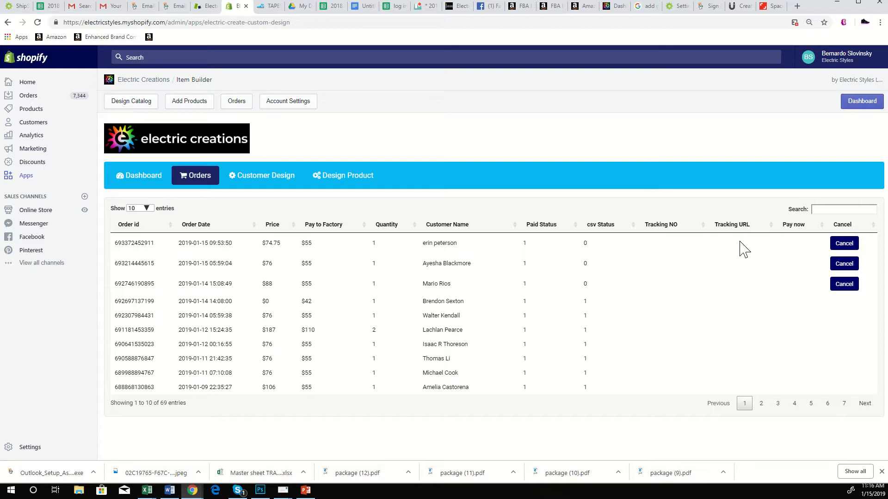
pyautogui.moveTo(662, 253)
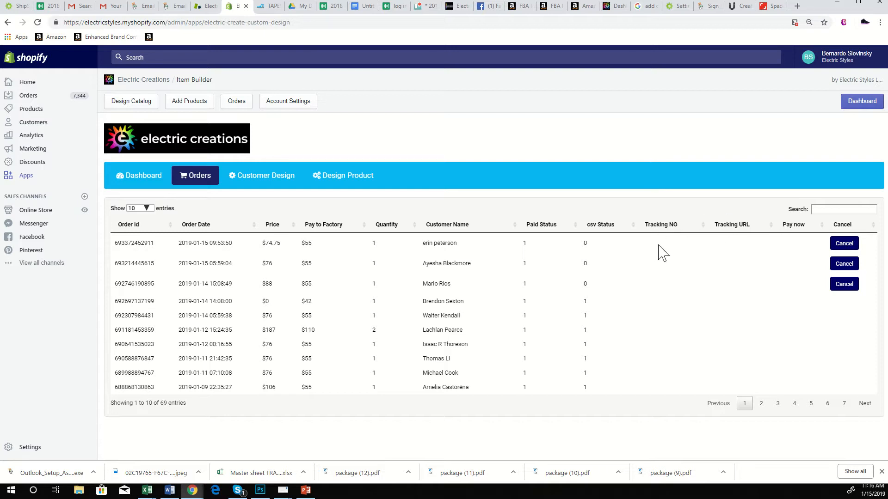
pyautogui.moveTo(724, 251)
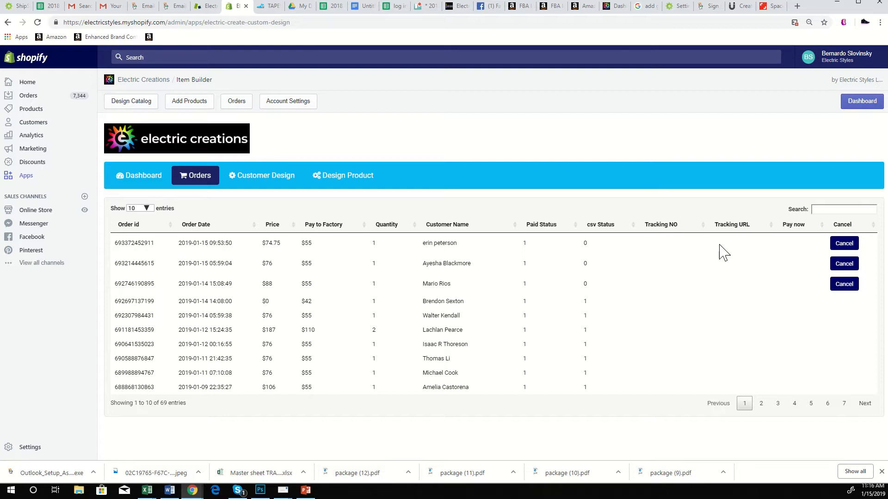
pyautogui.moveTo(780, 252)
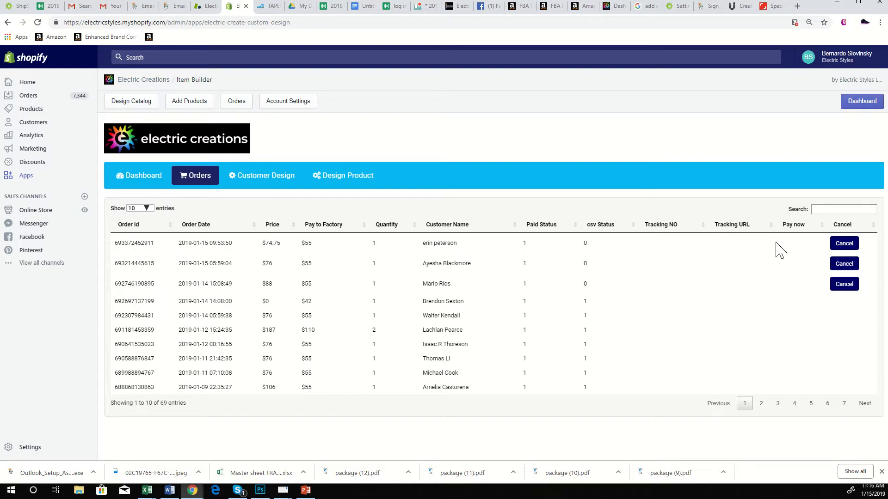
pyautogui.moveTo(715, 243)
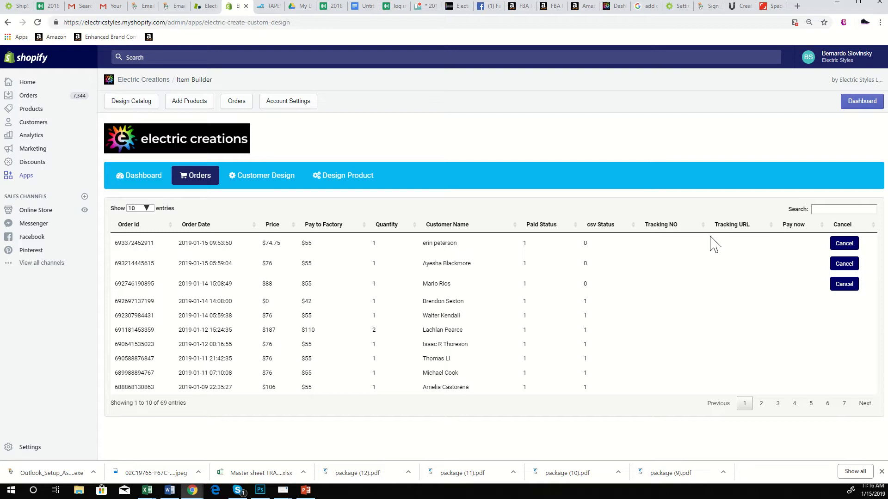
pyautogui.moveTo(709, 233)
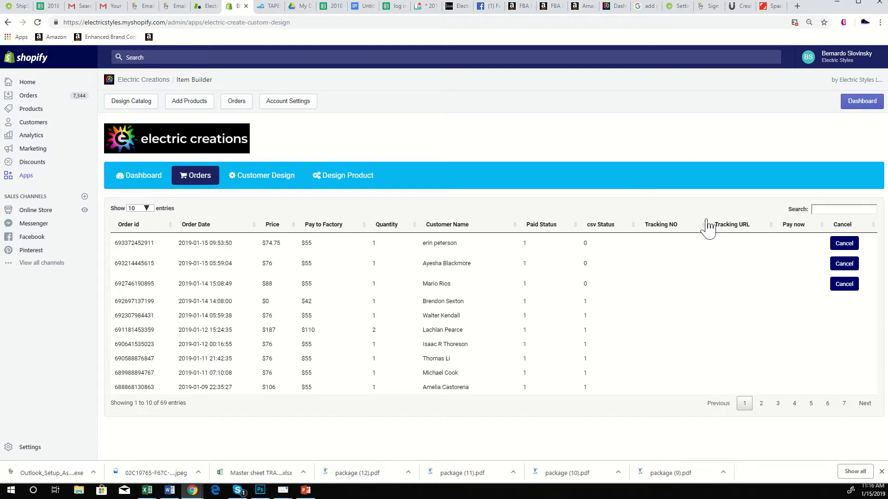
pyautogui.moveTo(678, 238)
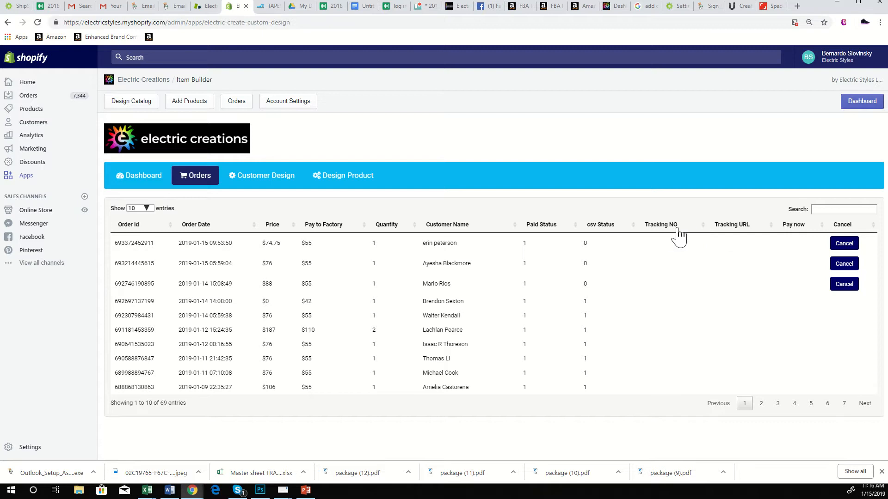
pyautogui.moveTo(262, 175)
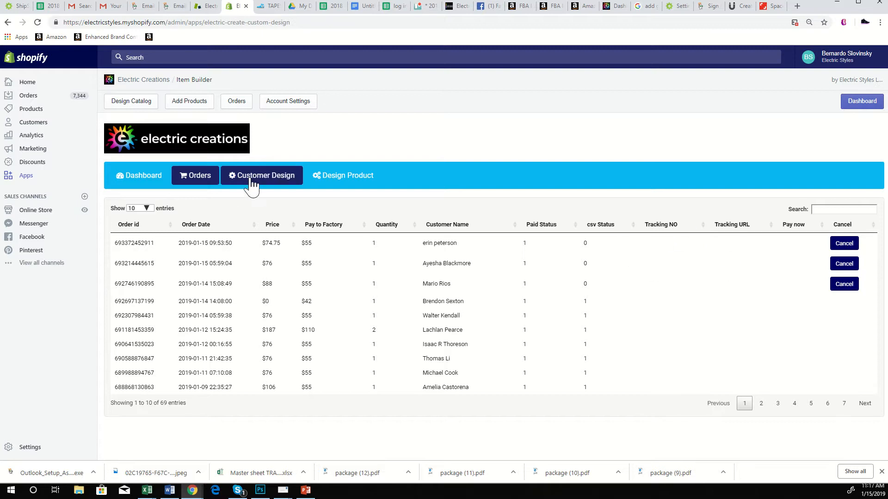
# Step: Review the Customer Design price list and edit the Sweatshirt selling price field
pyautogui.click(262, 175)
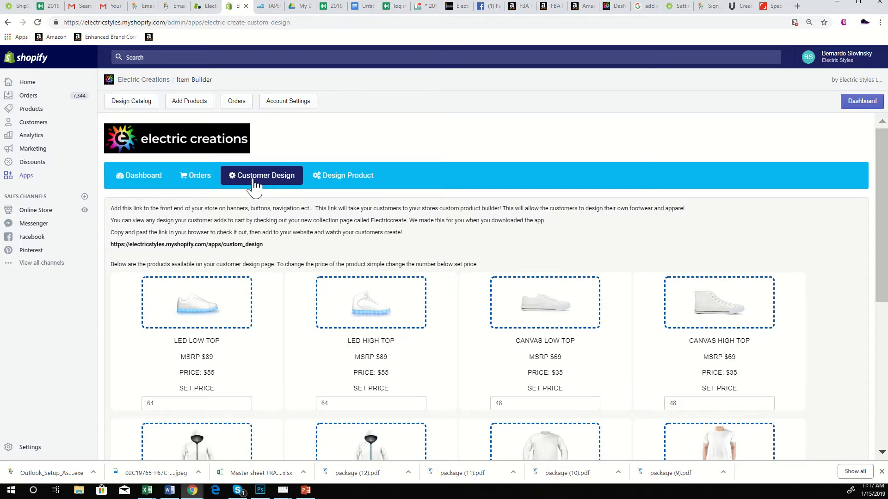
pyautogui.moveTo(288, 254)
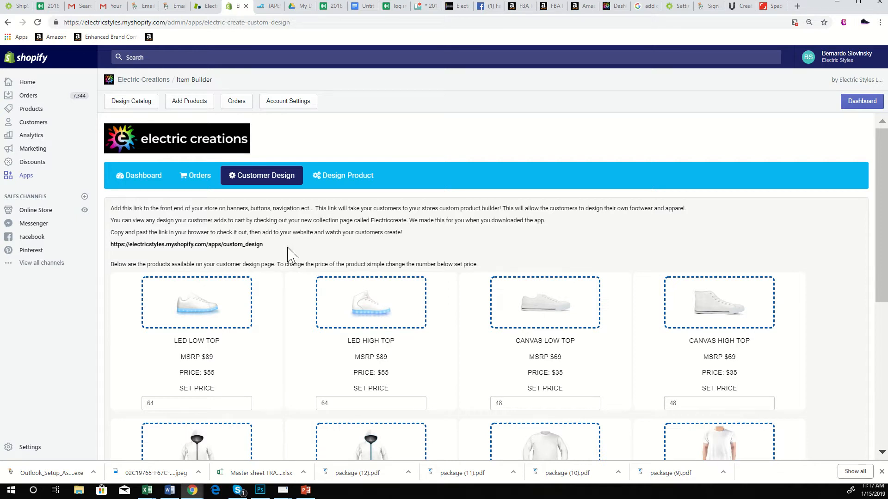
pyautogui.moveTo(278, 186)
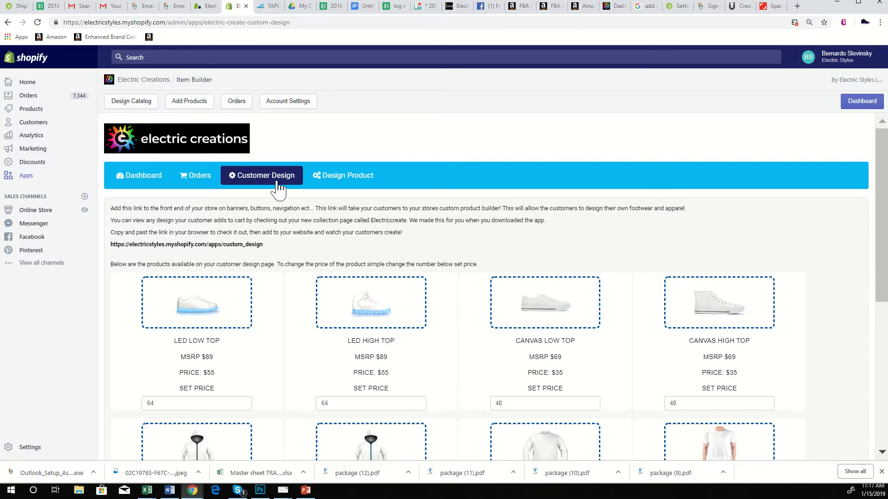
pyautogui.moveTo(237, 235)
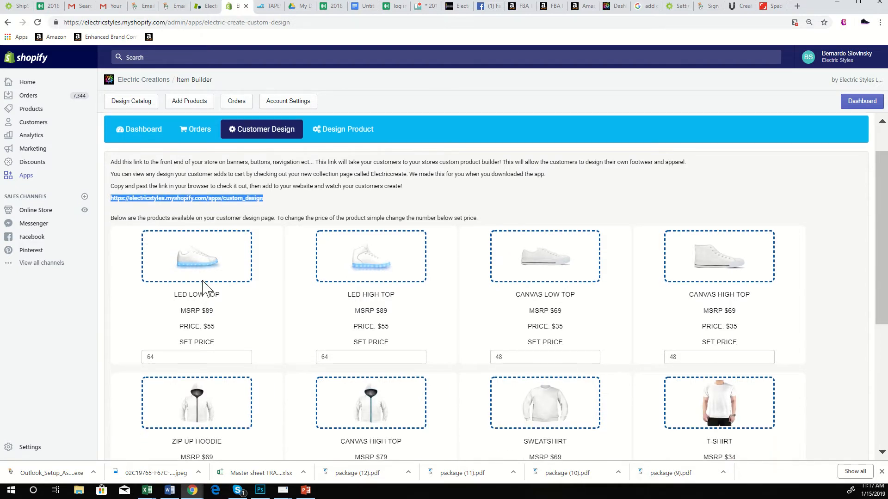
pyautogui.moveTo(342, 300)
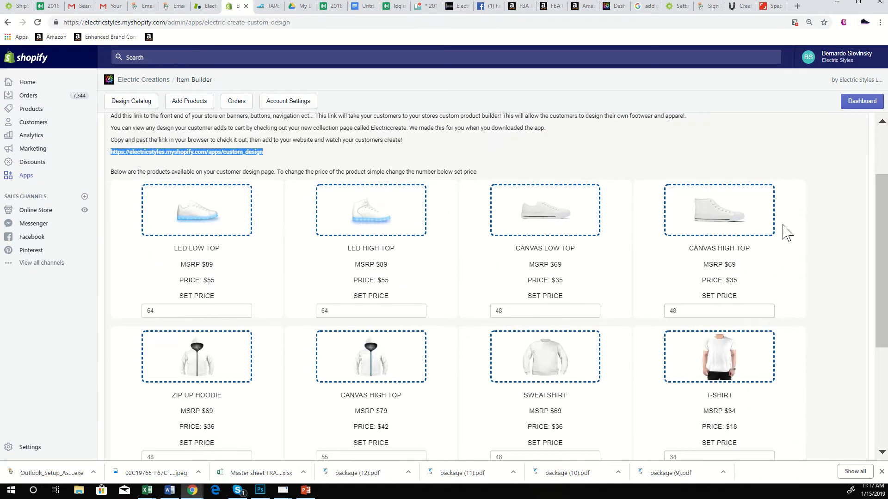
pyautogui.scroll(-3)
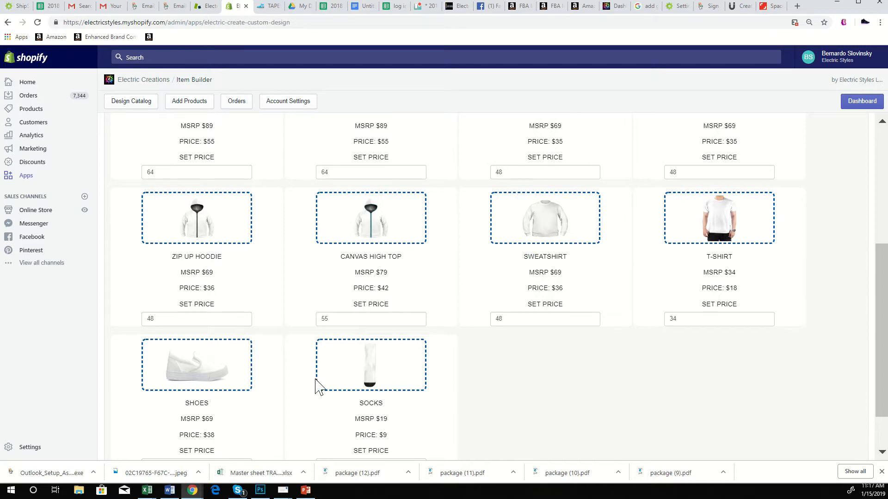
pyautogui.scroll(-3)
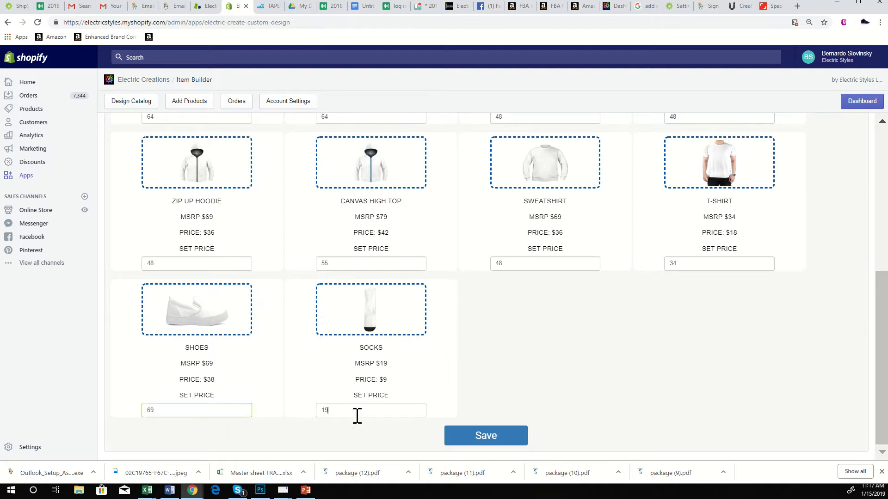
pyautogui.click(544, 264)
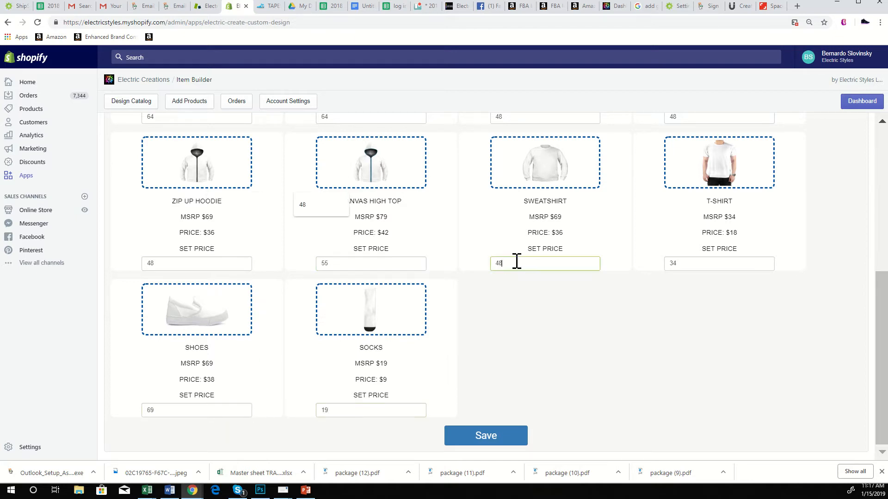
pyautogui.scroll(3)
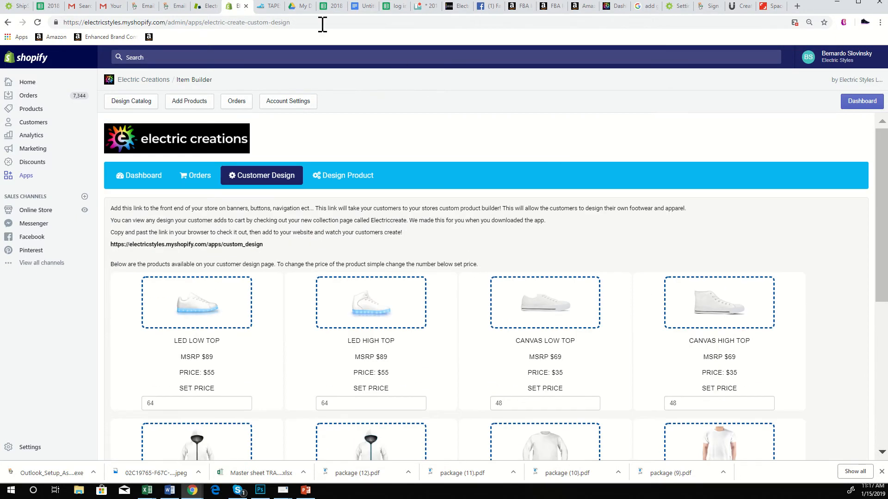
# Step: Go to the storefront's custom design page and switch the builder to the Light Up Hoodie, then Sweatshirt
pyautogui.click(268, 6)
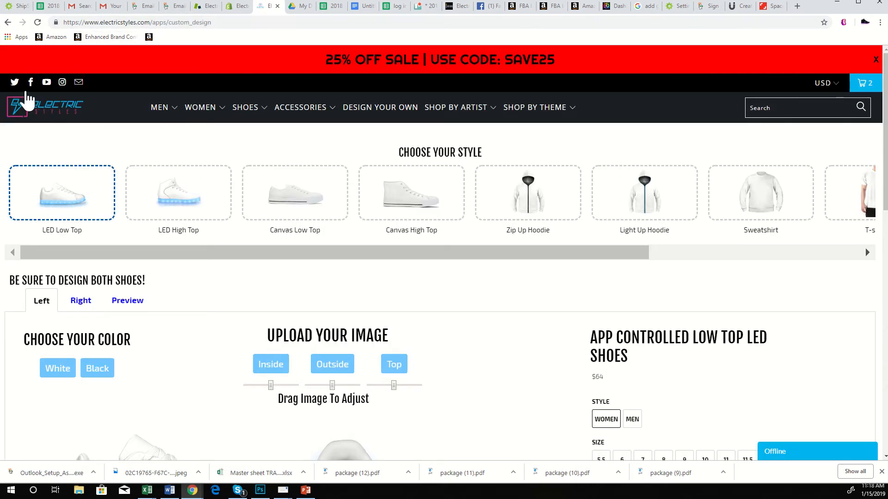
pyautogui.moveTo(64, 108)
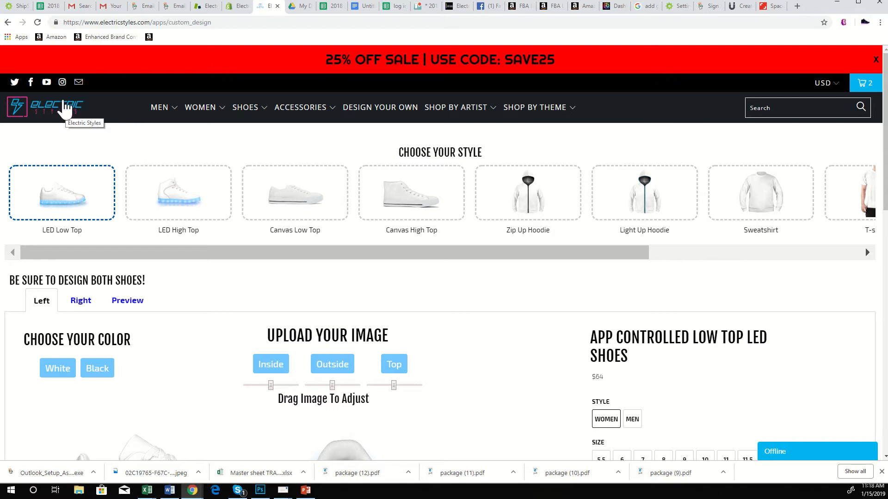
pyautogui.moveTo(876, 62)
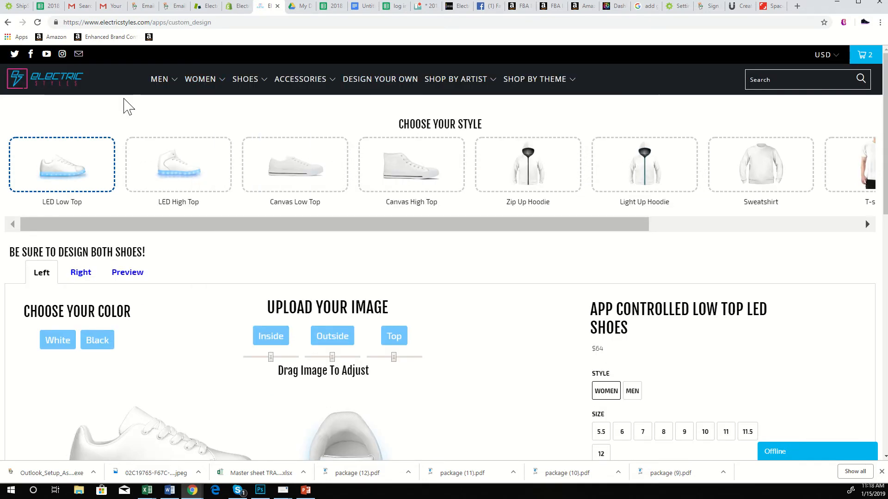
pyautogui.moveTo(93, 139)
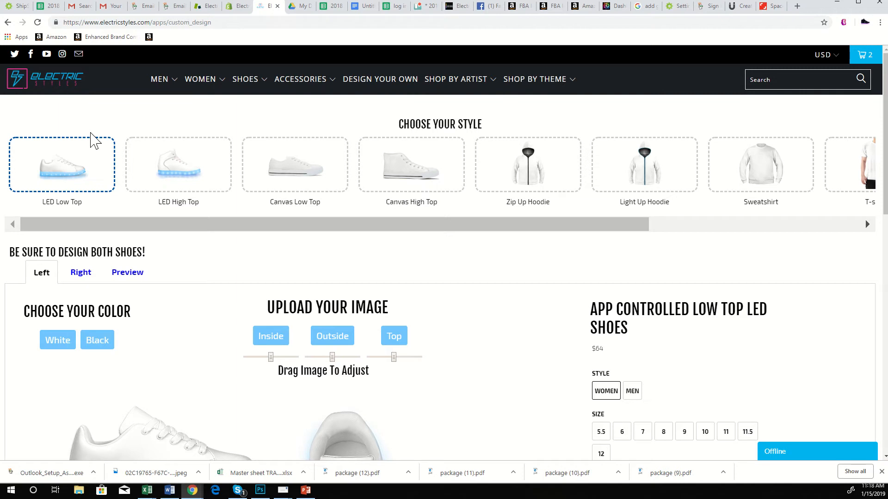
pyautogui.moveTo(76, 102)
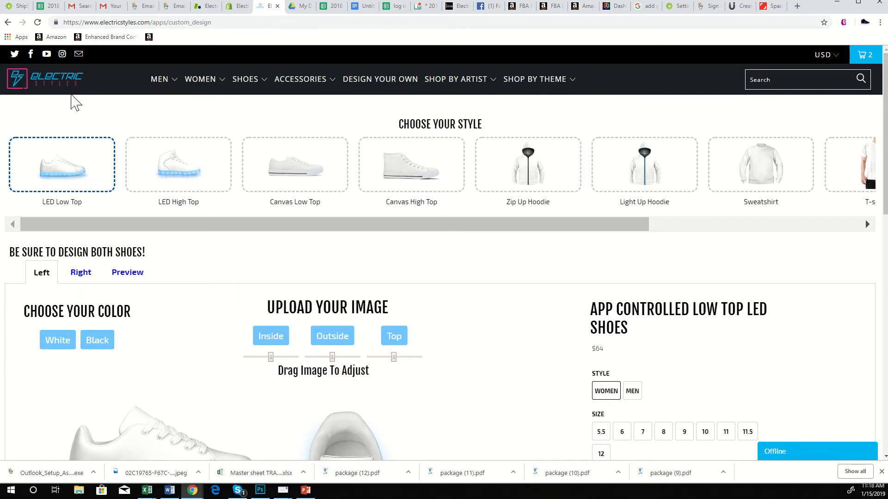
pyautogui.scroll(-3)
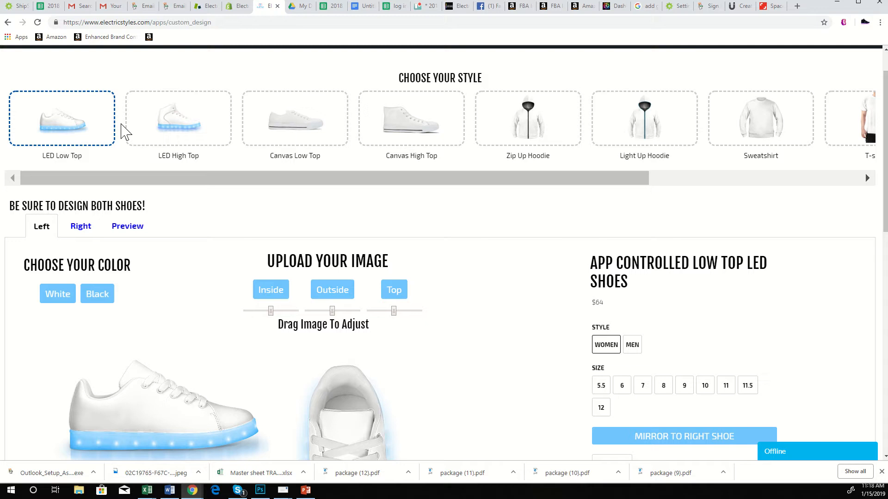
pyautogui.scroll(-3)
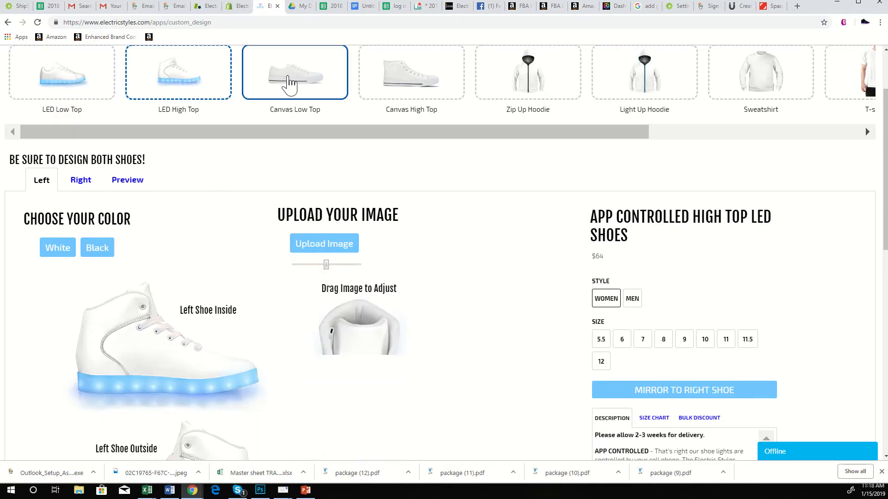
pyautogui.click(526, 72)
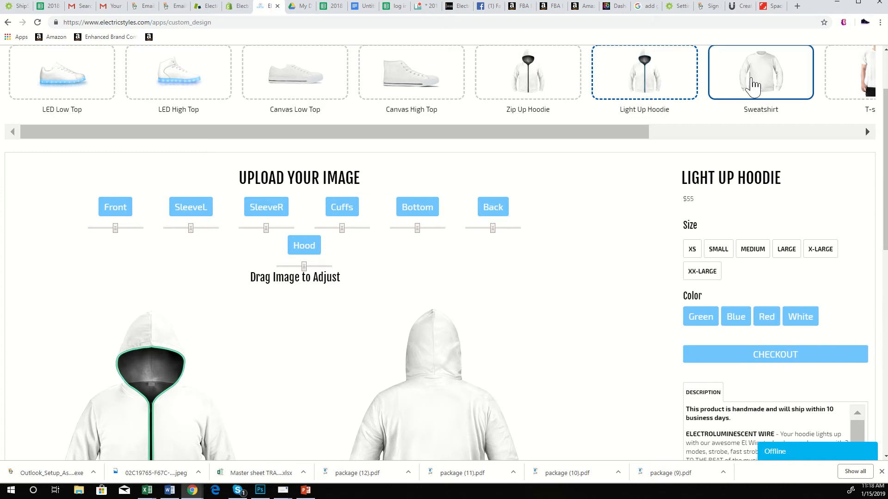
pyautogui.click(760, 72)
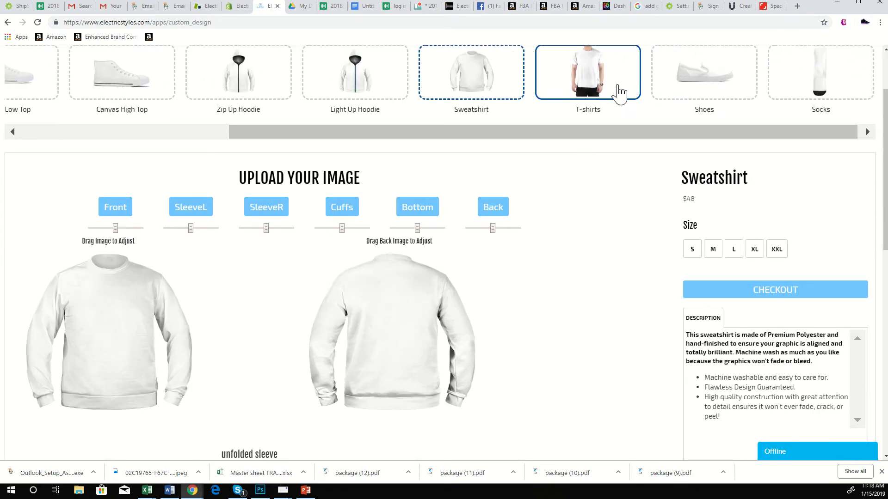
# Step: Browse the T-shirt, socks and slip-on shoe styles, ending on the blank Light Up Hoodie
pyautogui.click(587, 72)
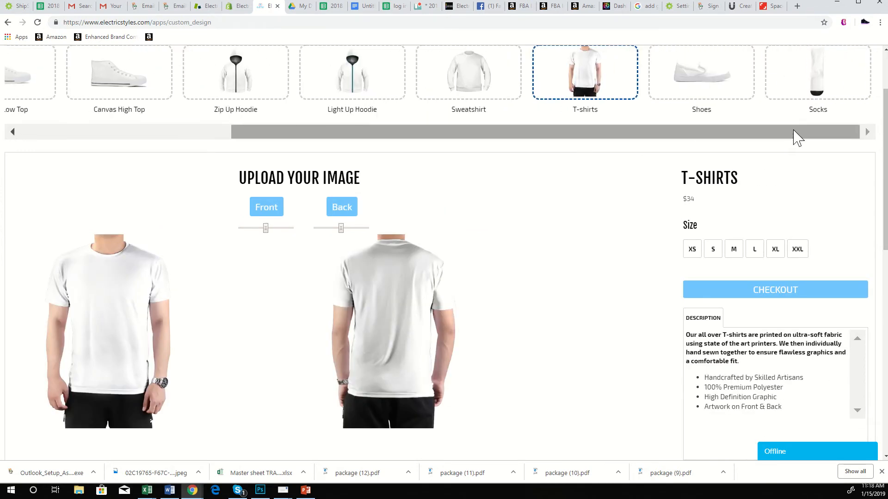
pyautogui.click(817, 72)
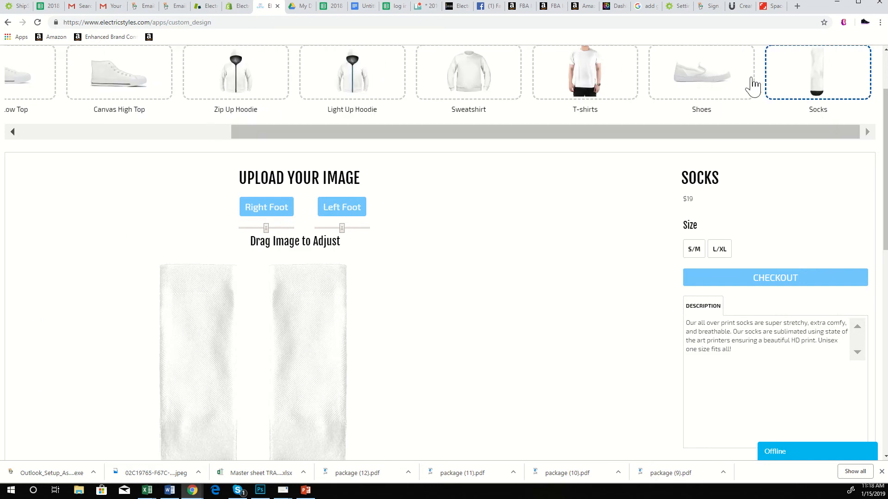
pyautogui.click(701, 73)
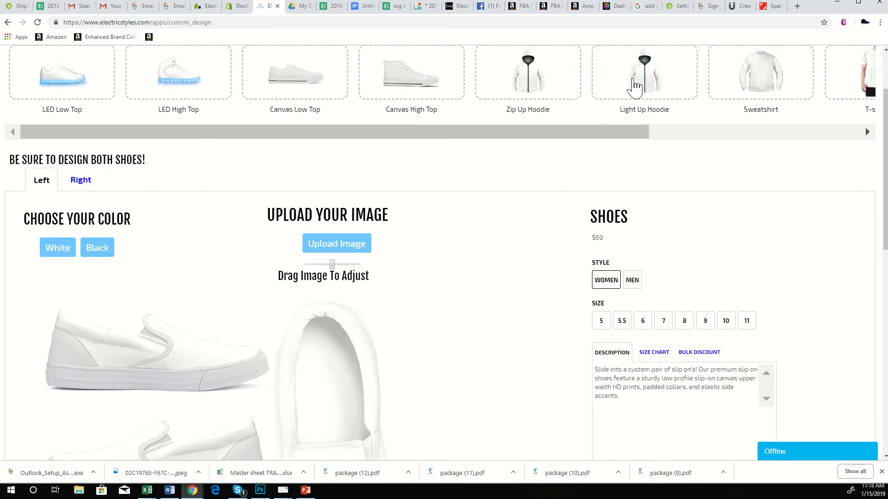
pyautogui.click(644, 72)
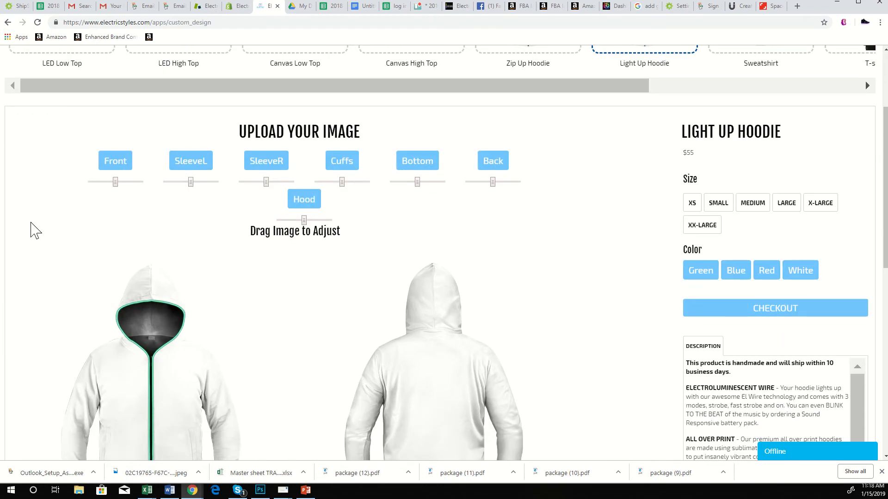
pyautogui.scroll(-3)
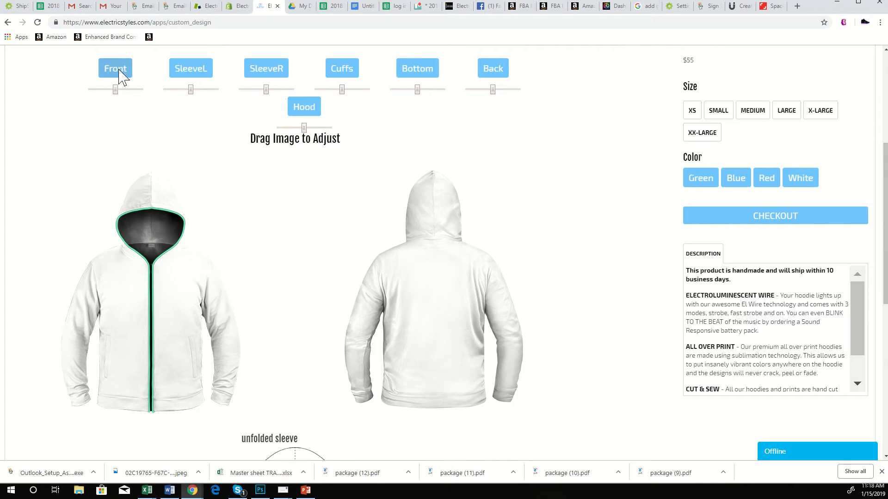
# Step: Upload the blue fractal image shutterstock_539324224 as the hoodie front artwork
pyautogui.click(114, 67)
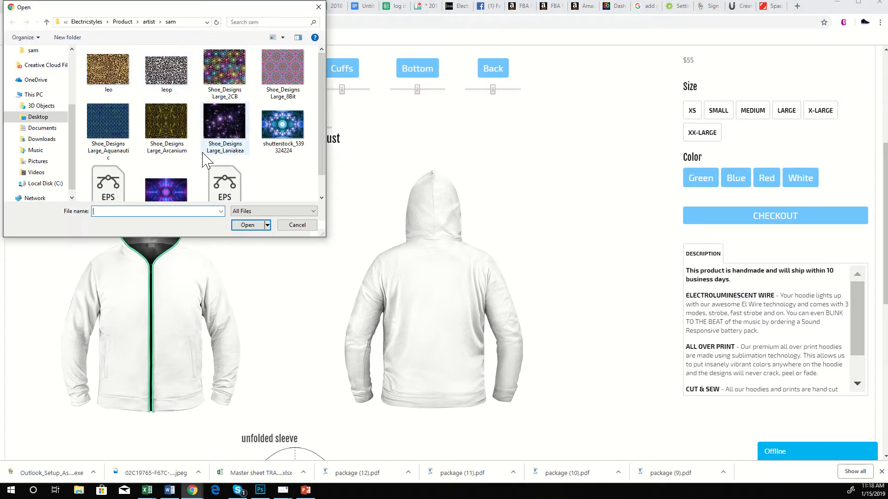
pyautogui.click(297, 224)
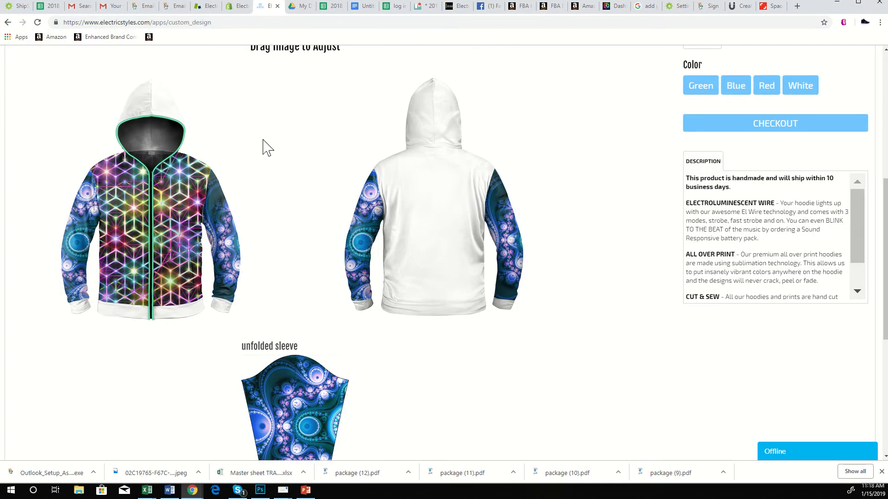
pyautogui.scroll(3)
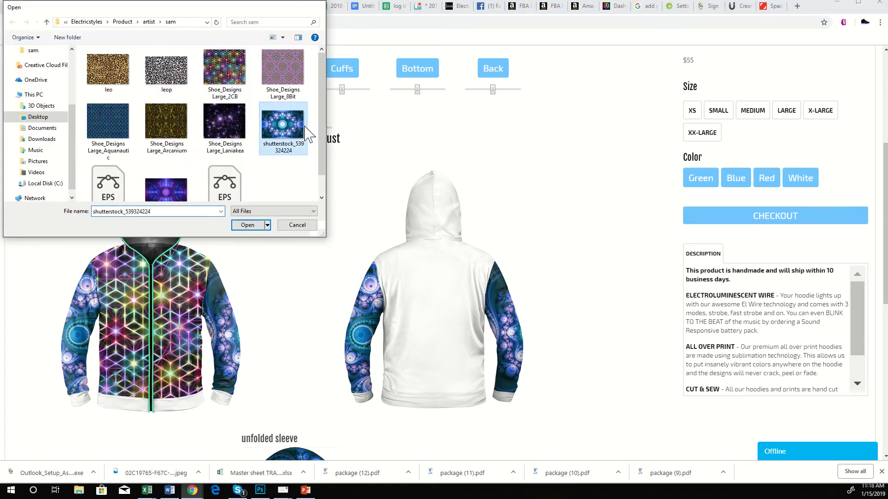
pyautogui.click(246, 224)
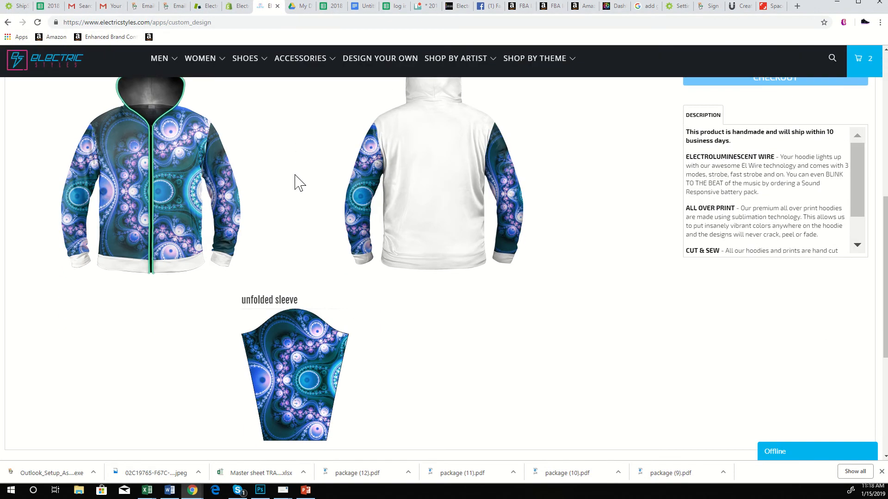
pyautogui.moveTo(251, 392)
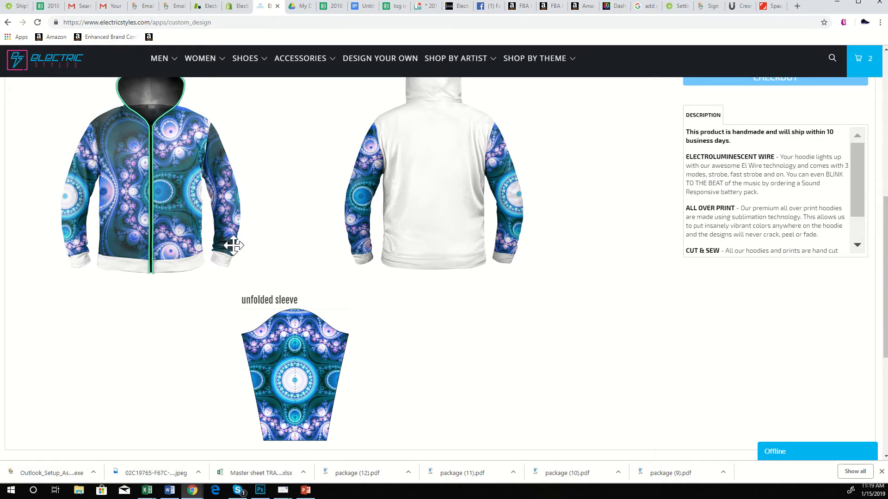
pyautogui.moveTo(300, 405)
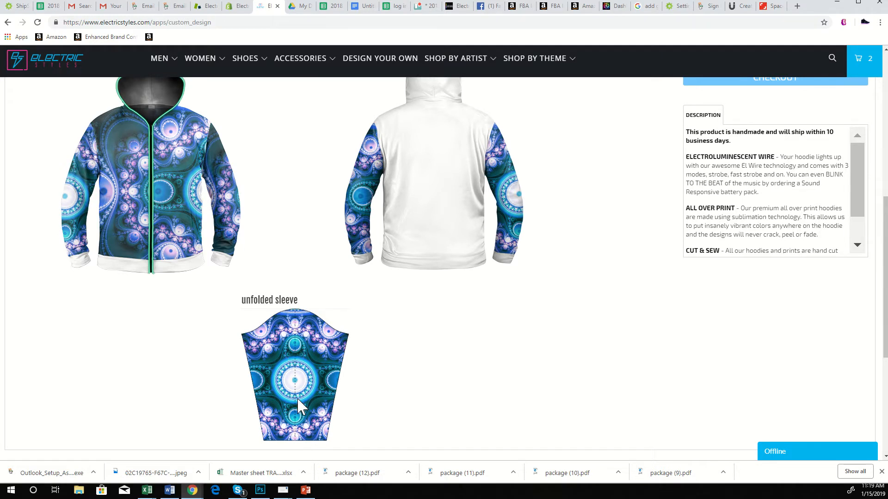
pyautogui.moveTo(305, 360)
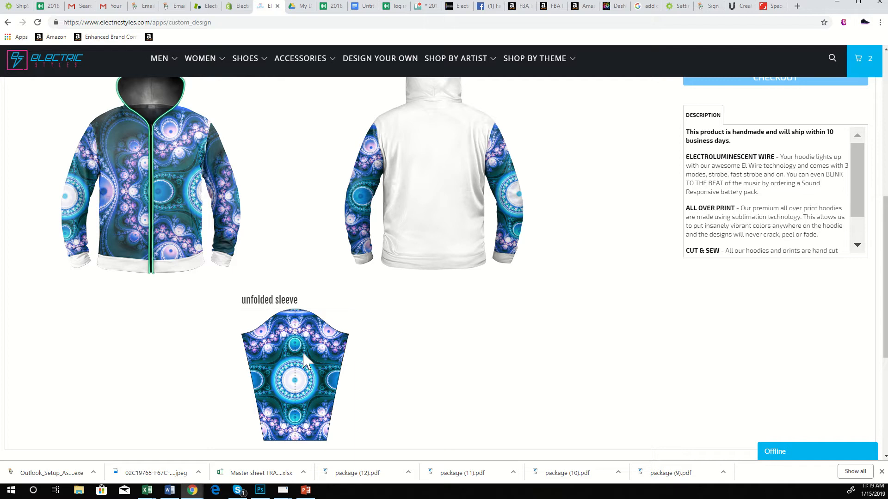
pyautogui.moveTo(293, 424)
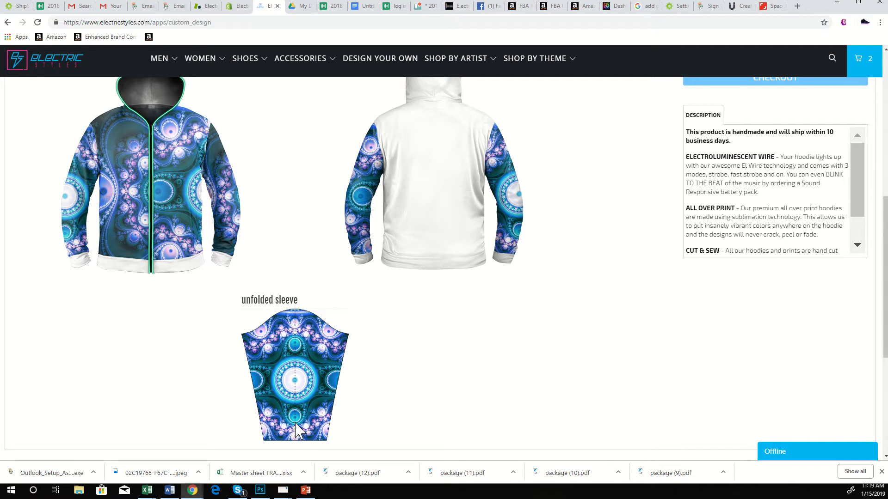
pyautogui.moveTo(240, 278)
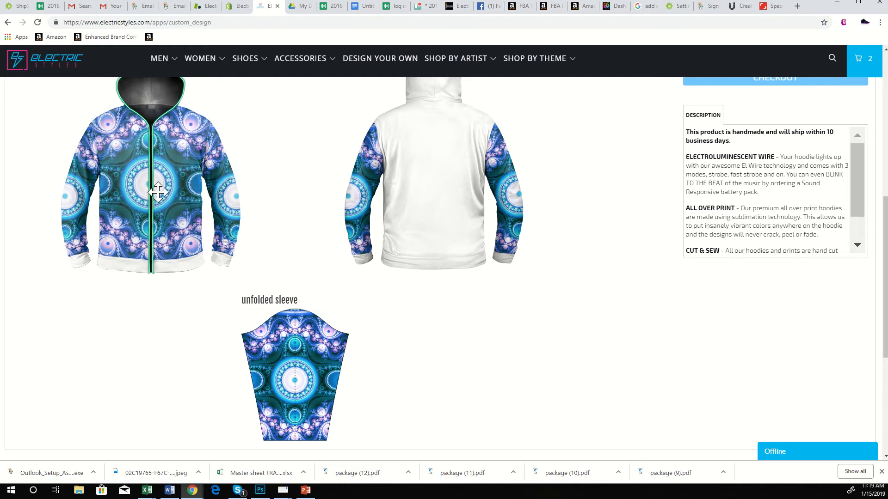
# Step: Return to the top of the hoodie previews after centring the fractal motifs
pyautogui.scroll(3)
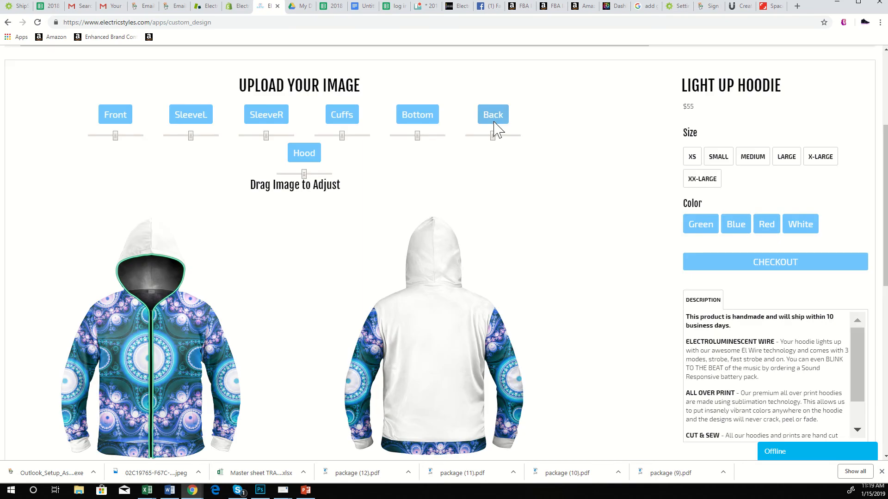
# Step: Upload the blue fractal image for the hoodie back and start the hood upload
pyautogui.click(491, 114)
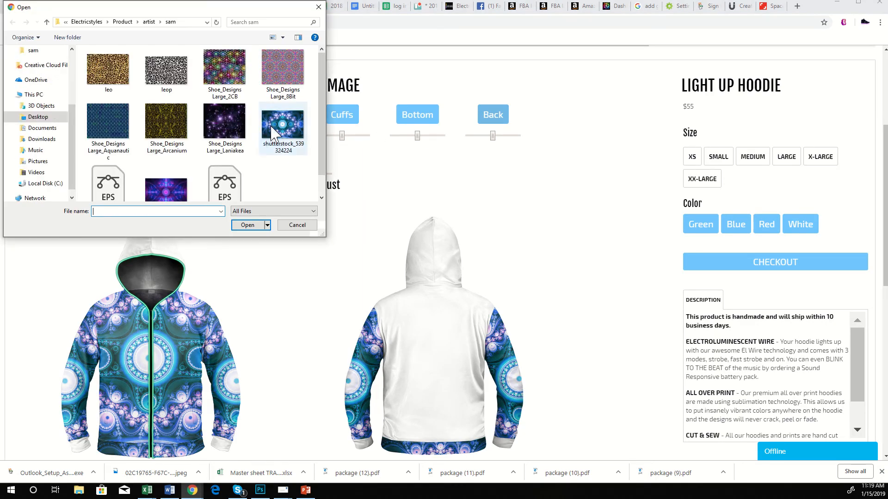
pyautogui.click(247, 224)
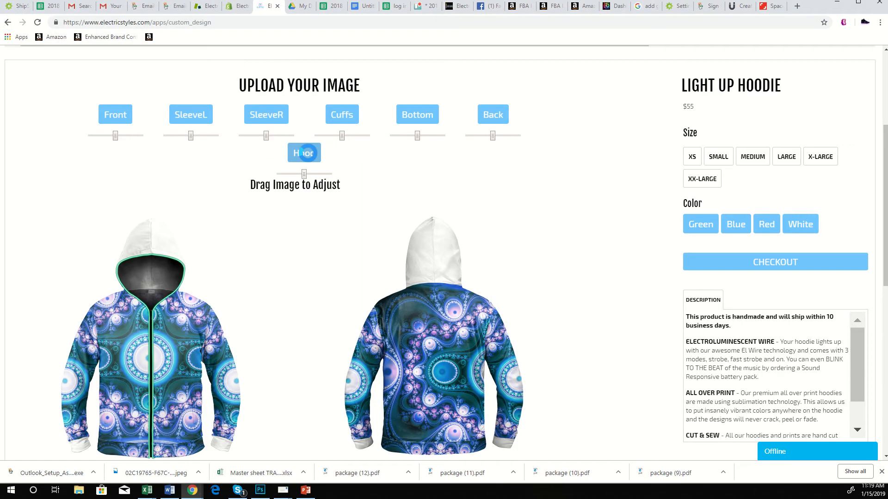
pyautogui.click(304, 153)
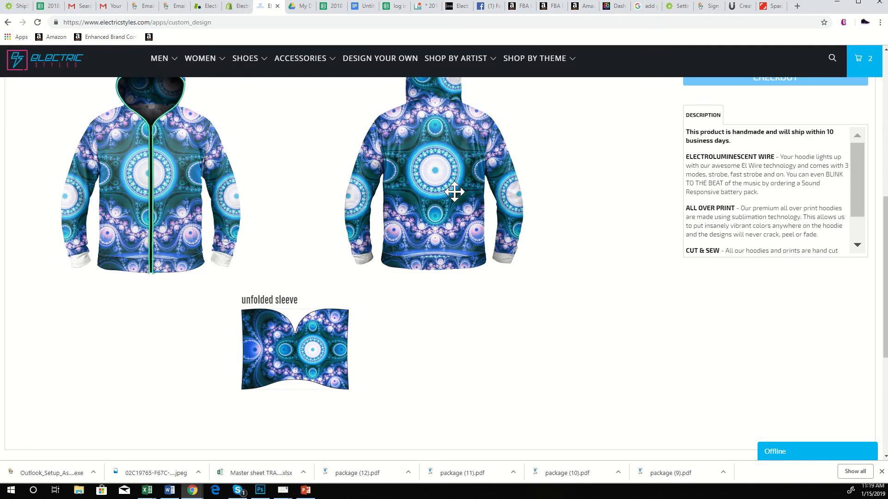
pyautogui.scroll(3)
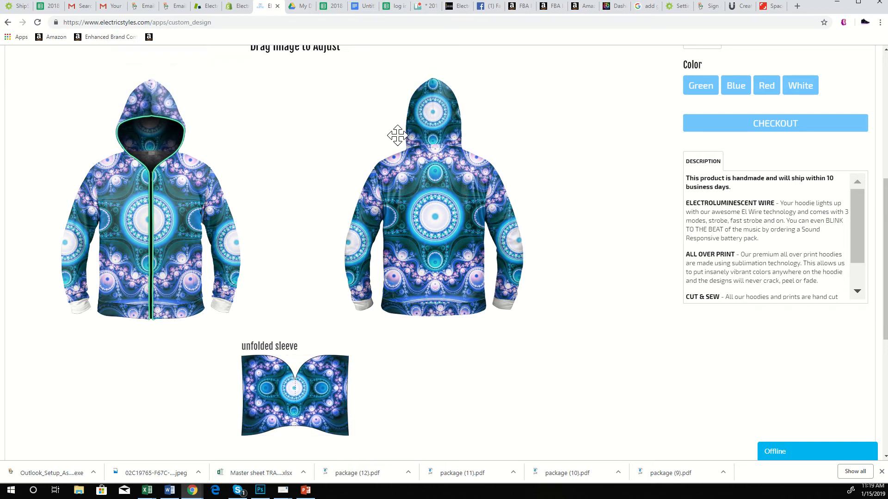
# Step: Apply the fractal image again and enlarge the artwork on the hoodie front with the size slider
pyautogui.scroll(3)
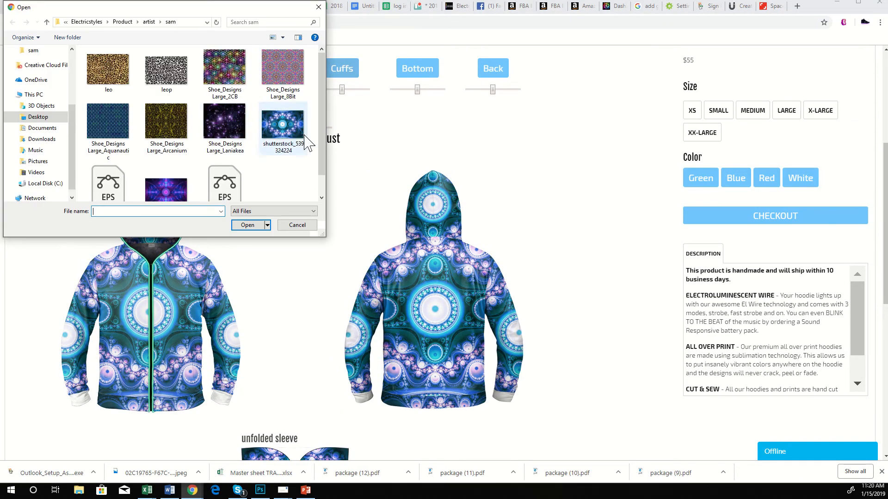
pyautogui.click(297, 225)
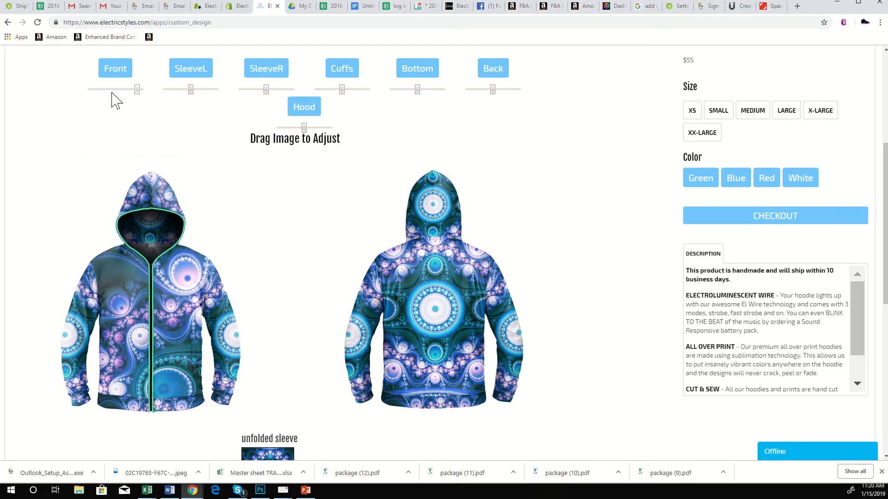
pyautogui.moveTo(114, 90); pyautogui.dragTo(131, 90)
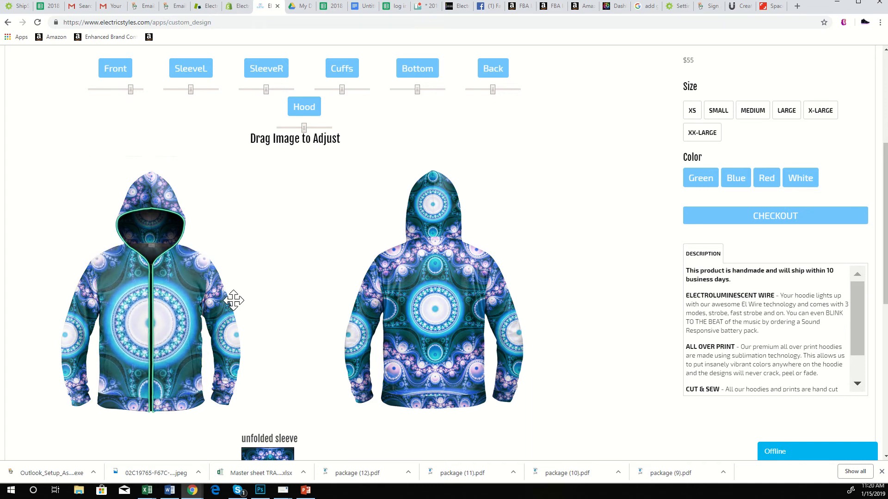
pyautogui.scroll(3)
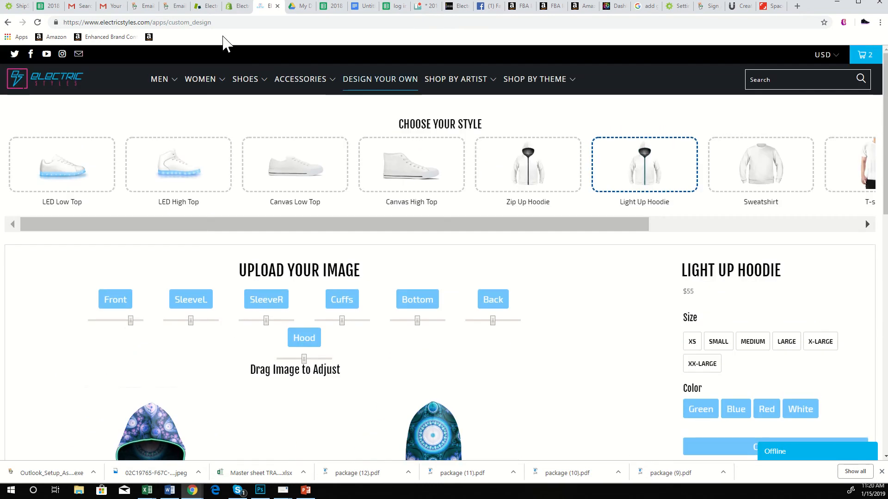
# Step: Back in the Shopify admin, point out the Canvas Low Top price and move to the Design Product builder
pyautogui.click(237, 5)
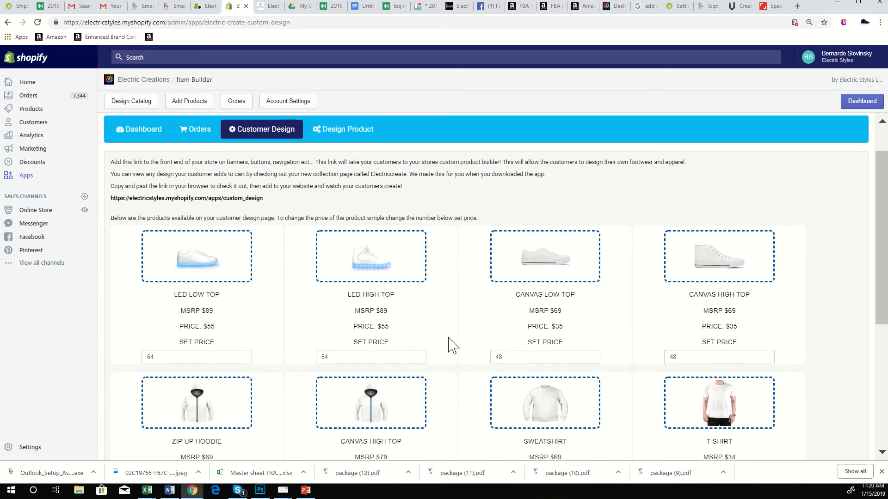
pyautogui.doubleClick(361, 326)
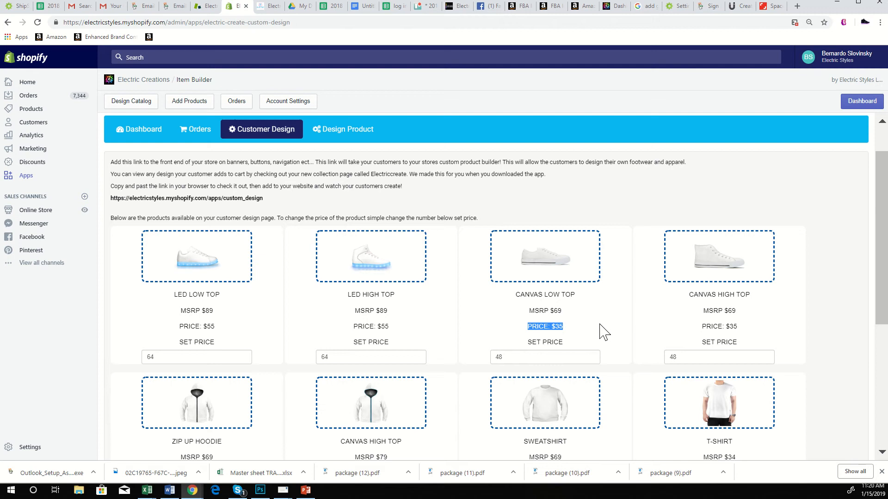
pyautogui.scroll(-3)
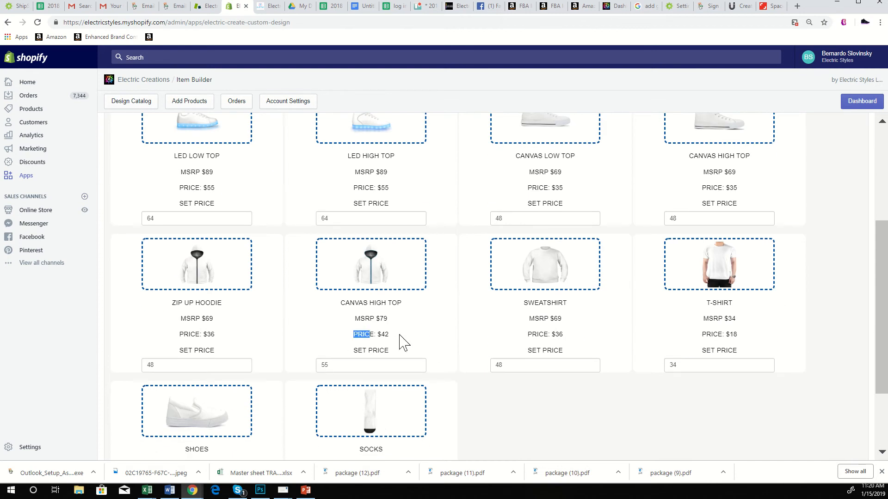
pyautogui.scroll(3)
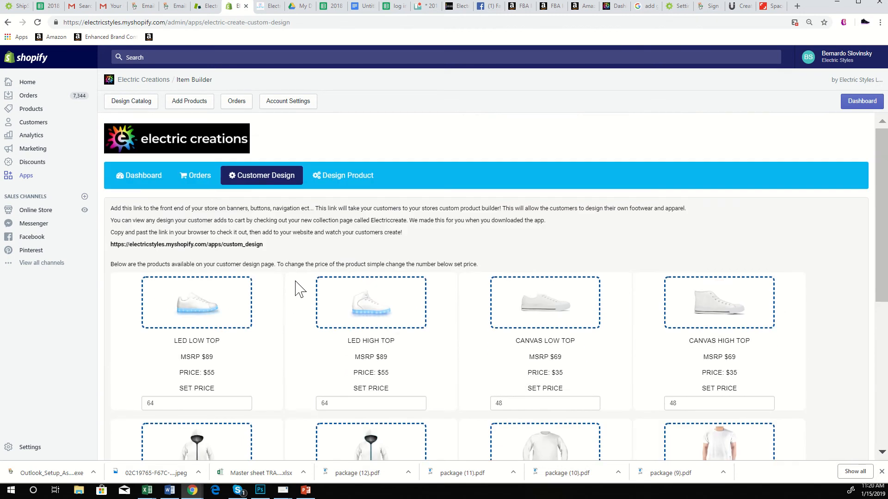
pyautogui.click(341, 175)
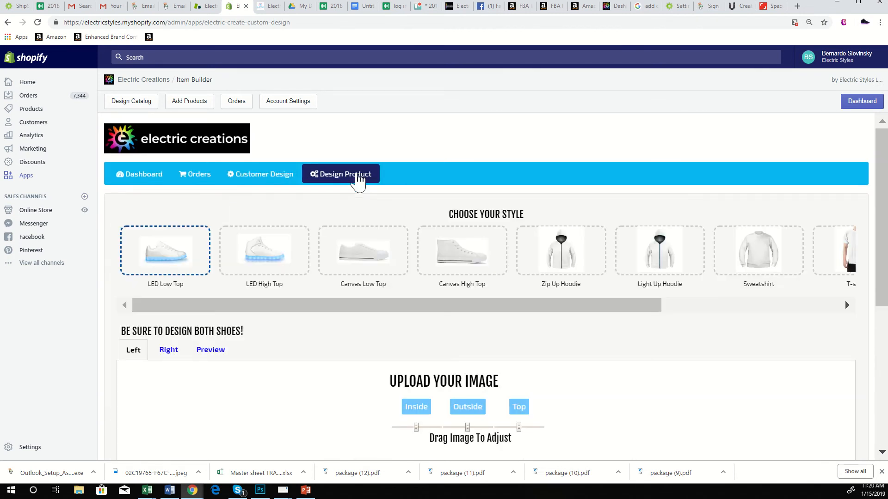
# Step: Select the Canvas High Top and upload the 'leop' leopard-print image to the left shoe outside
pyautogui.scroll(-3)
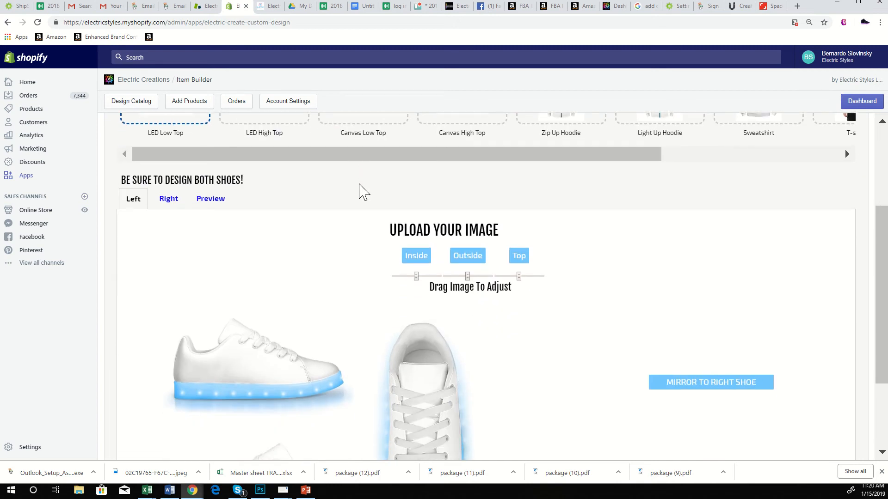
pyautogui.scroll(-3)
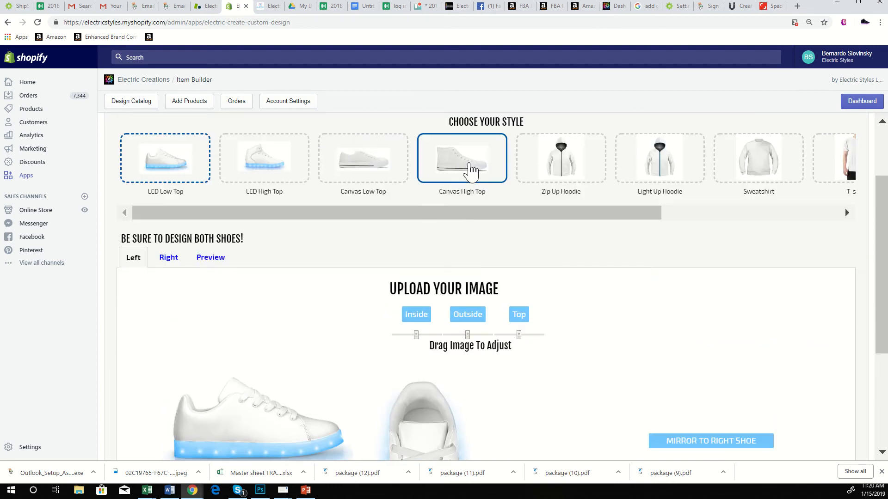
pyautogui.click(462, 157)
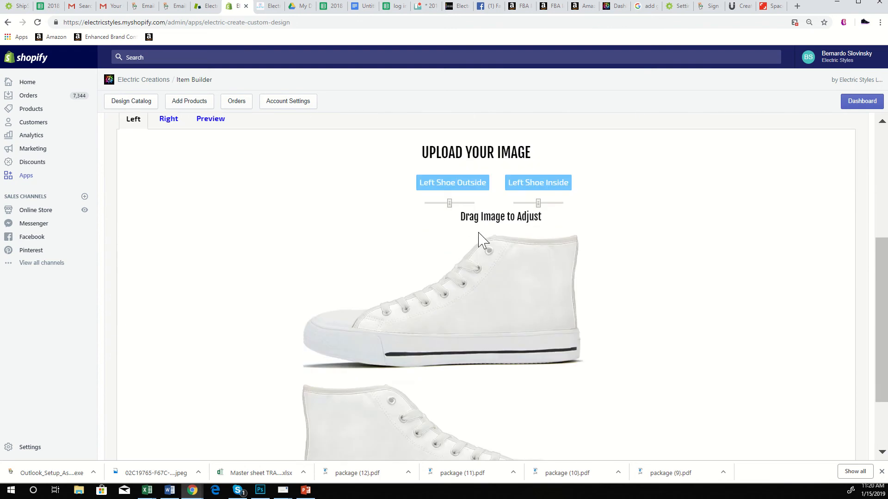
pyautogui.click(452, 182)
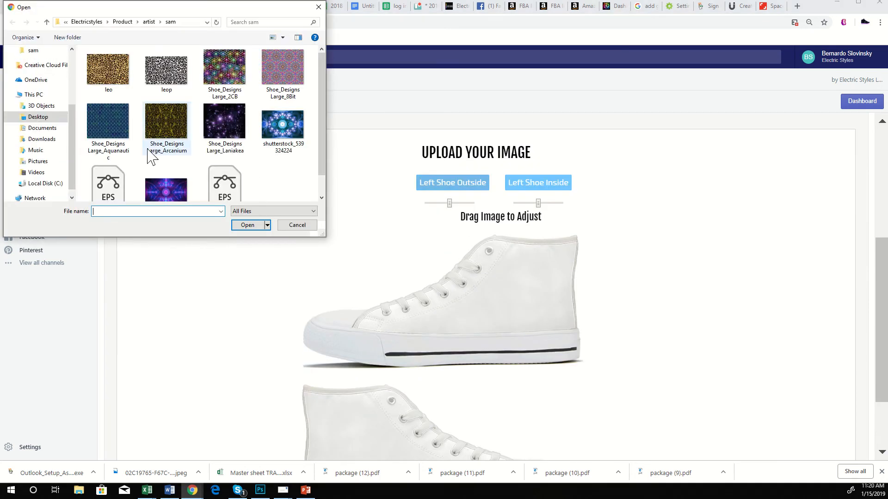
pyautogui.click(166, 69)
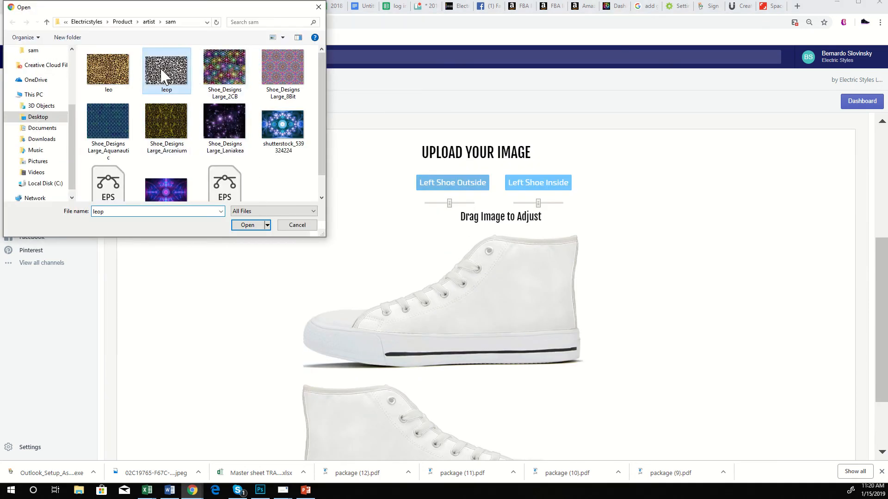
pyautogui.click(247, 224)
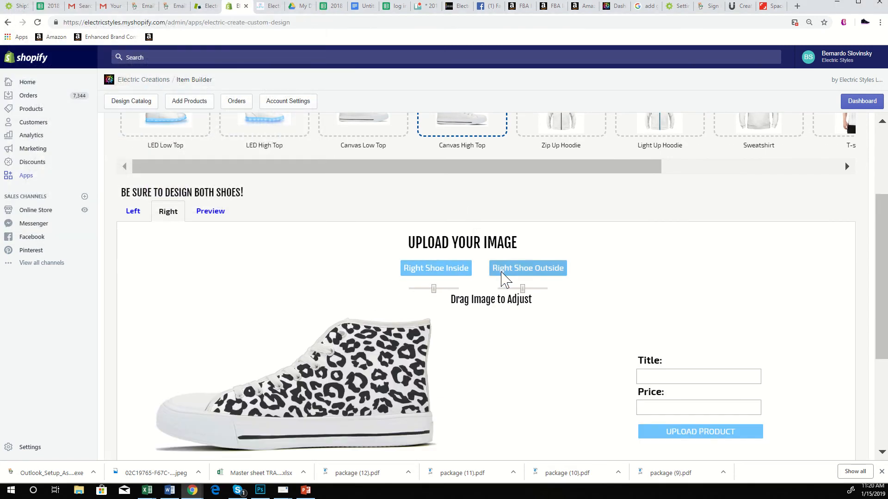
pyautogui.click(526, 268)
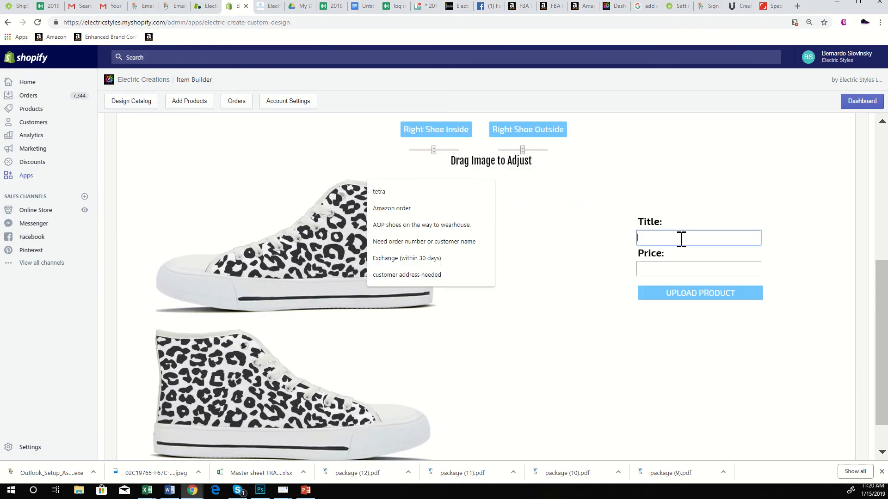
# Step: Title the leopard shoe design 'leopard test', price it at 99 and upload it as a product
pyautogui.write('leopord test')
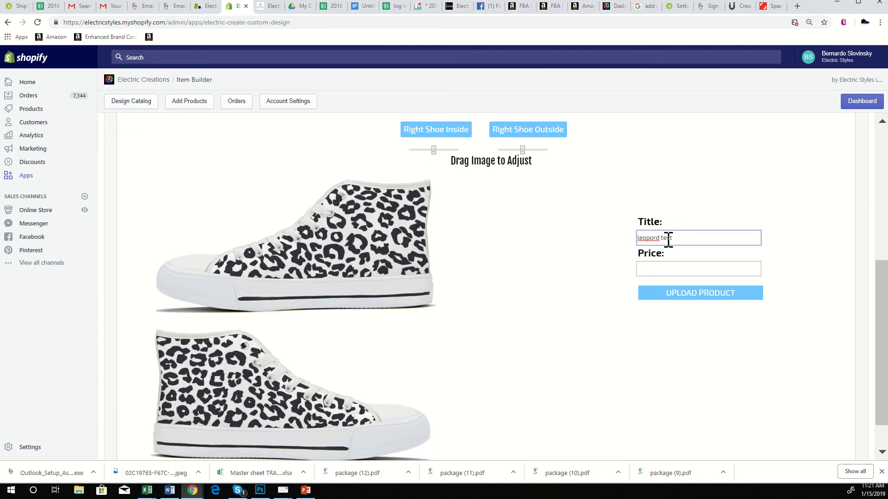
pyautogui.click(698, 268)
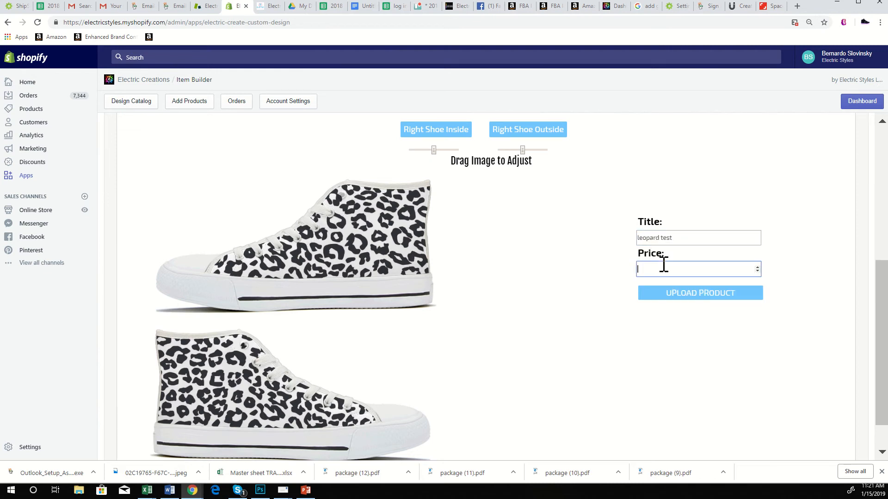
pyautogui.write('99')
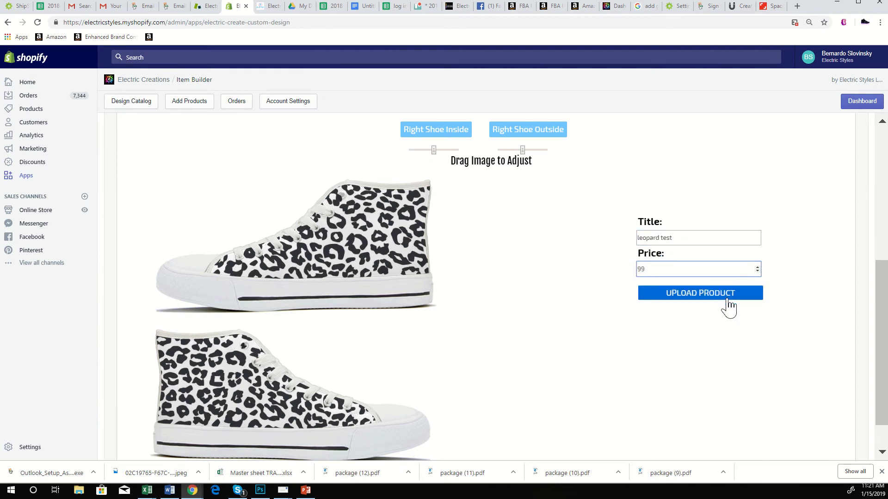
pyautogui.click(700, 293)
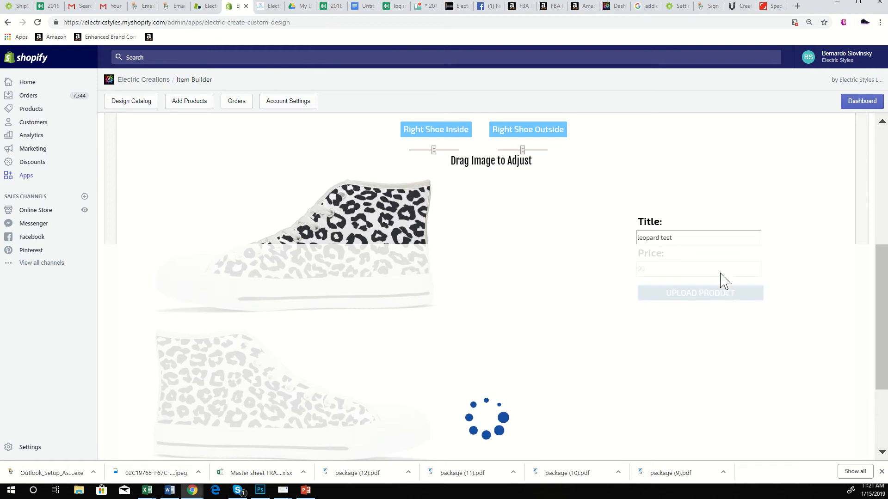
pyautogui.moveTo(606, 268)
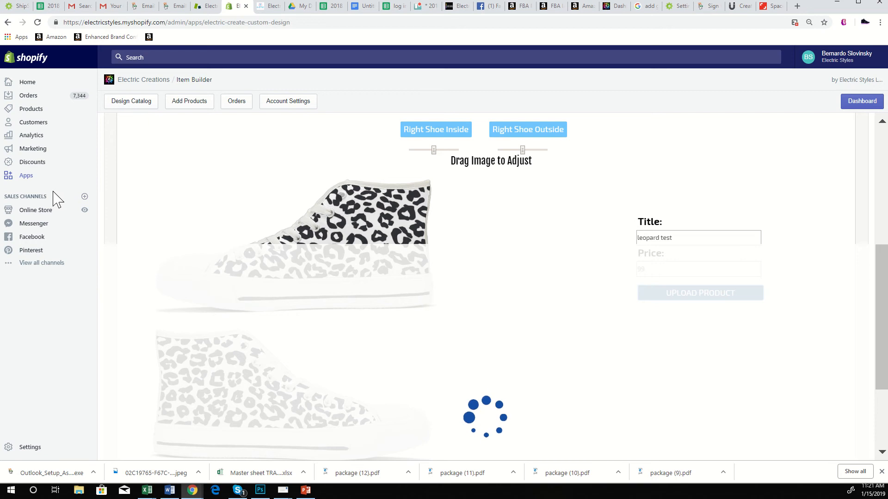
pyautogui.moveTo(125, 203)
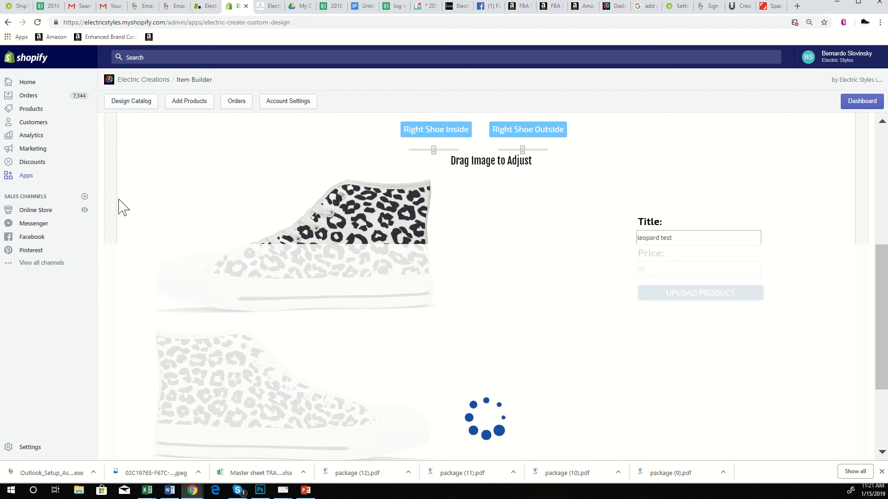
pyautogui.moveTo(385, 286)
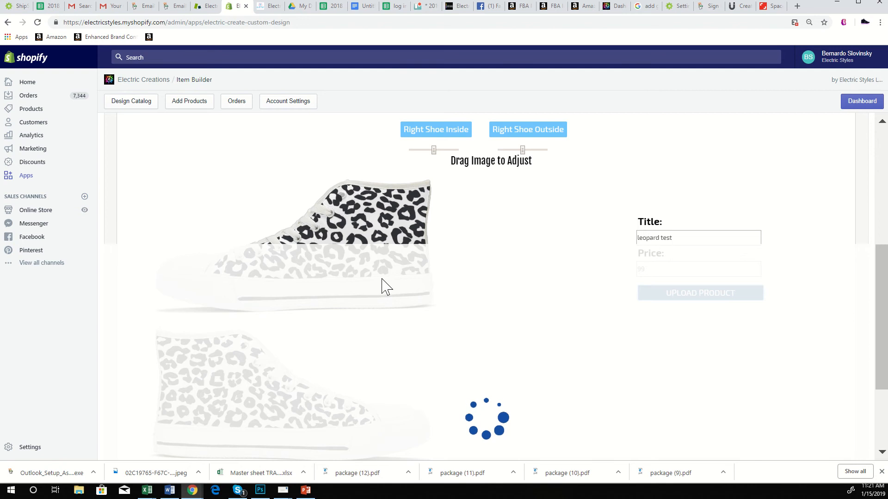
pyautogui.moveTo(607, 96)
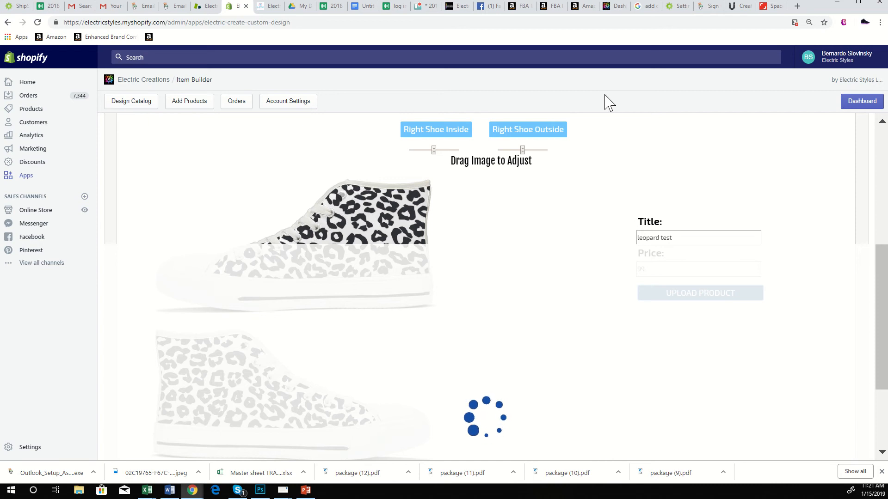
# Step: Confirm the upload and head to the store's Products list
pyautogui.click(699, 293)
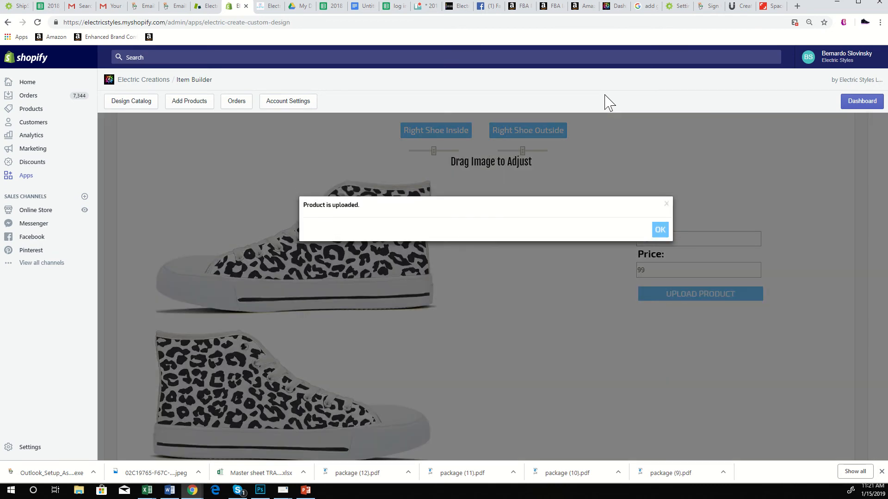
pyautogui.click(659, 230)
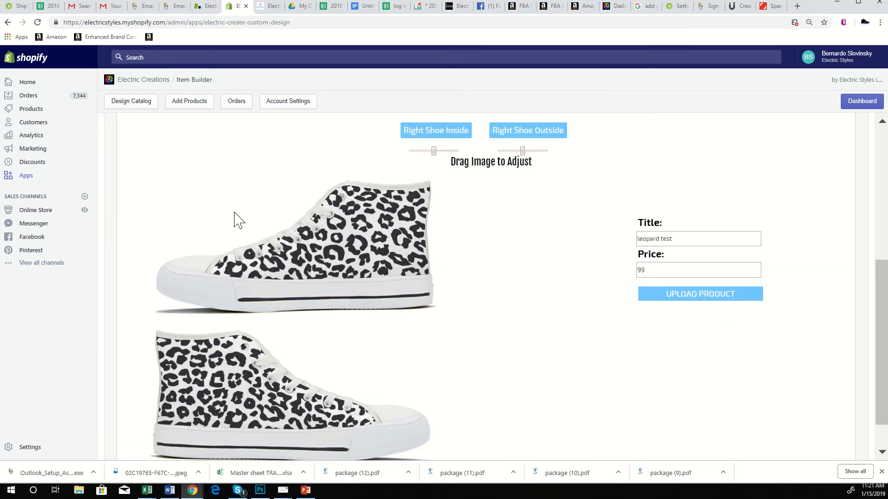
pyautogui.click(32, 110)
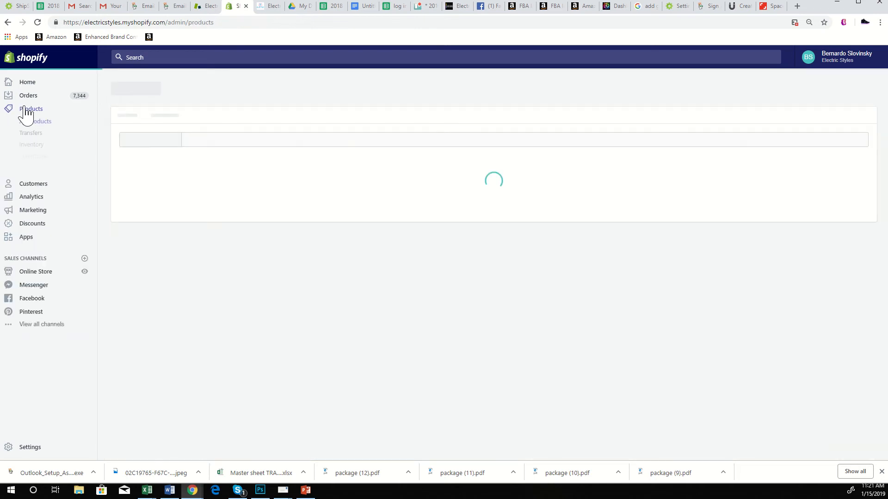
# Step: Search All products for 'leopard test' and open that product's details
pyautogui.click(30, 109)
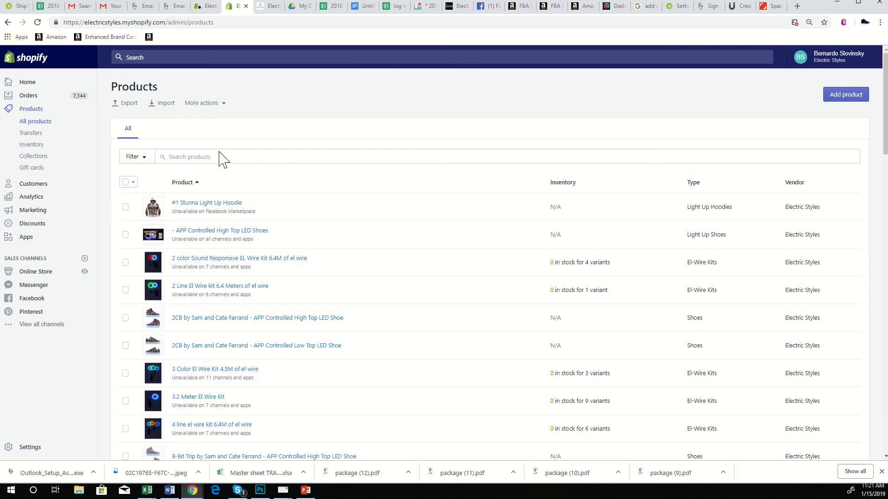
pyautogui.click(193, 157)
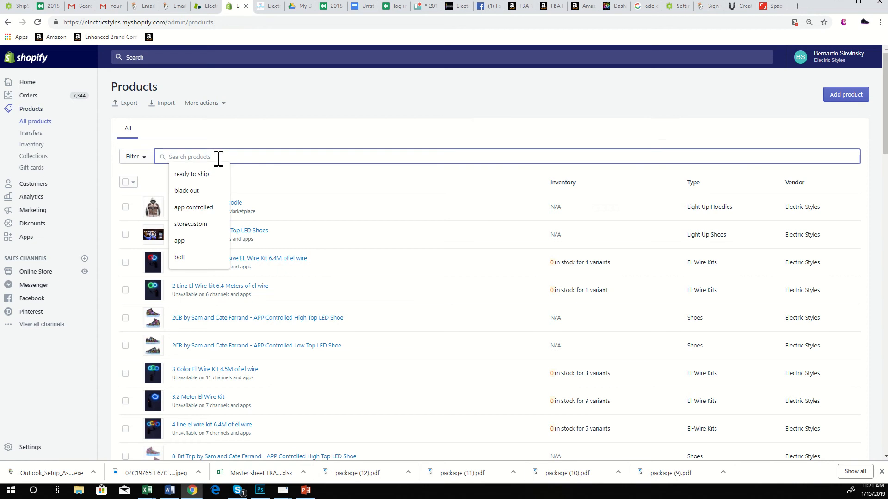
pyautogui.write('leopard')
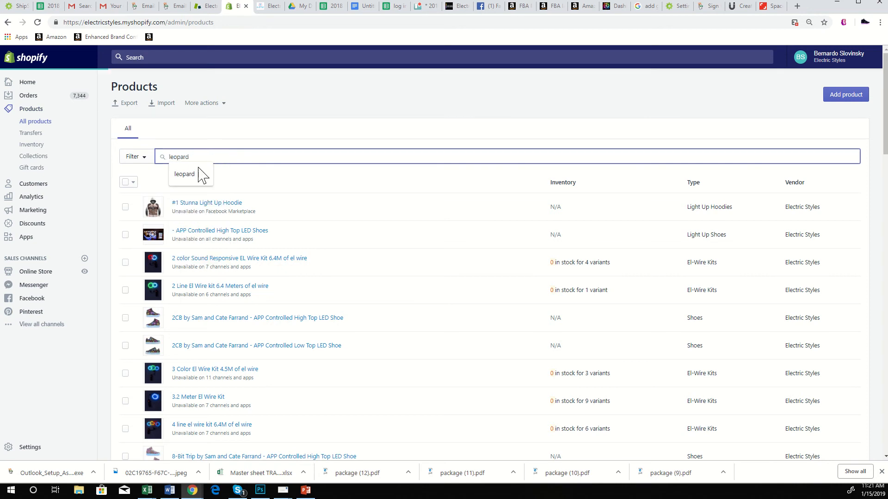
pyautogui.click(184, 174)
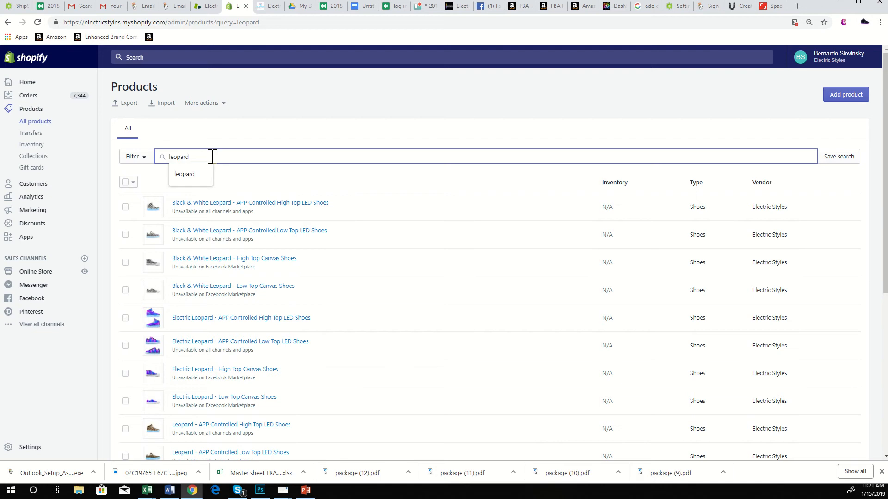
pyautogui.write('test')
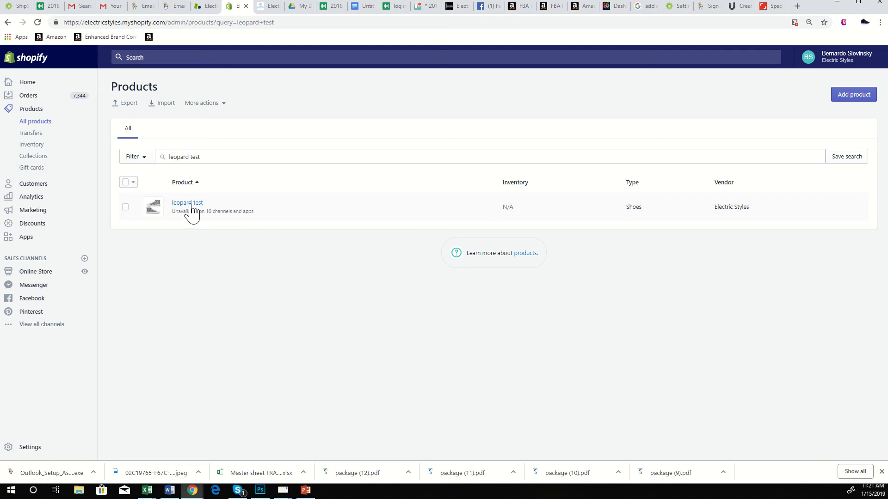
pyautogui.click(187, 202)
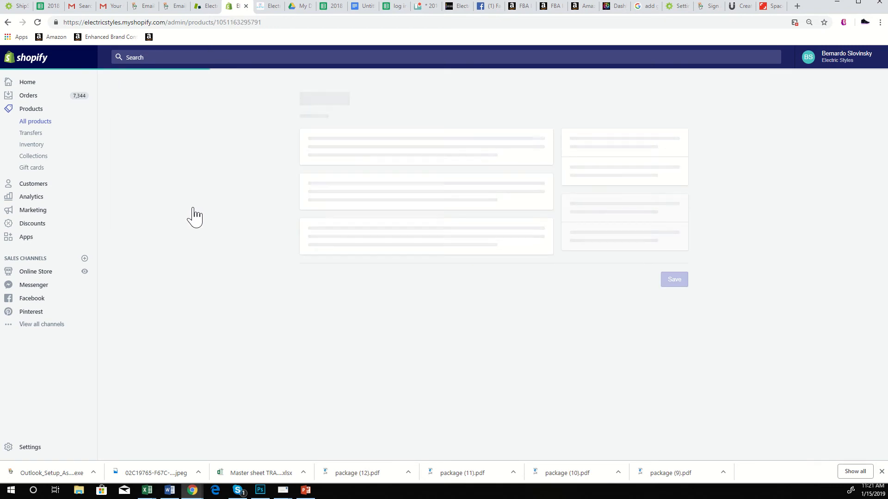
pyautogui.moveTo(301, 172)
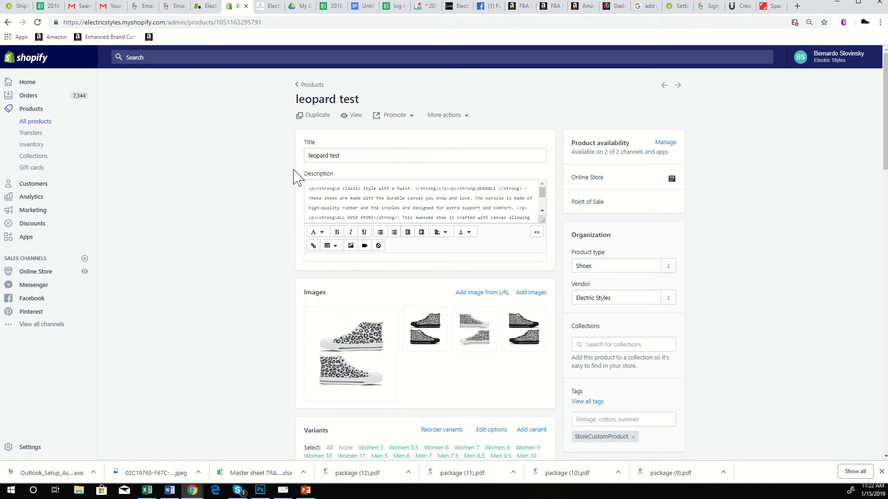
pyautogui.scroll(-3)
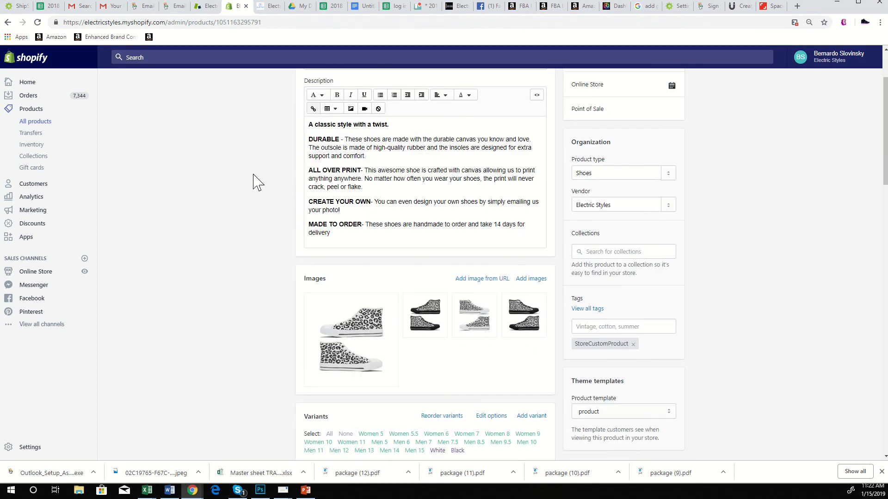
pyautogui.scroll(-3)
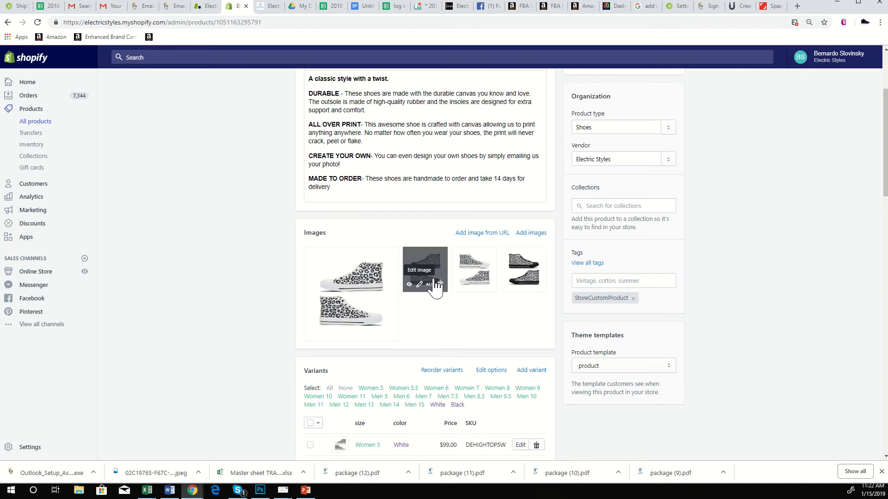
pyautogui.scroll(-3)
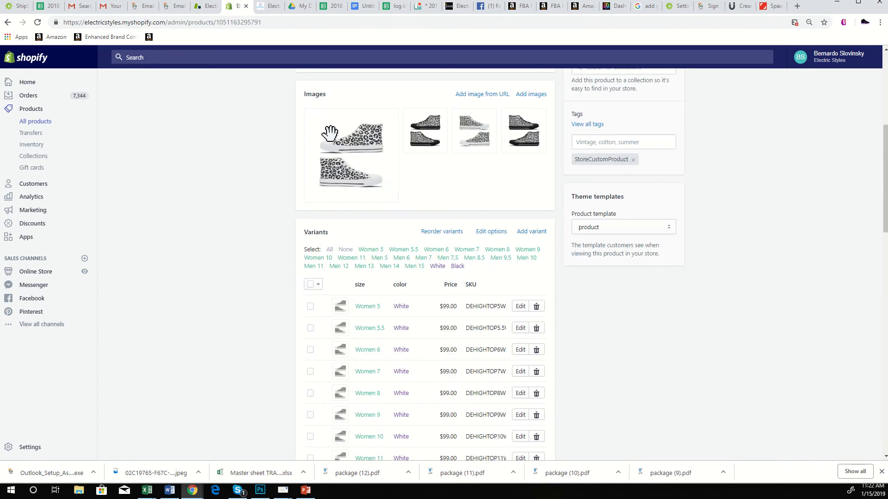
pyautogui.scroll(-3)
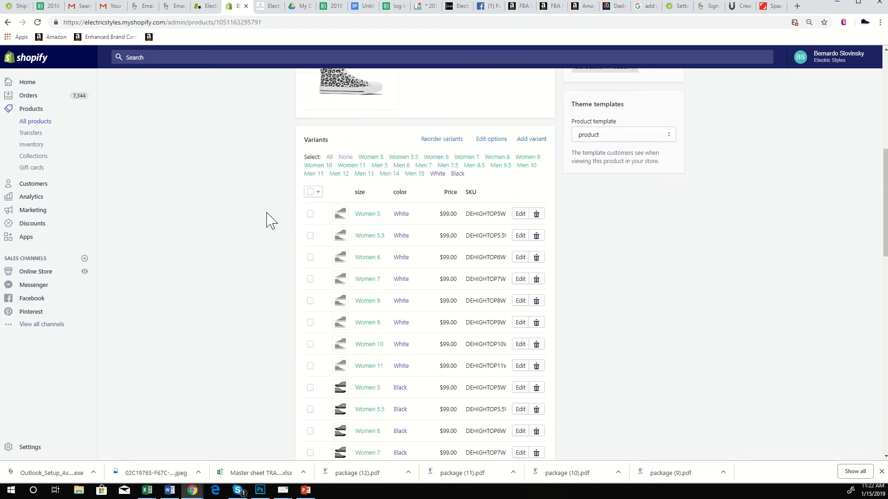
pyautogui.scroll(-3)
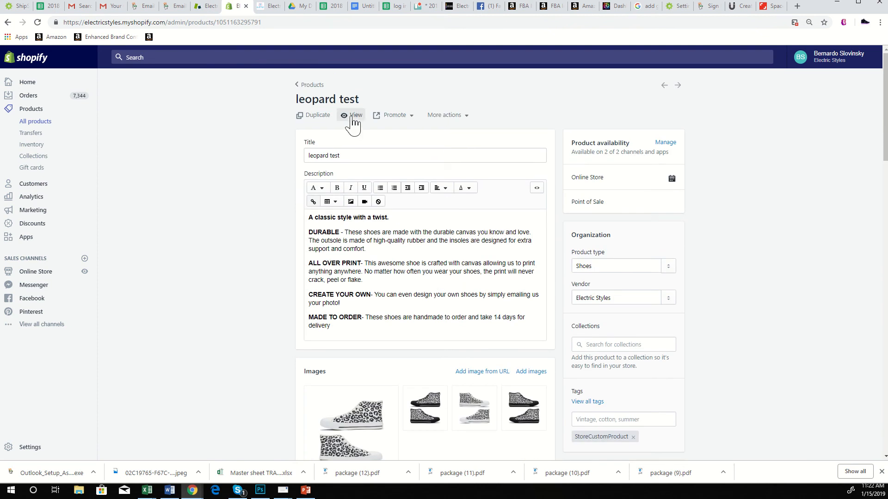
# Step: View the live leopard test page at $99 and cycle through its shoe photos
pyautogui.click(355, 115)
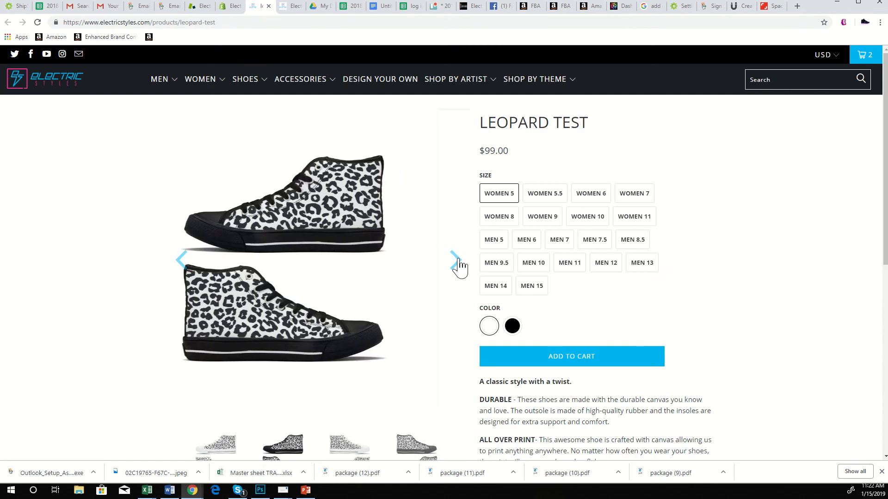
pyautogui.click(456, 260)
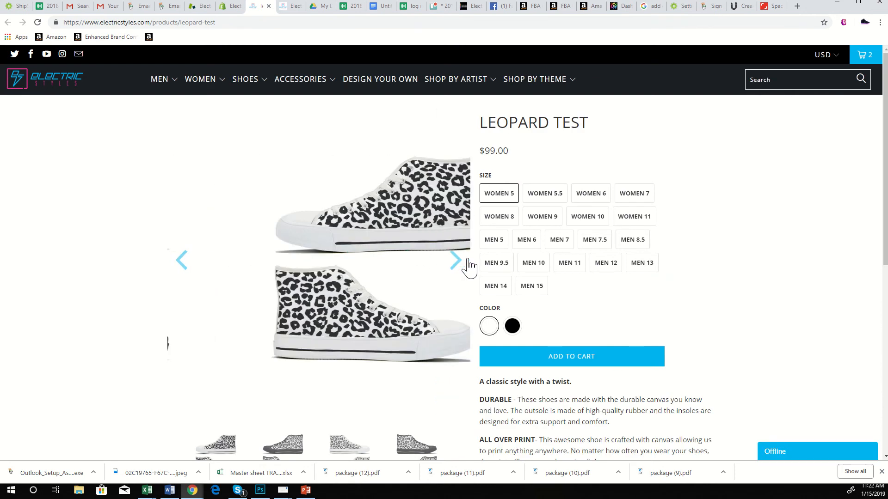
pyautogui.click(511, 327)
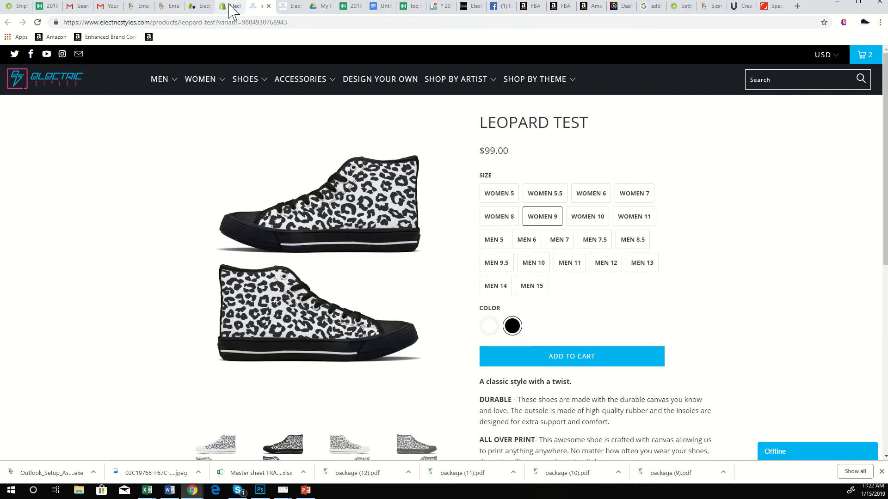
# Step: Return to Shopify admin and show the store's installed apps list
pyautogui.click(231, 6)
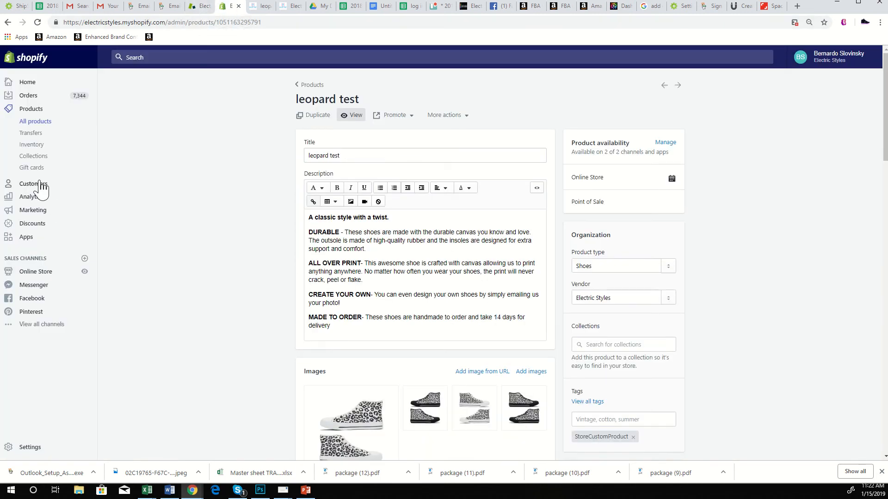
pyautogui.click(26, 237)
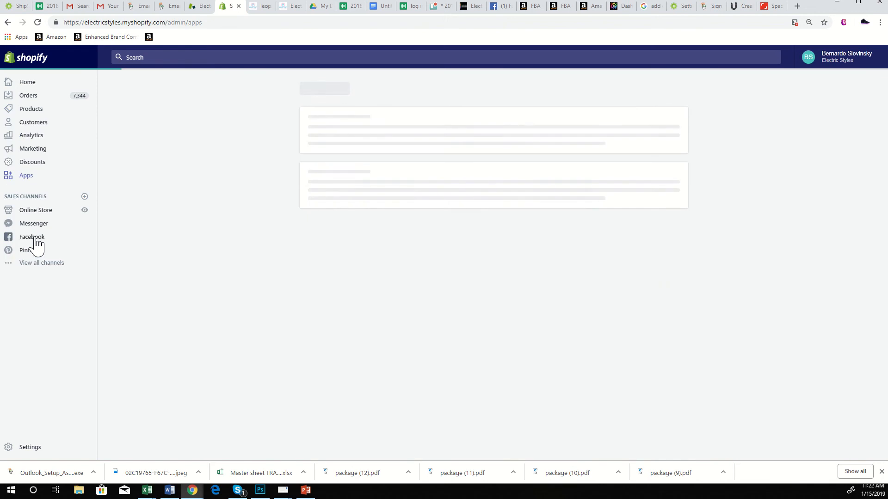
pyautogui.moveTo(97, 221)
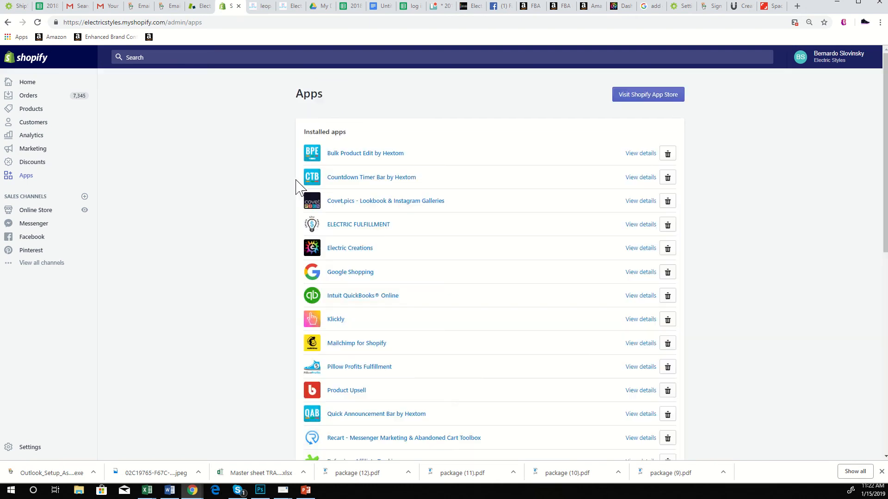
pyautogui.click(350, 248)
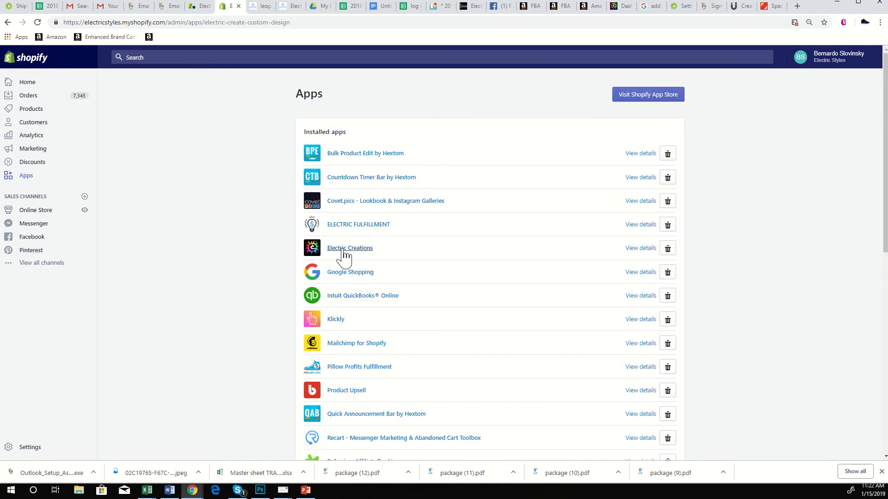
# Step: Reopen Electric Creations and go to its Design Product builder
pyautogui.click(349, 248)
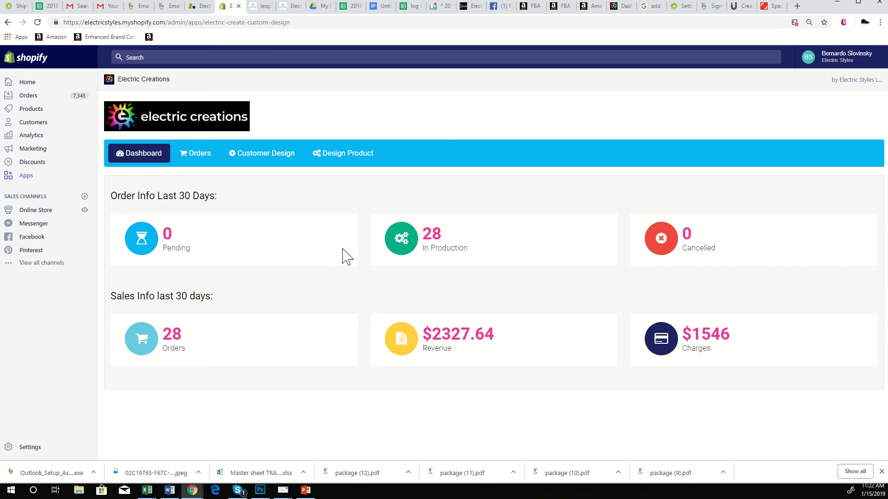
pyautogui.moveTo(368, 210)
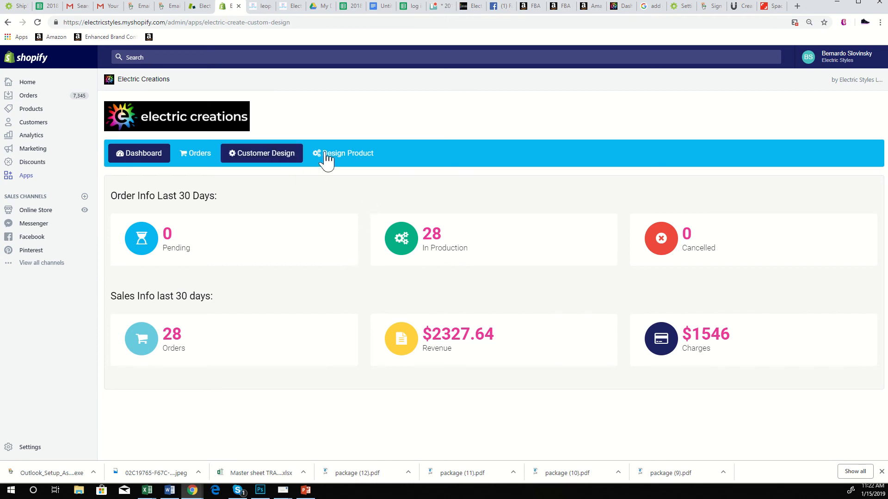
pyautogui.click(342, 152)
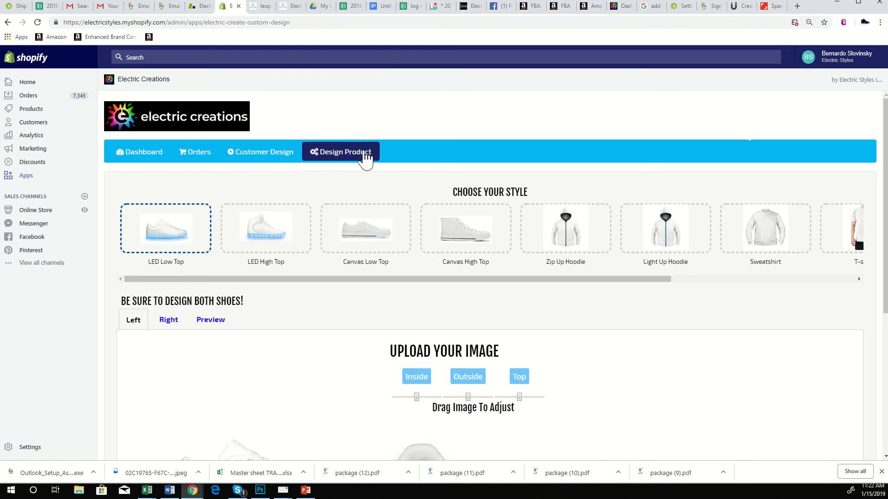
pyautogui.moveTo(496, 156)
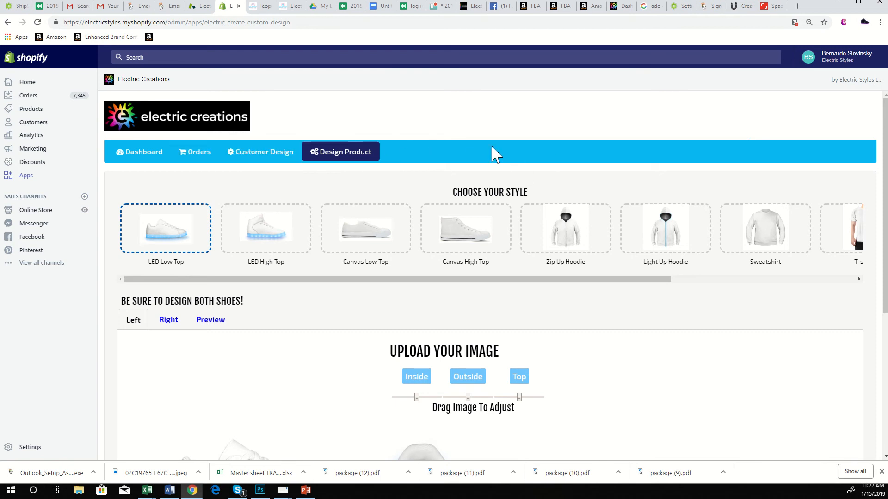
pyautogui.moveTo(481, 157)
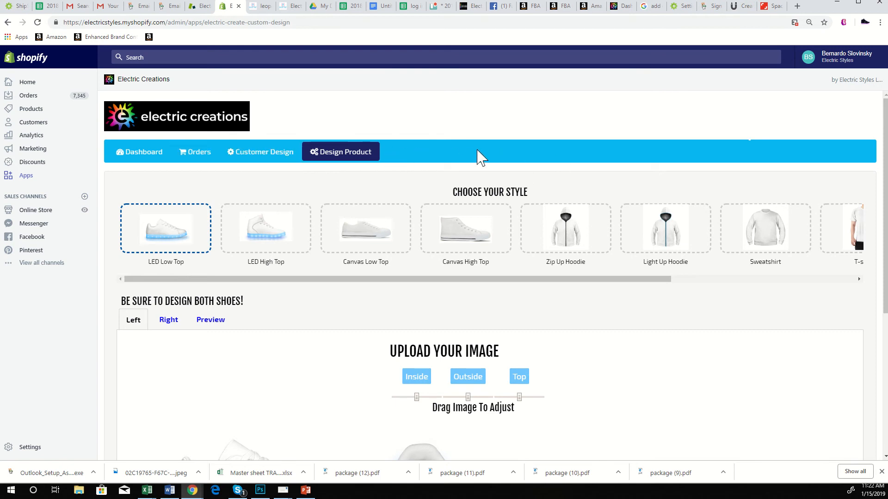
pyautogui.moveTo(496, 164)
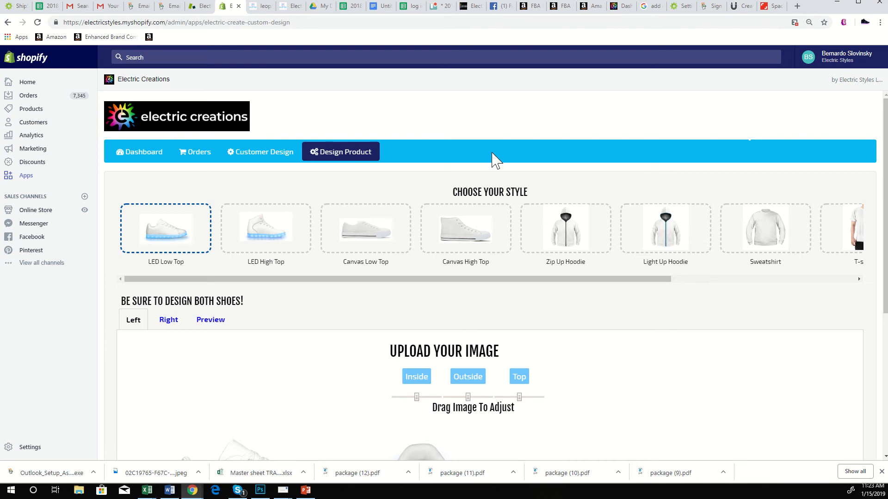
# Step: Browse Canvas High Top and Zip Up Hoodie styles, settling on the Light Up Hoodie's upload areas
pyautogui.scroll(-3)
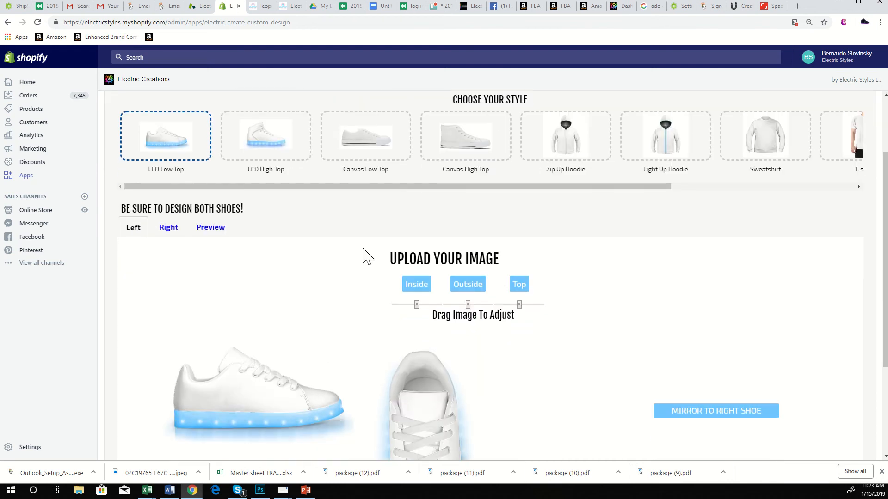
pyautogui.click(465, 136)
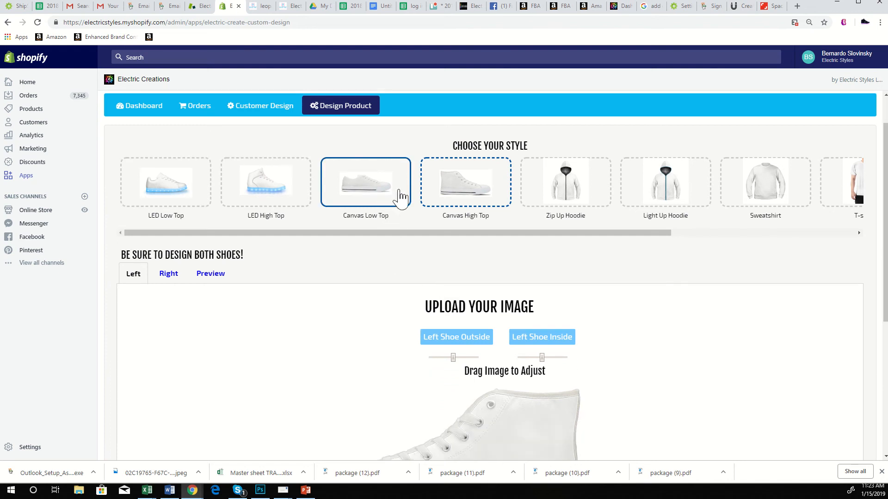
pyautogui.click(565, 182)
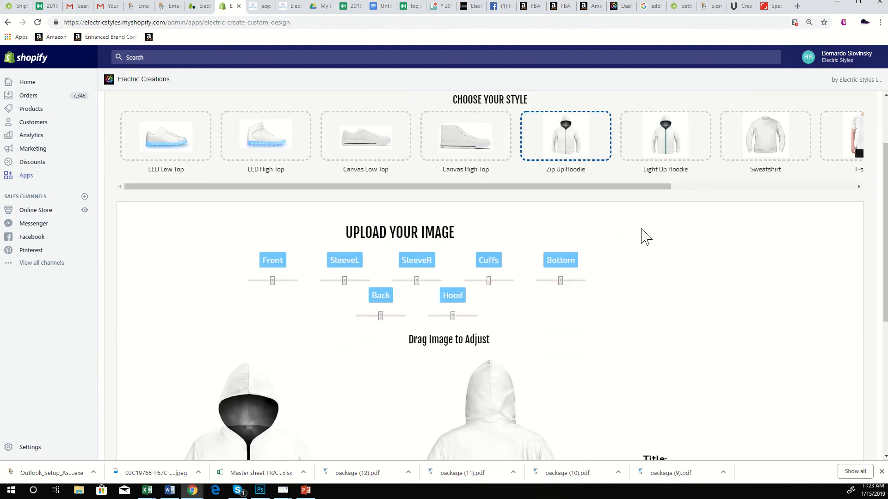
pyautogui.scroll(-3)
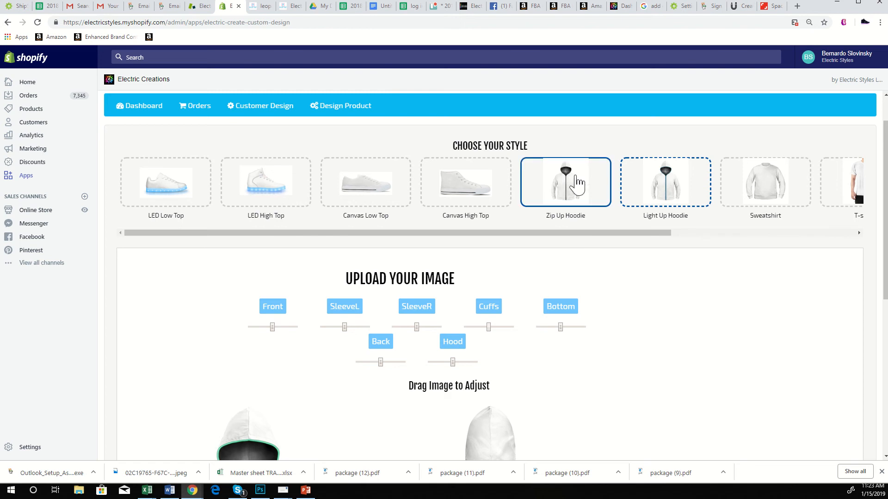
pyautogui.scroll(3)
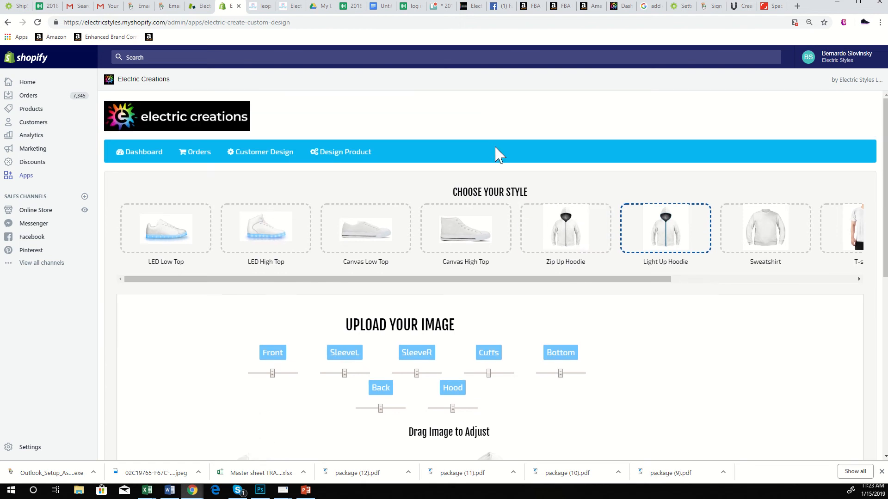
pyautogui.moveTo(515, 148)
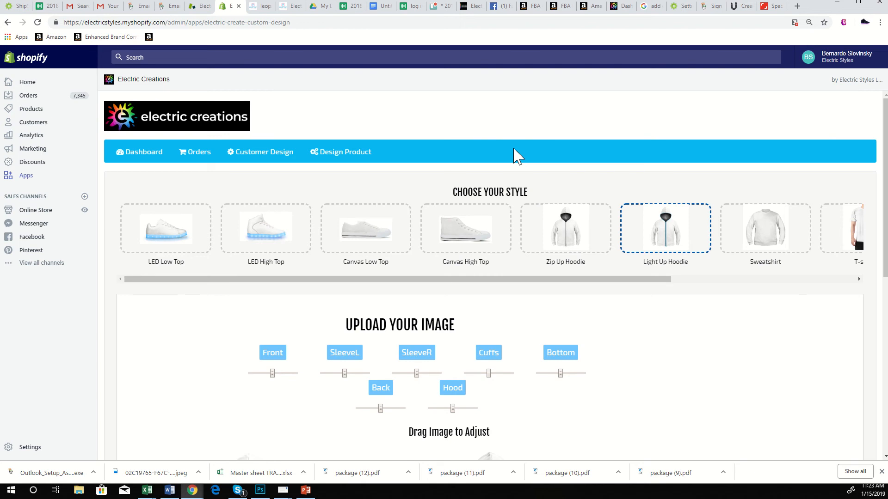
pyautogui.scroll(-3)
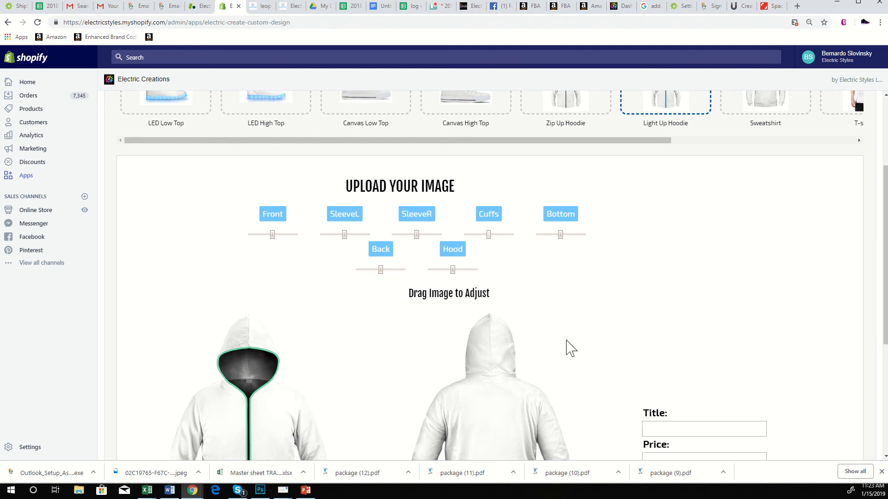
pyautogui.moveTo(37, 117)
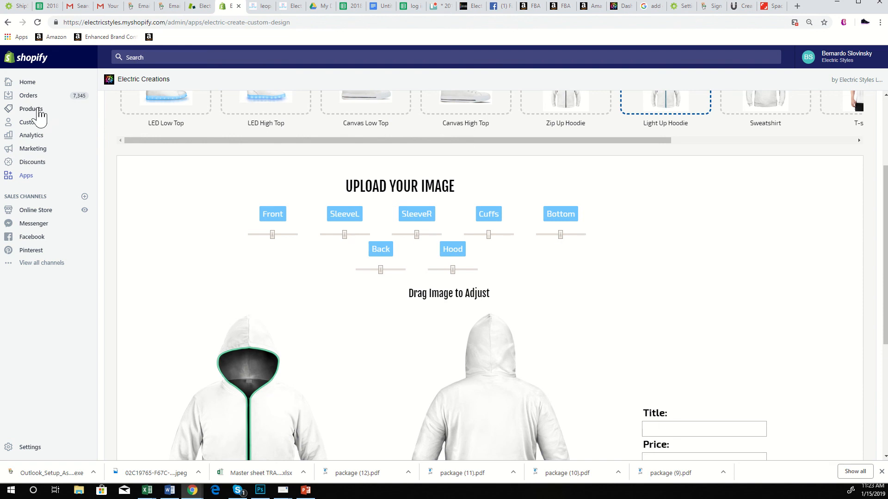
pyautogui.moveTo(123, 184)
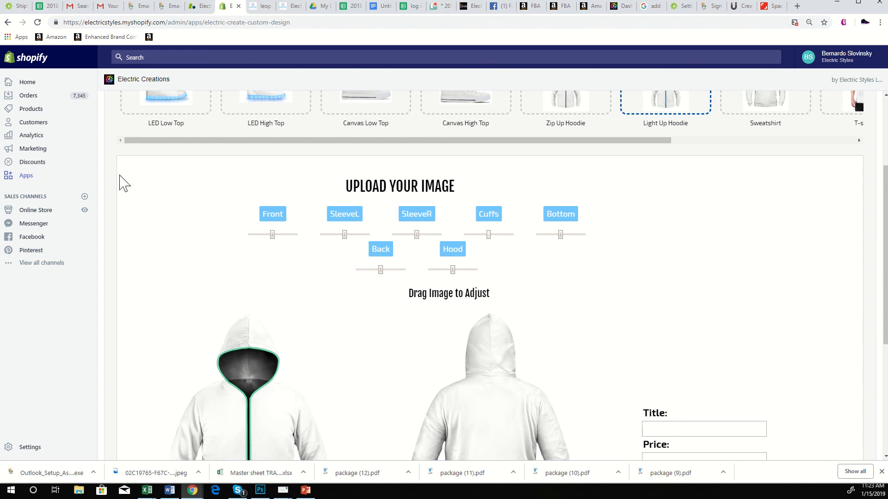
pyautogui.moveTo(157, 299)
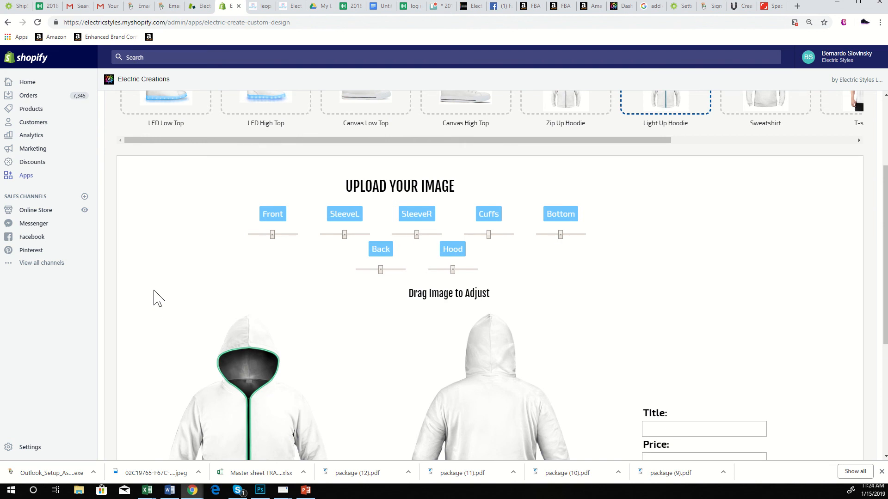
pyautogui.moveTo(592, 262)
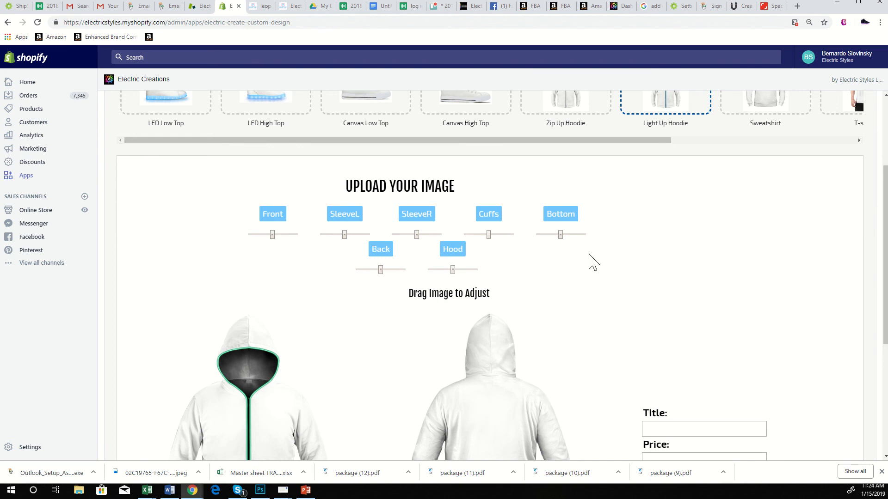
pyautogui.moveTo(616, 252)
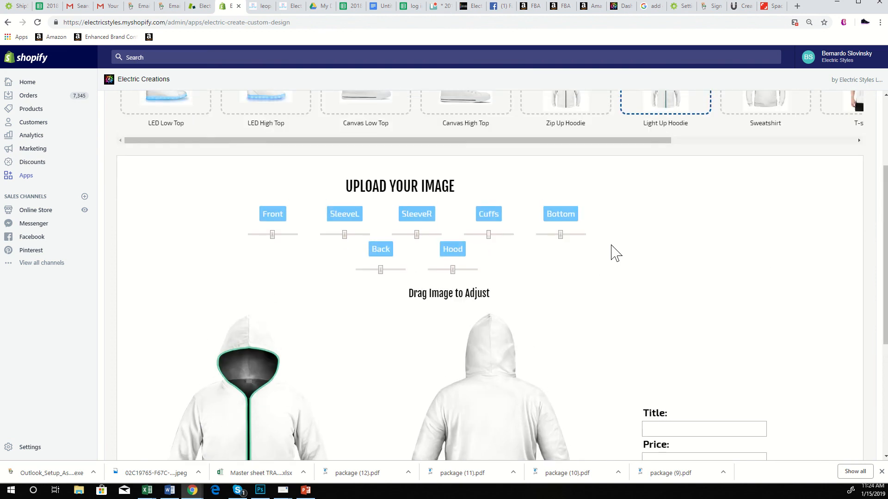
pyautogui.scroll(3)
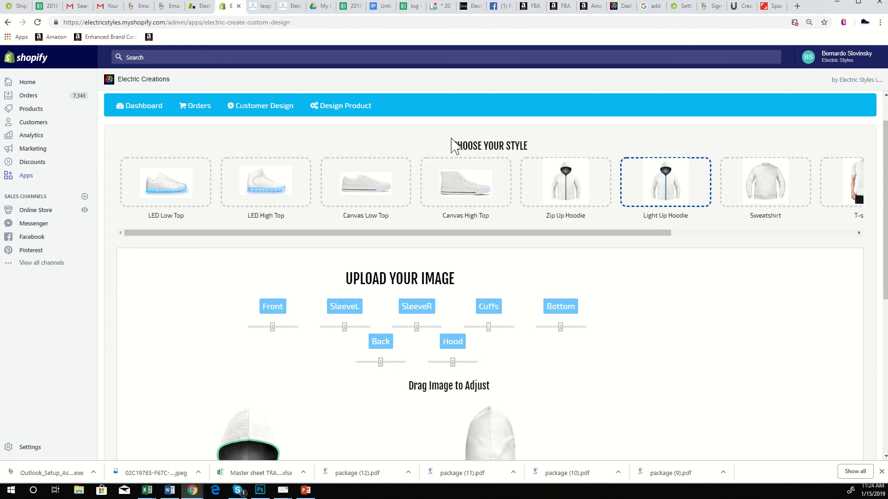
pyautogui.moveTo(456, 141)
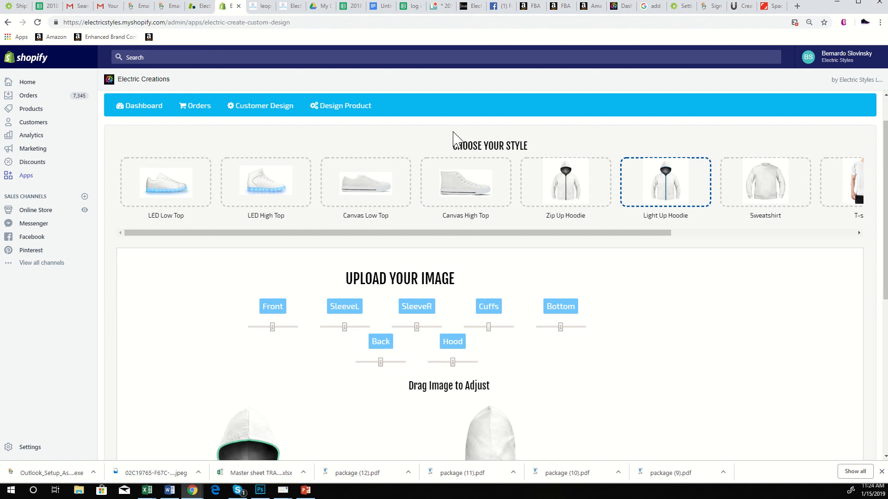
pyautogui.moveTo(507, 136)
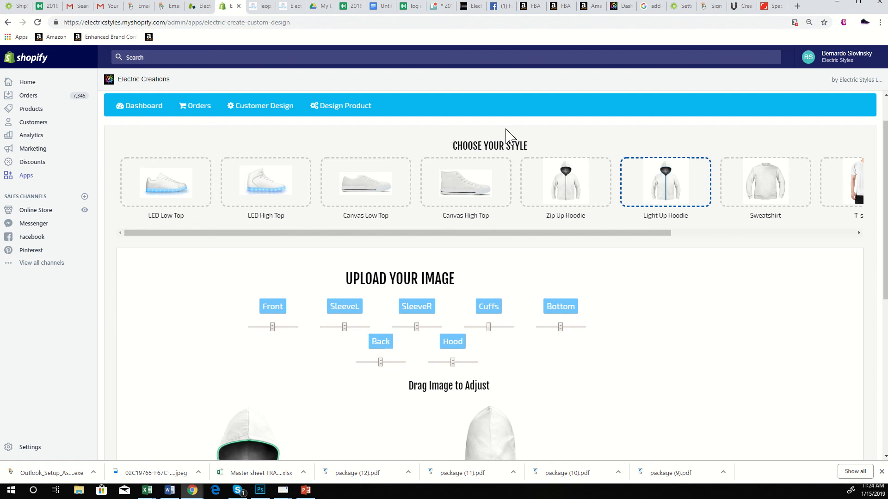
pyautogui.moveTo(557, 143)
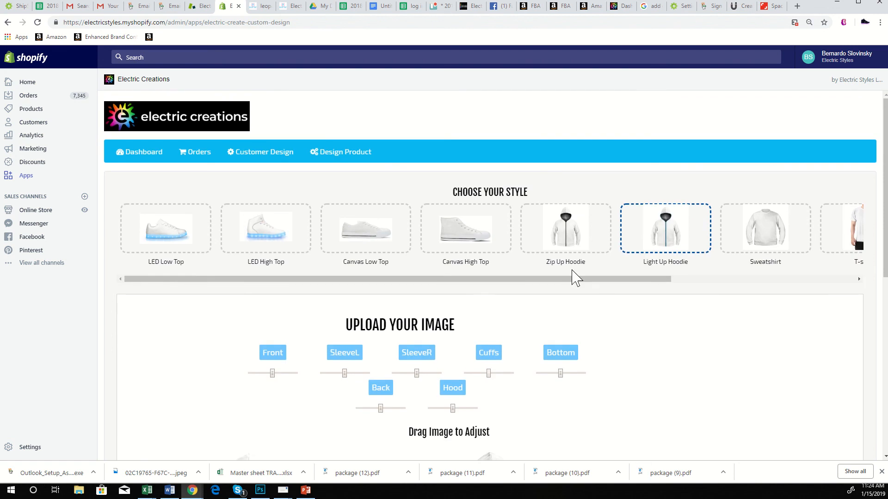
pyautogui.hscroll(3)
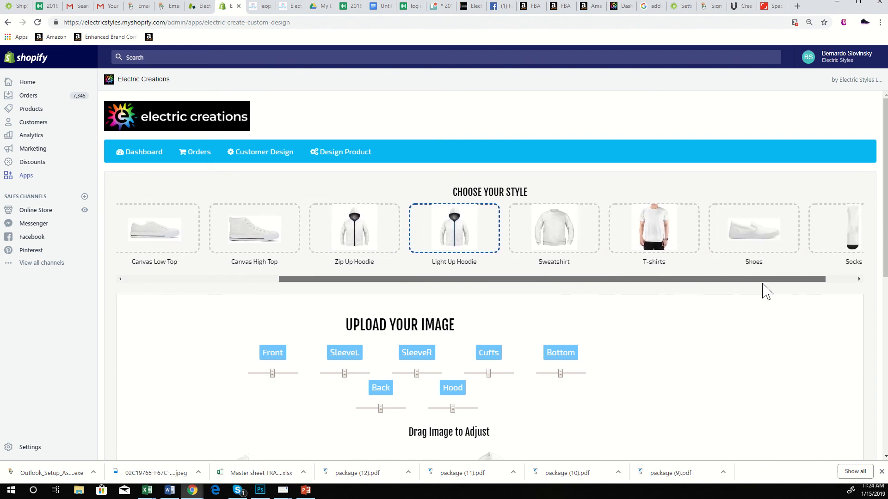
pyautogui.hscroll(3)
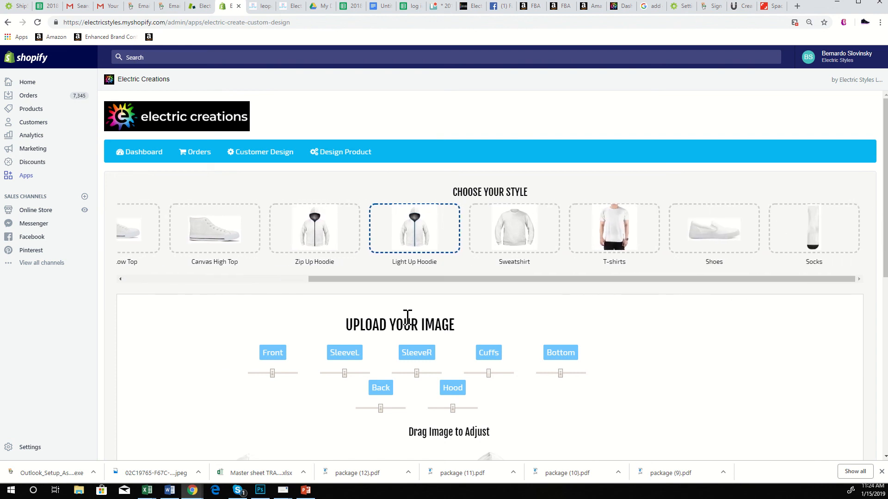
pyautogui.doubleClick(399, 324)
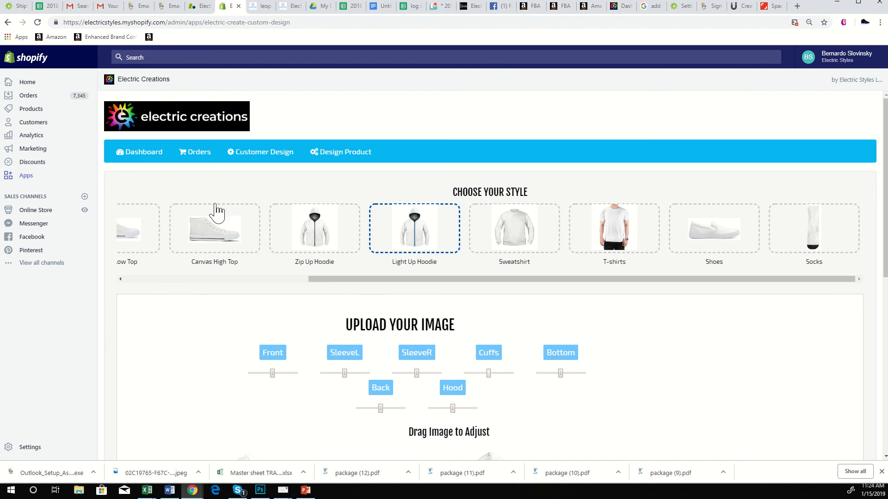
pyautogui.moveTo(429, 157)
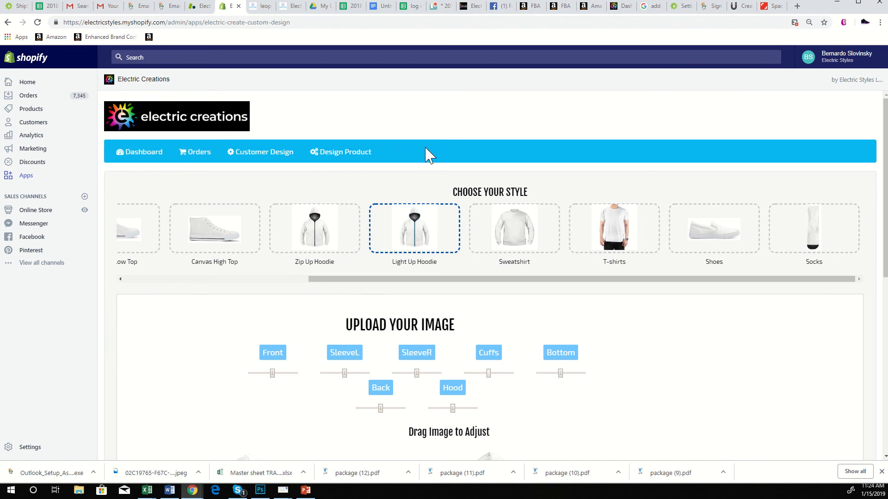
pyautogui.moveTo(408, 160)
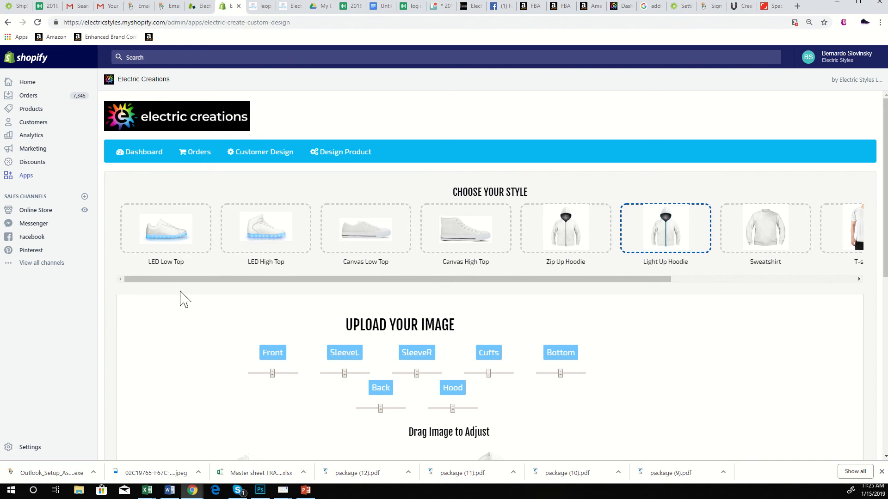
pyautogui.moveTo(140, 309)
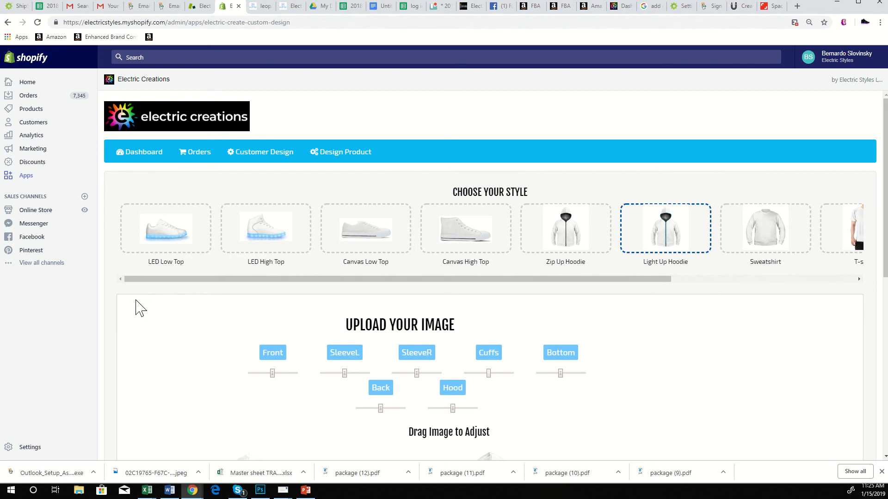
pyautogui.moveTo(121, 300)
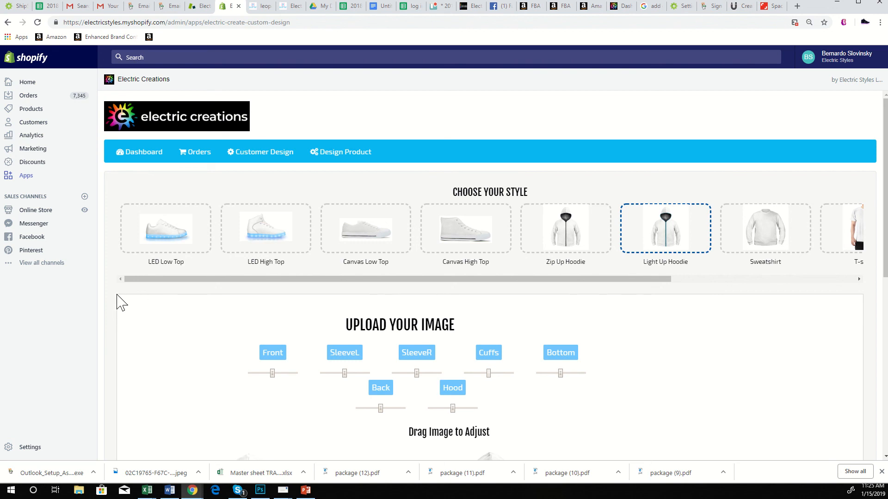
pyautogui.moveTo(130, 312)
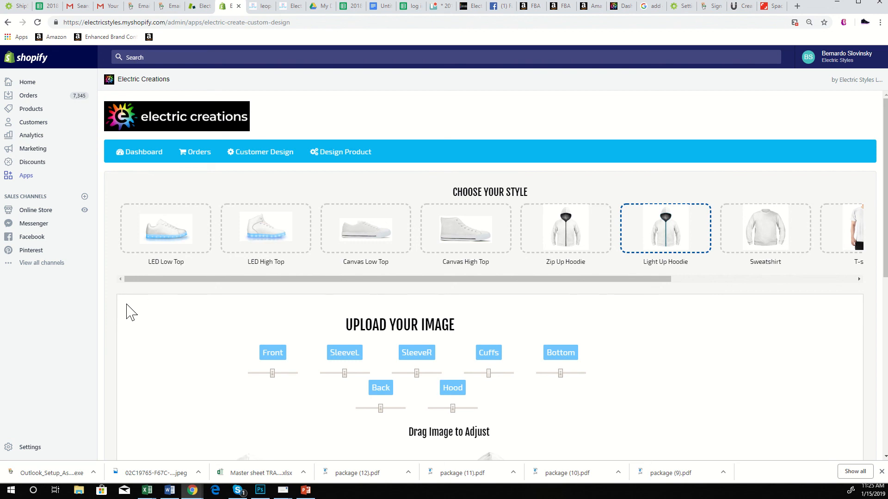
pyautogui.moveTo(246, 87)
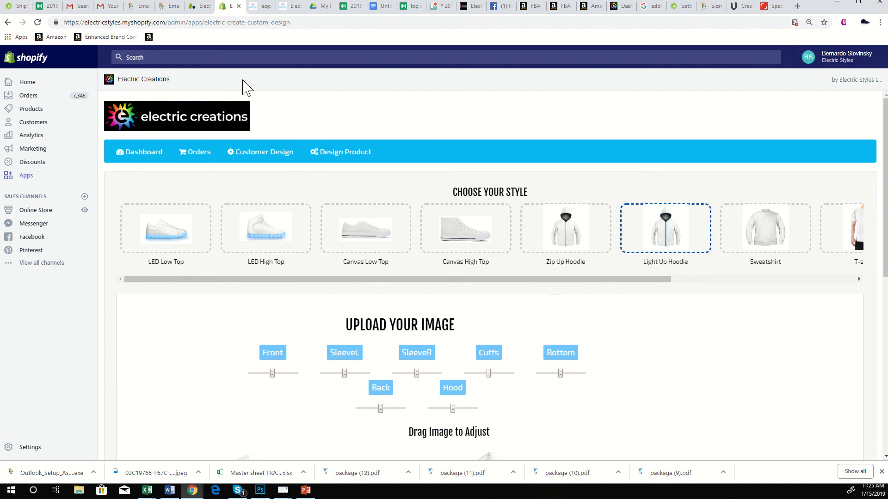